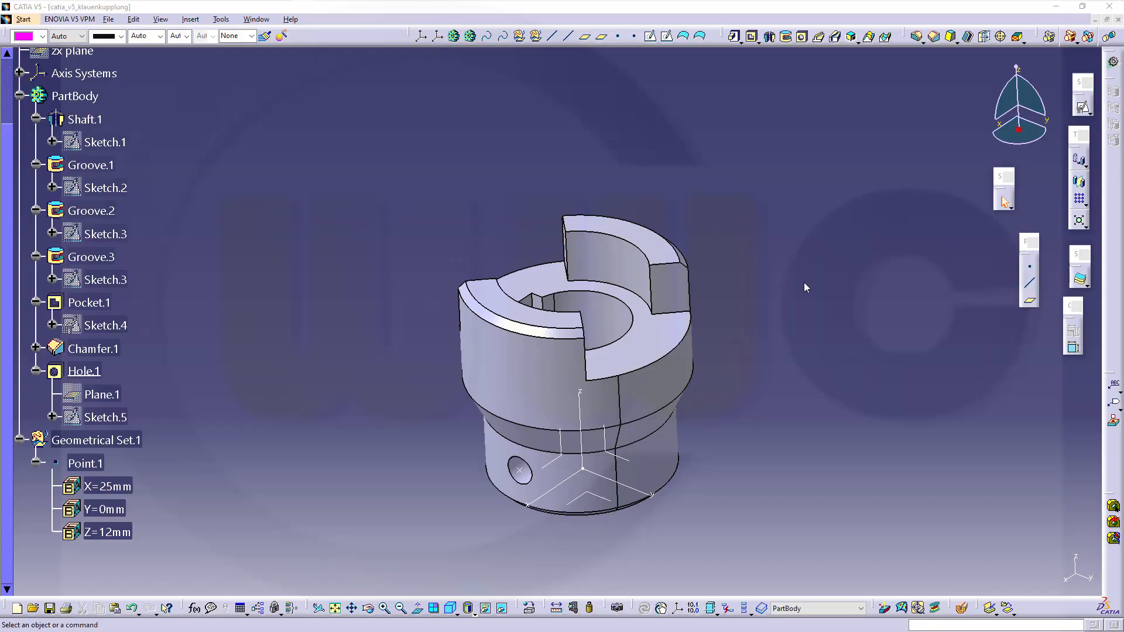
{"action": "mouse_move", "coordinate": [786, 320]}
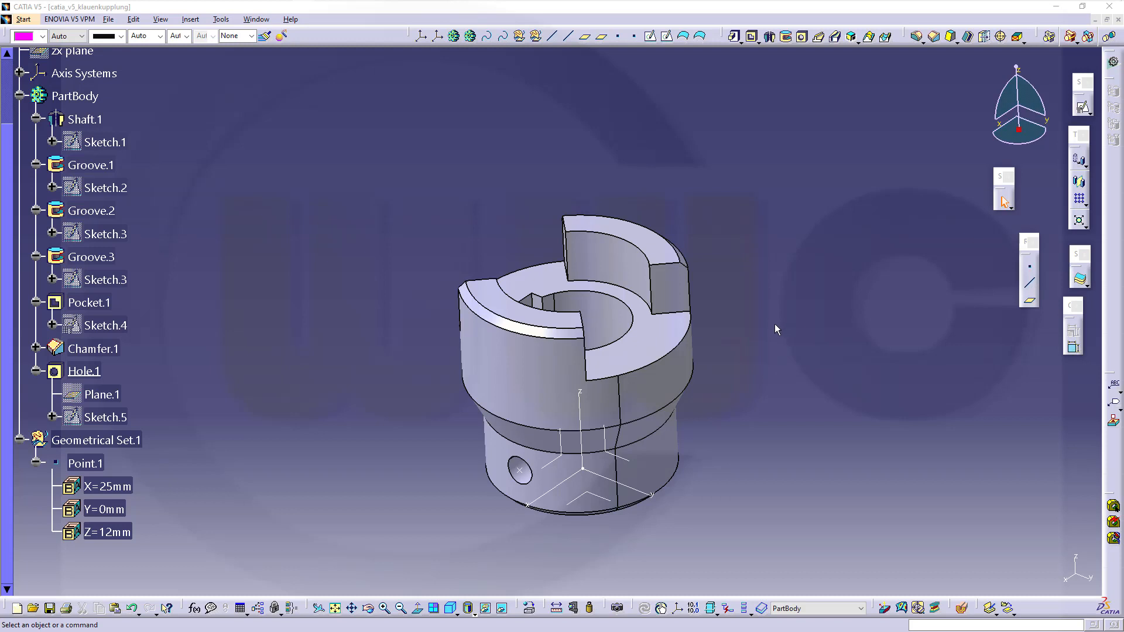
{"action": "mouse_move", "coordinate": [766, 341]}
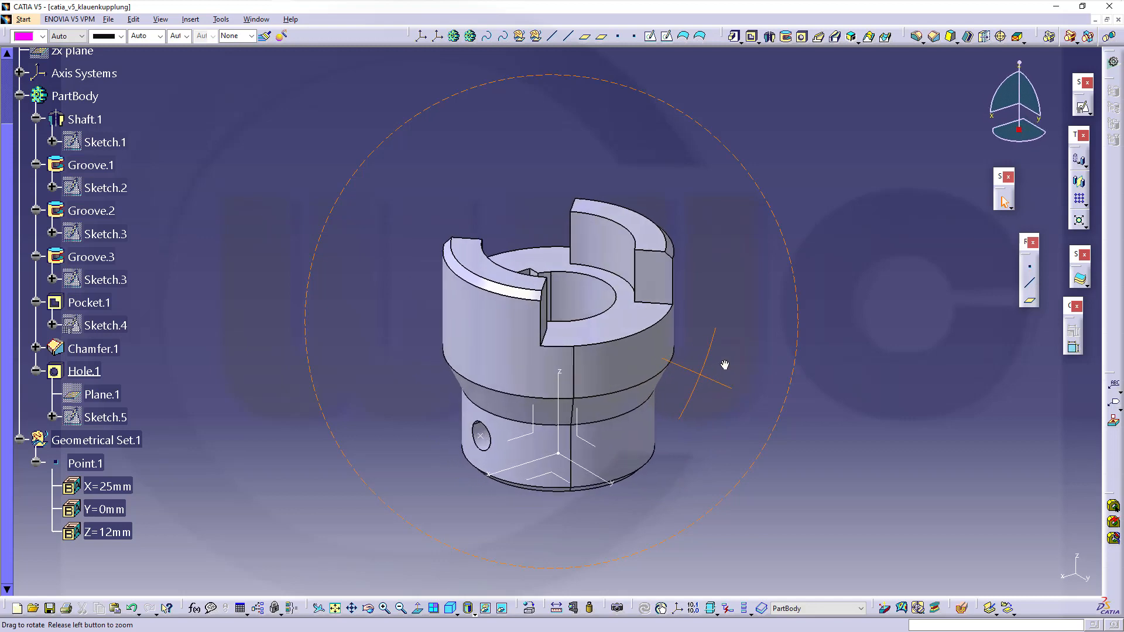
Step: Orbit the finished claw coupling to inspect it from above and side-on
{"action": "left_click_drag", "start_coordinate": [724, 364], "coordinate": [763, 419]}
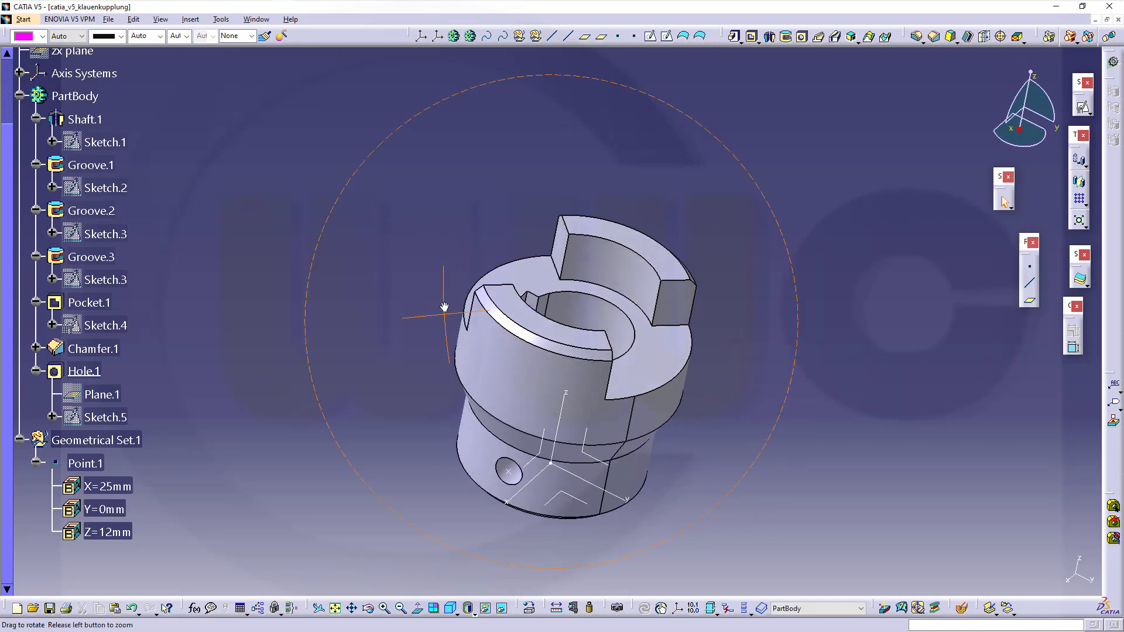
{"action": "left_click_drag", "start_coordinate": [443, 307], "coordinate": [466, 357]}
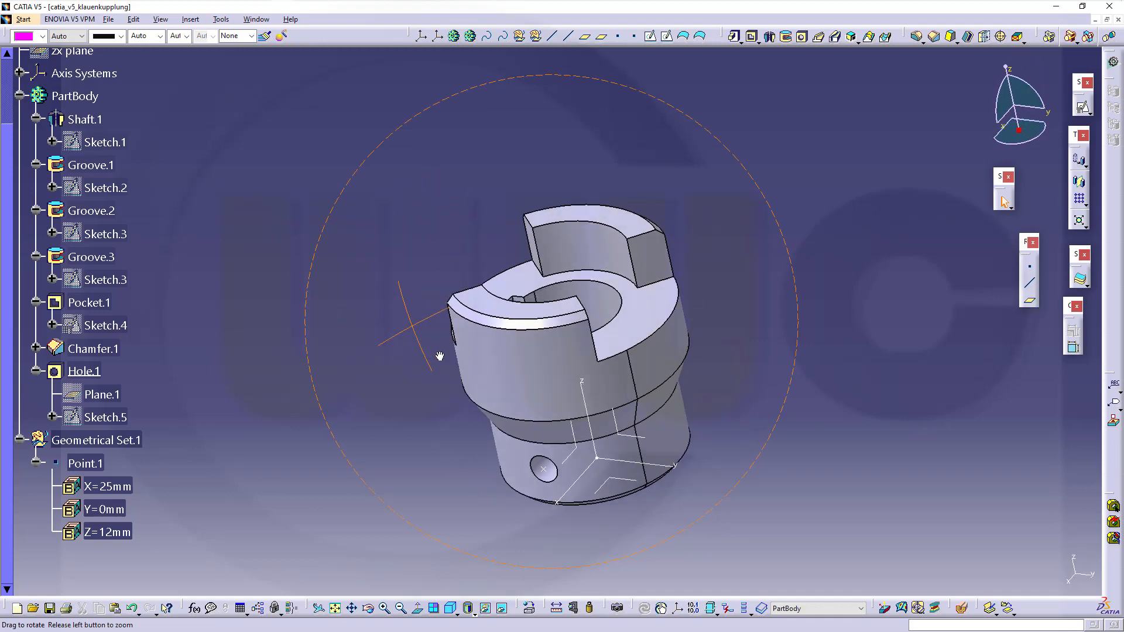
{"action": "left_click_drag", "start_coordinate": [440, 357], "coordinate": [400, 220]}
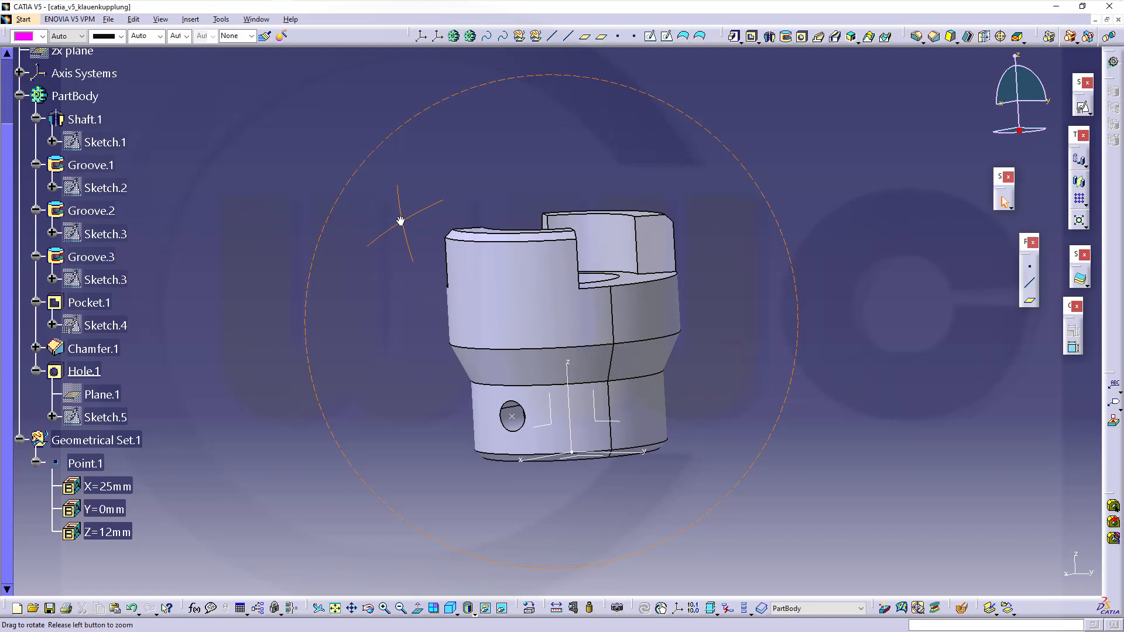
{"action": "left_click_drag", "start_coordinate": [401, 220], "coordinate": [713, 290]}
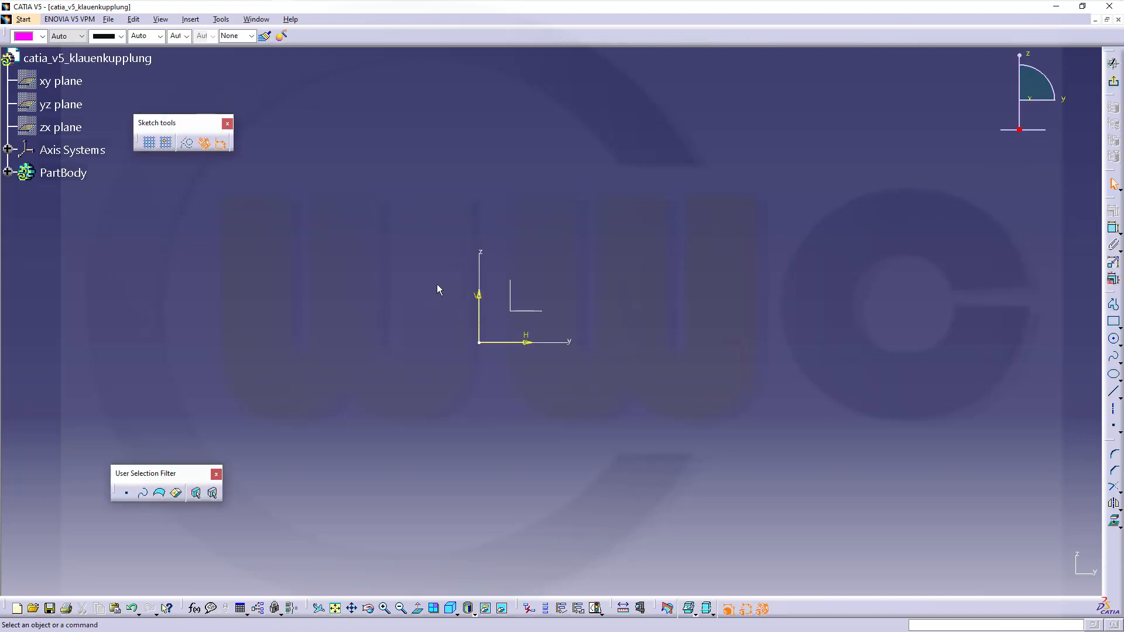
Step: Draw the closed stepped shaft profile with a slanted edge and begin constraining it
{"action": "left_click", "coordinate": [63, 173]}
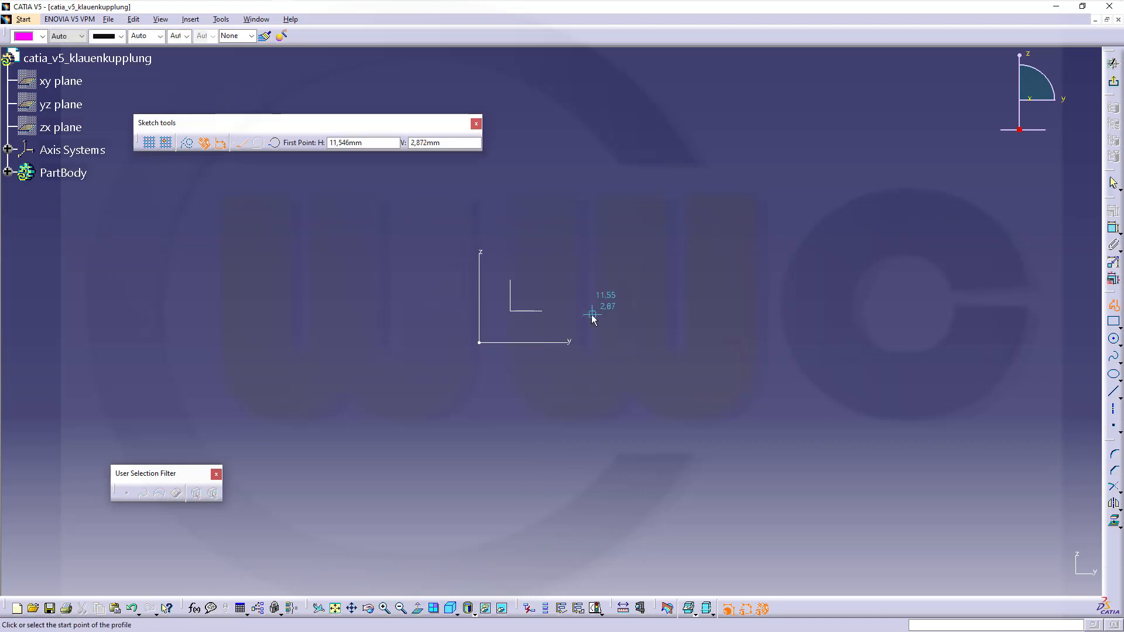
{"action": "left_click", "coordinate": [591, 314]}
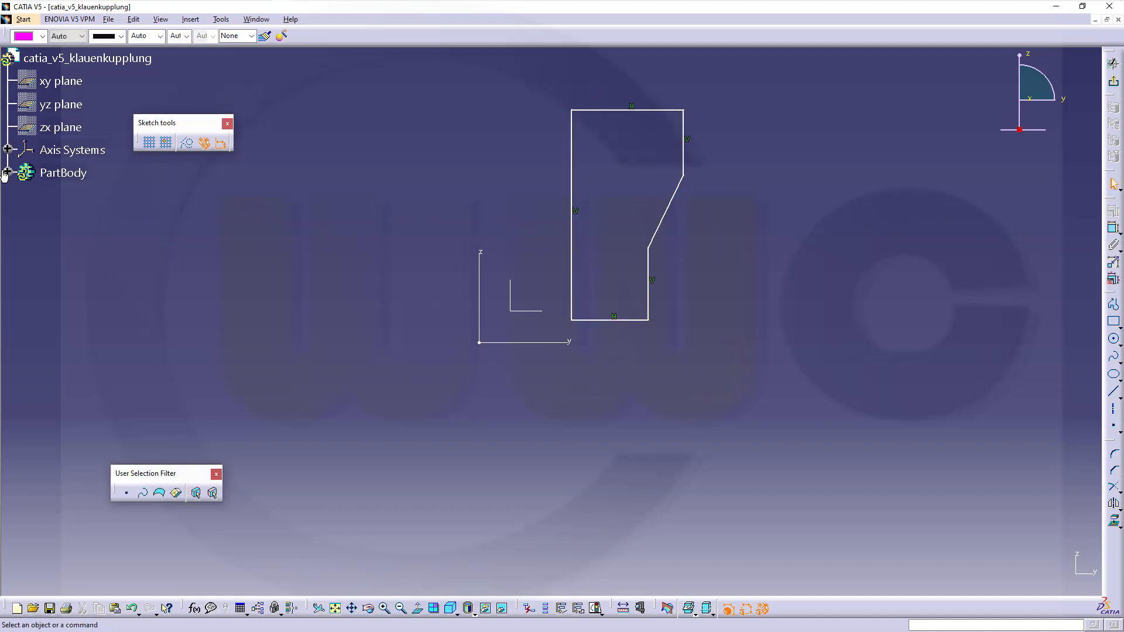
{"action": "left_click", "coordinate": [6, 172]}
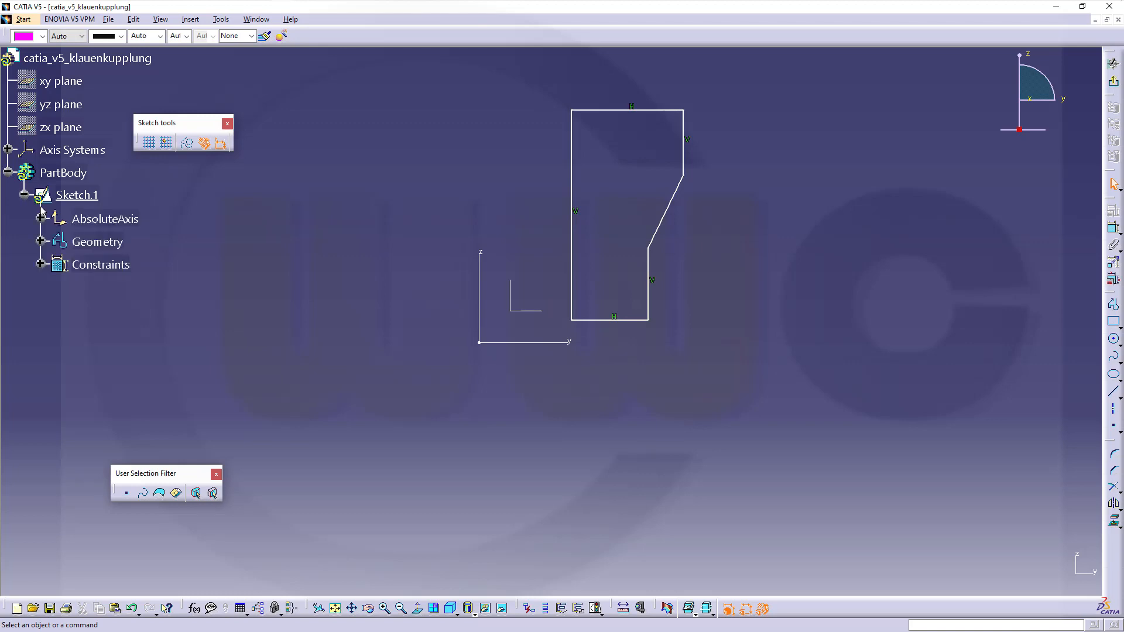
{"action": "left_click", "coordinate": [119, 287]}
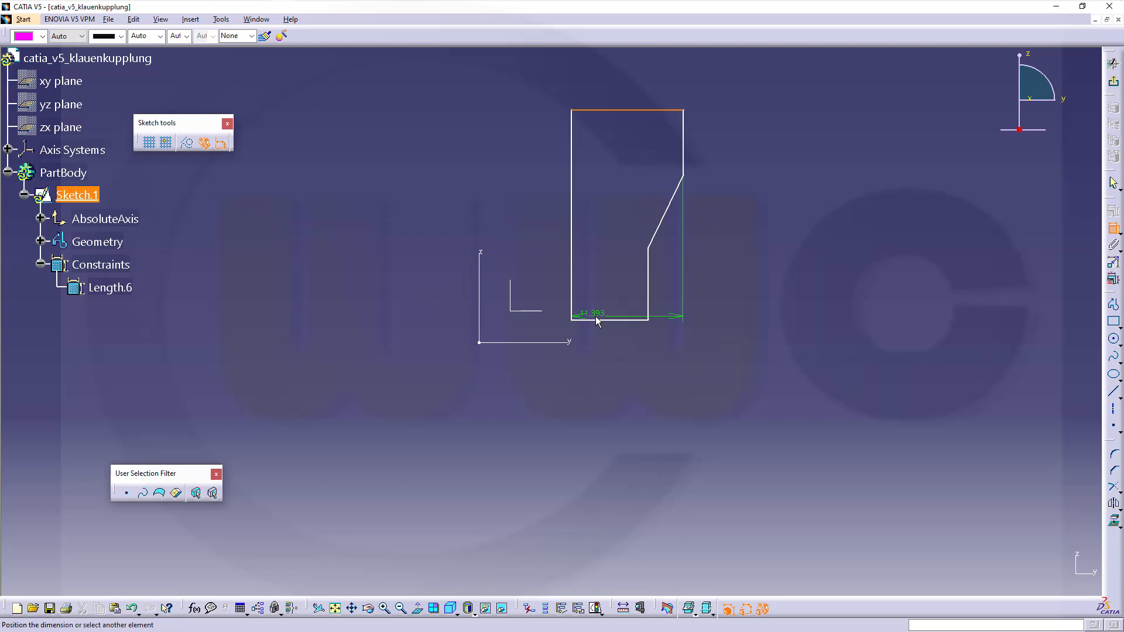
Step: Dimension the overall profile height as 60 mm and the lower step as 20 mm
{"action": "left_click", "coordinate": [734, 269]}
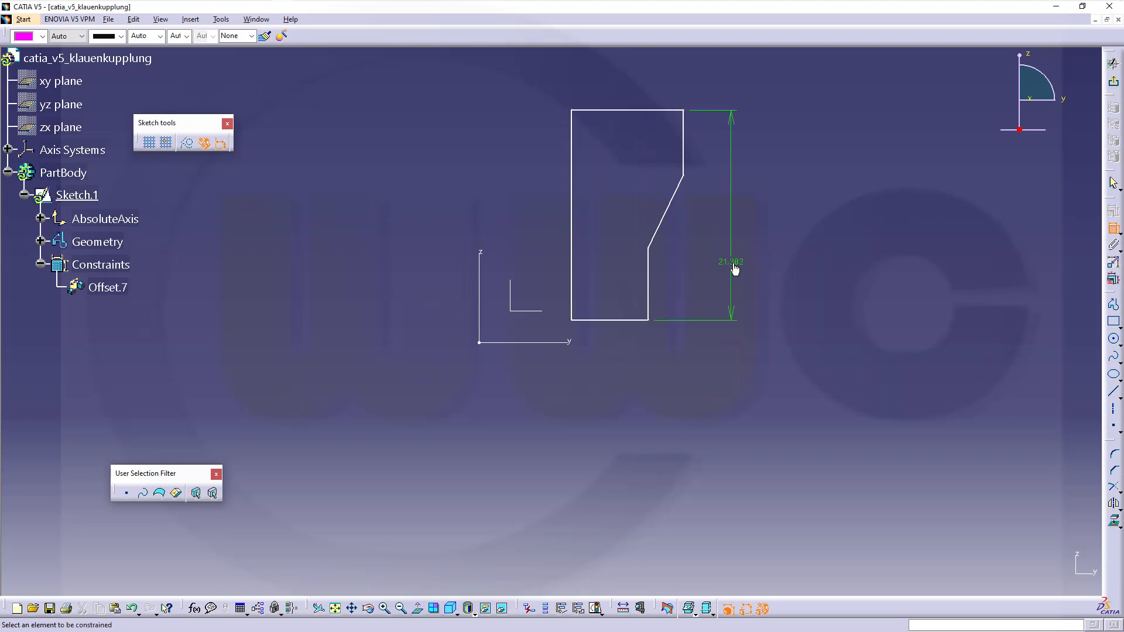
{"action": "double_click", "coordinate": [728, 261]}
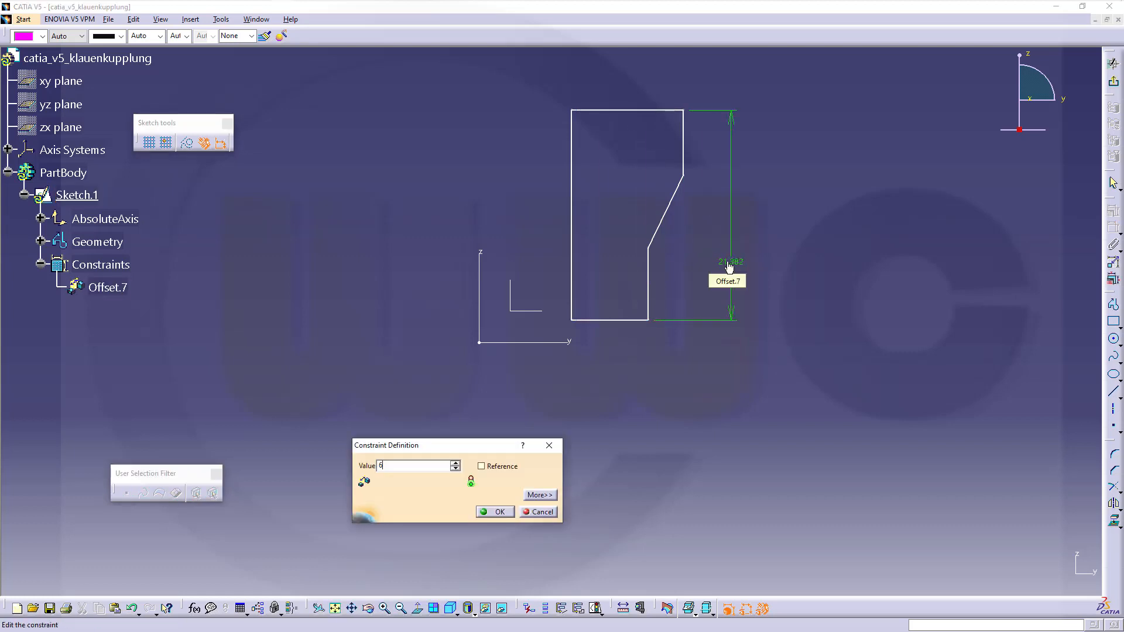
{"action": "left_click", "coordinate": [495, 511]}
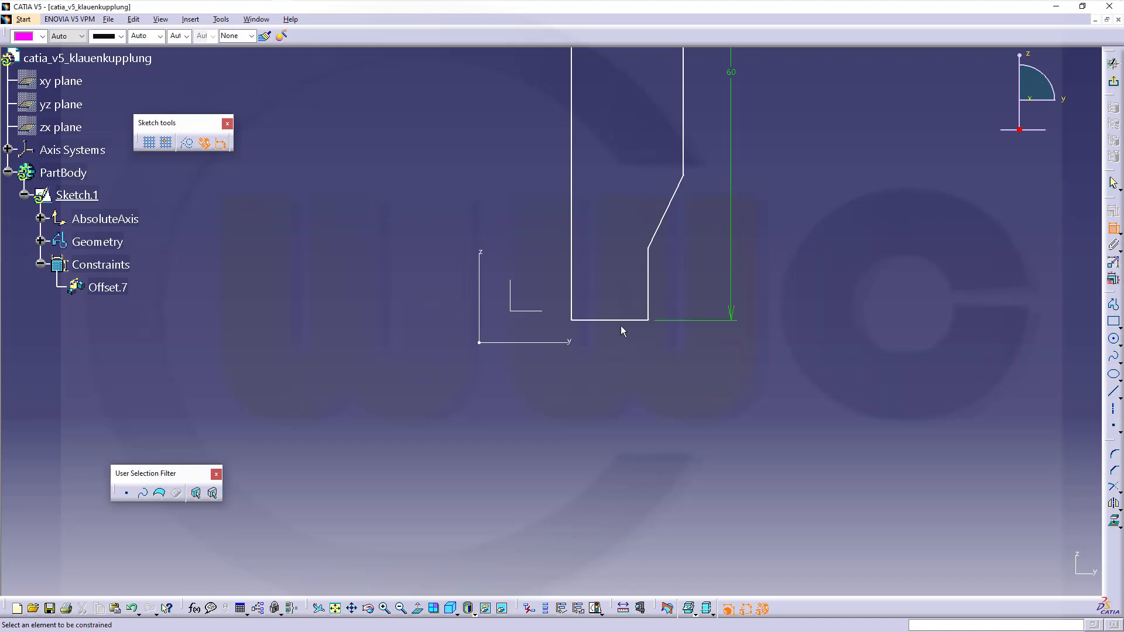
{"action": "left_click", "coordinate": [630, 317]}
{"action": "type", "text": "20"}
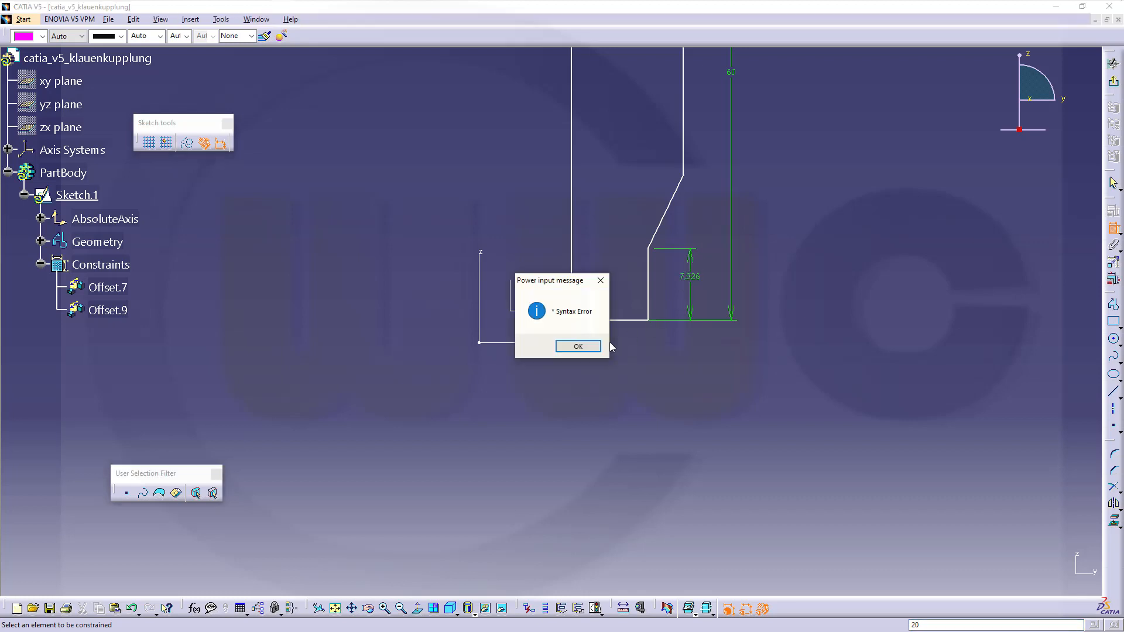
{"action": "left_click", "coordinate": [577, 346]}
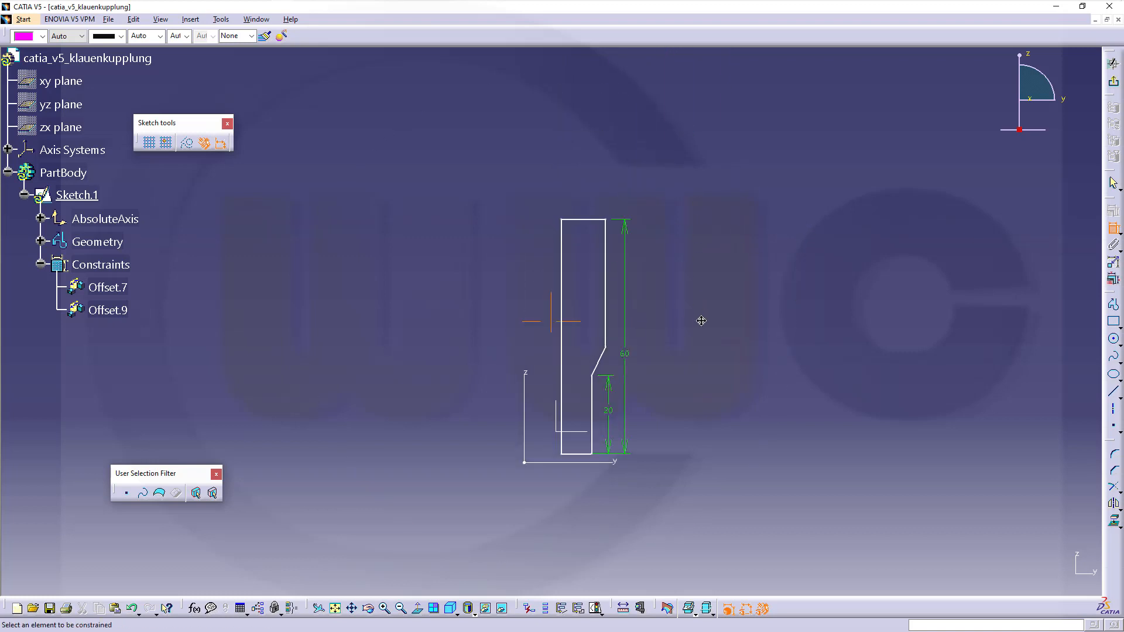
Step: Dimension the upper step of the profile as 30 mm
{"action": "left_click", "coordinate": [581, 224]}
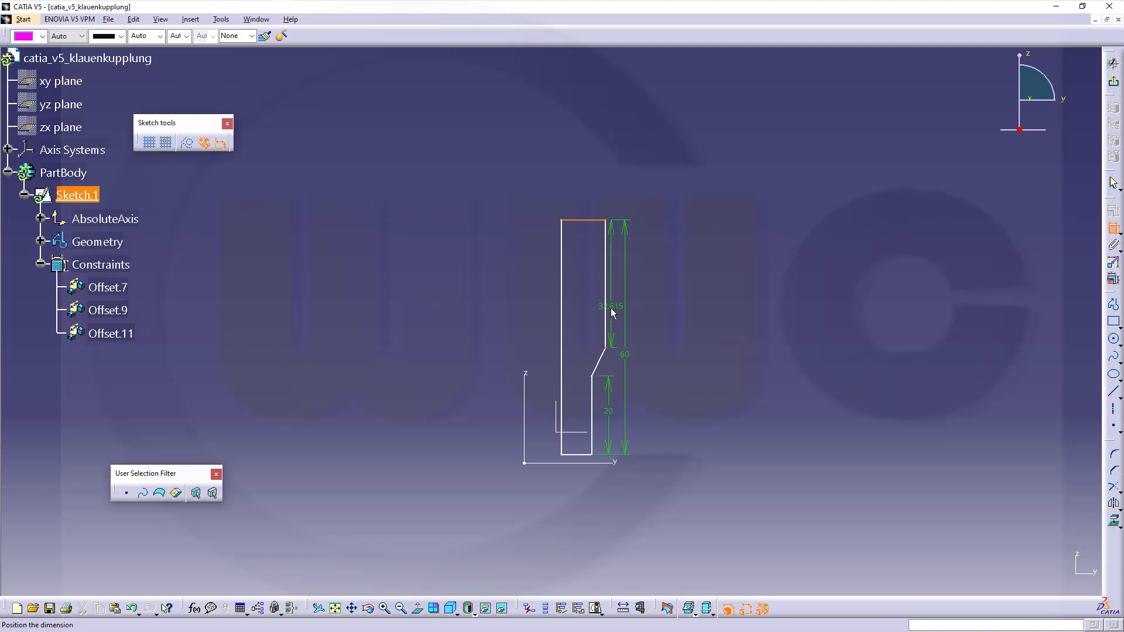
{"action": "double_click", "coordinate": [610, 306]}
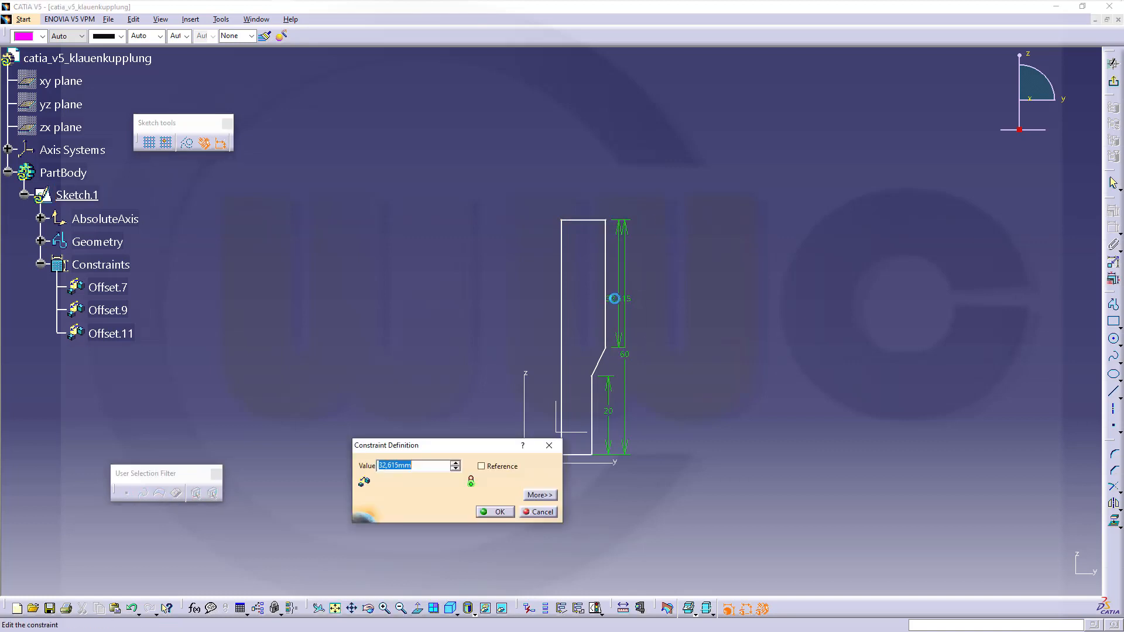
{"action": "left_click", "coordinate": [495, 512]}
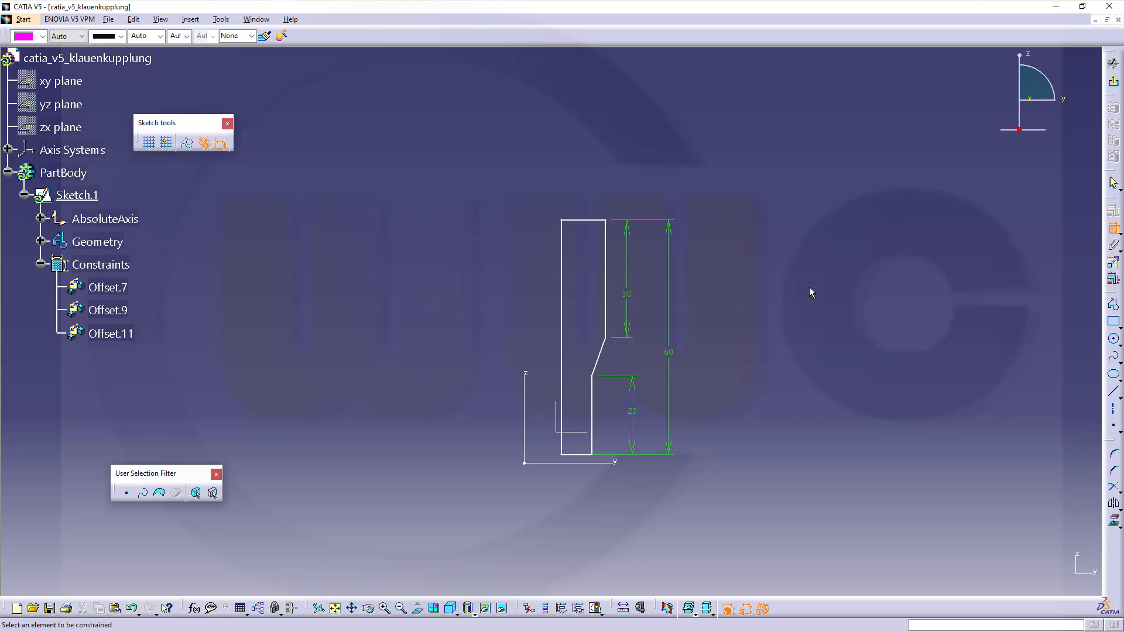
{"action": "mouse_move", "coordinate": [794, 338]}
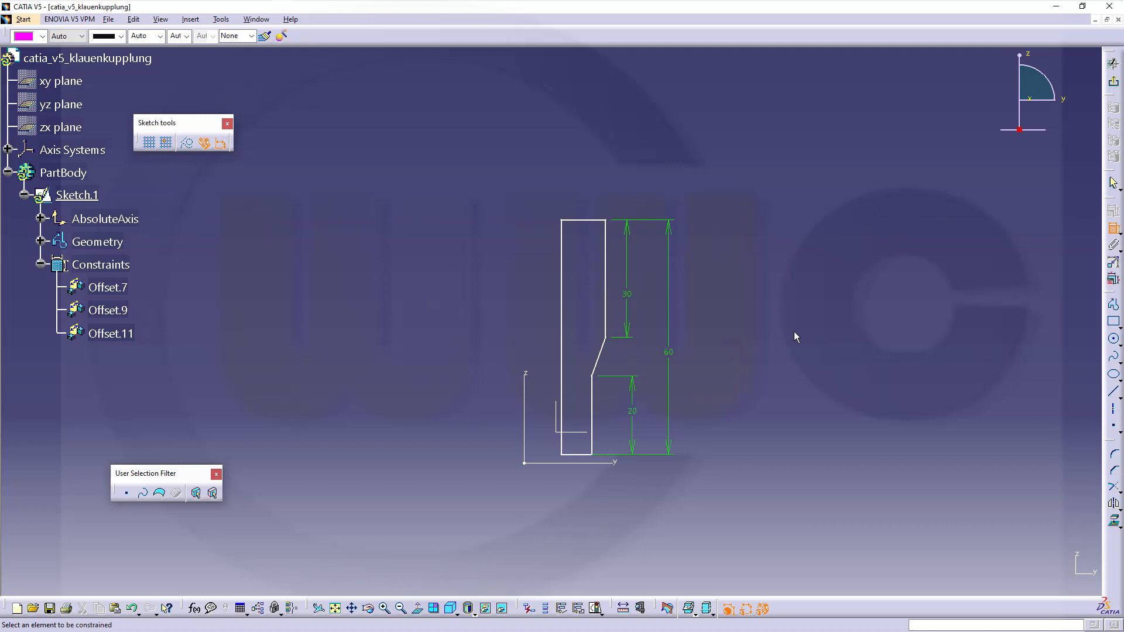
{"action": "mouse_move", "coordinate": [806, 325]}
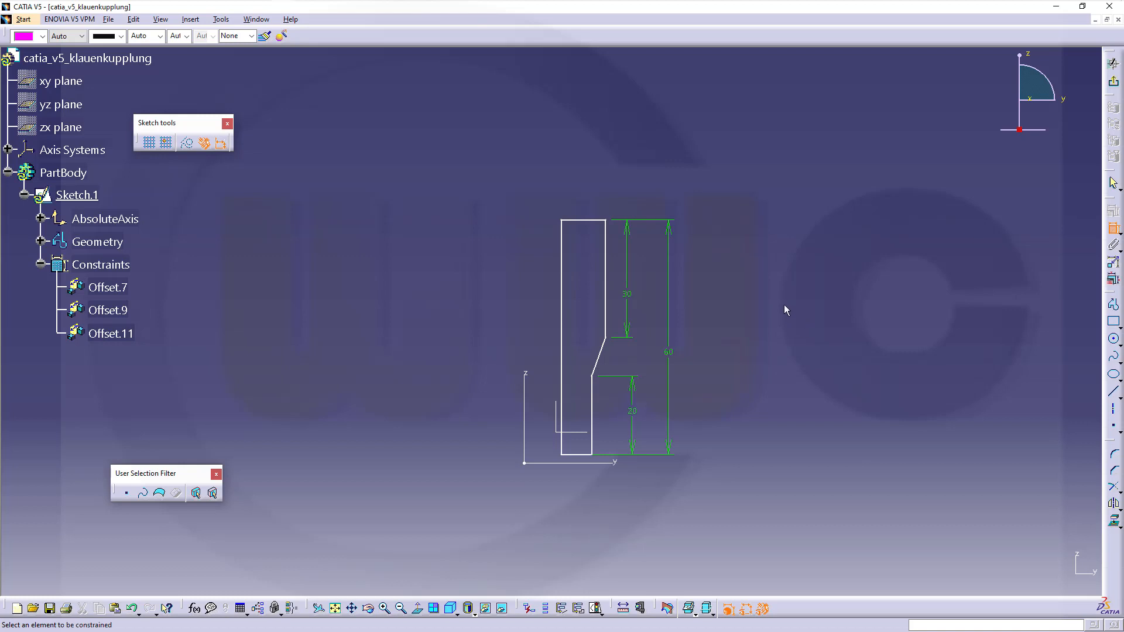
{"action": "mouse_move", "coordinate": [942, 435]}
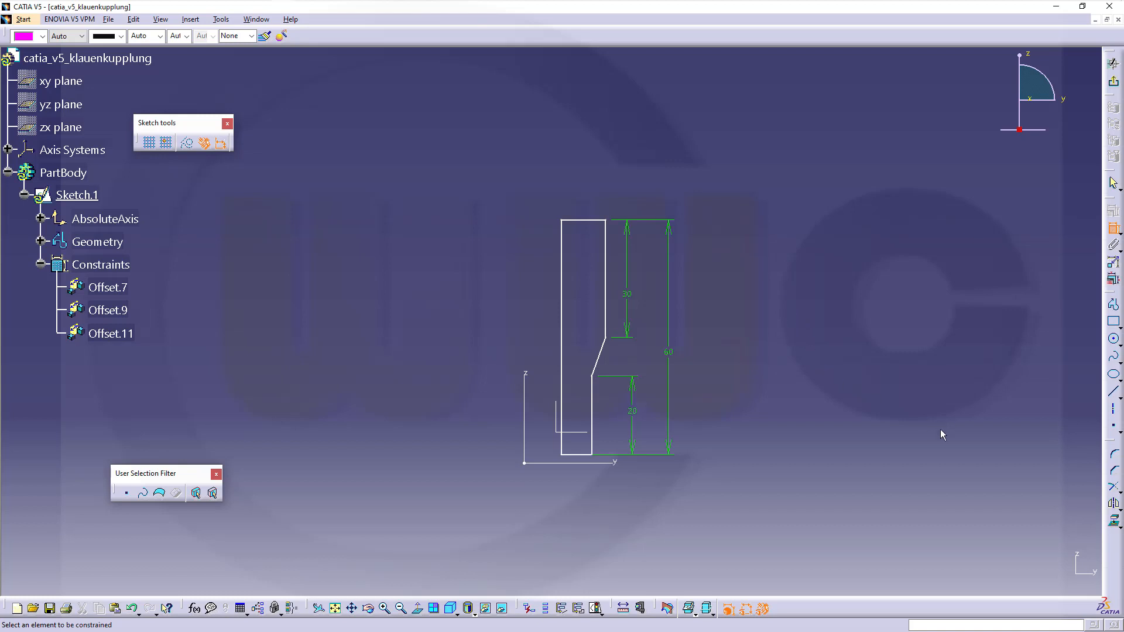
{"action": "mouse_move", "coordinate": [728, 380]}
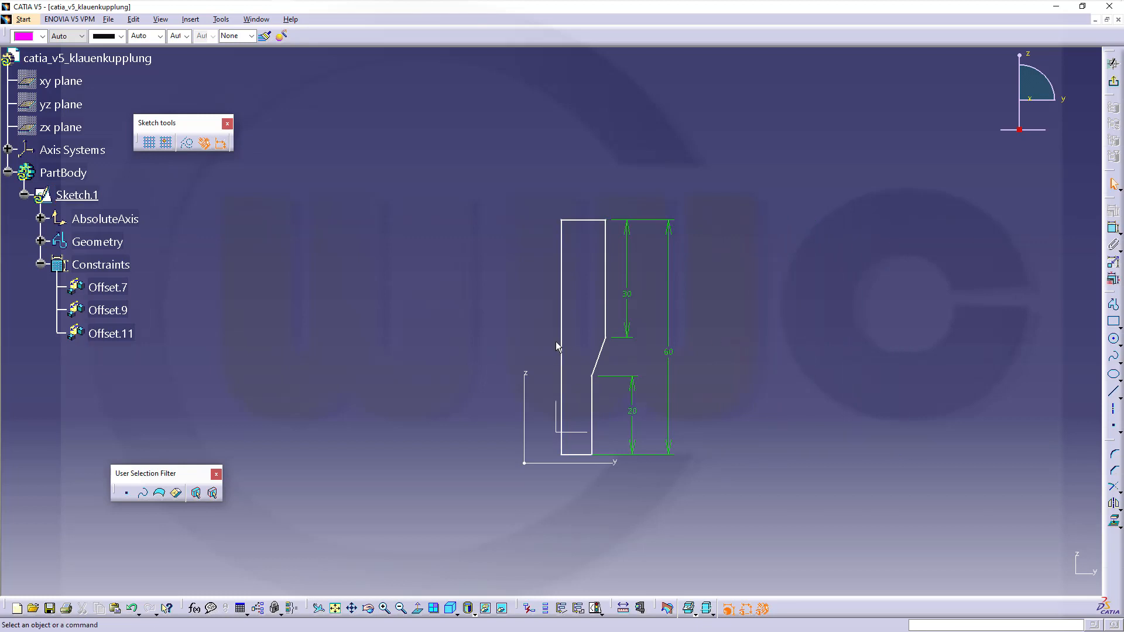
Step: Make the left vertical line the rotation axis and set the top diameter to 60 mm
{"action": "left_click", "coordinate": [561, 287]}
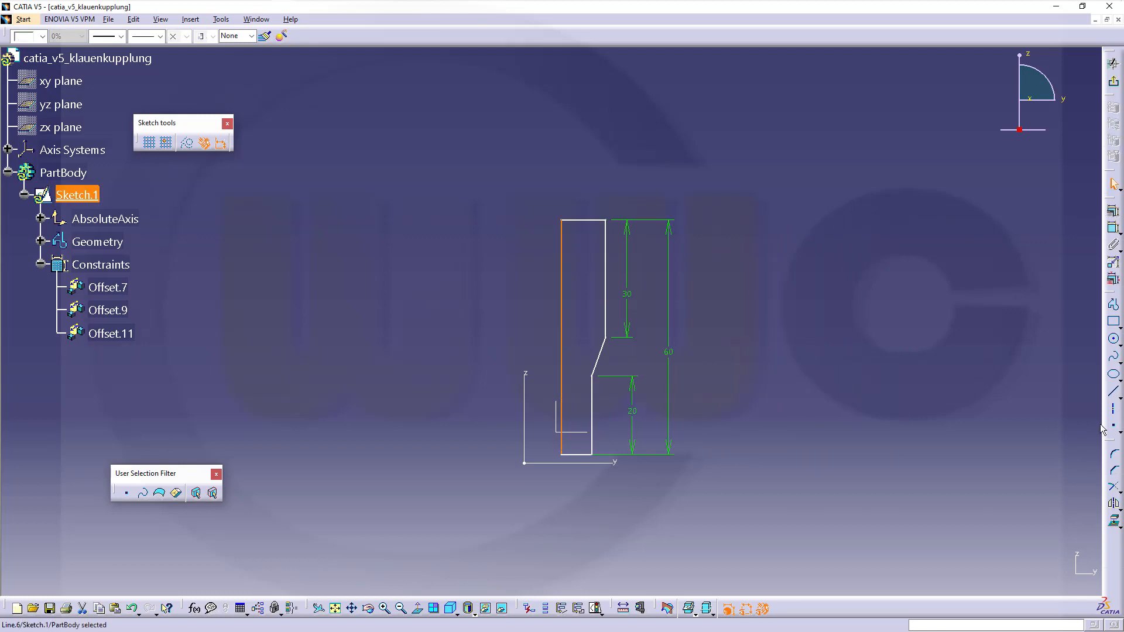
{"action": "mouse_move", "coordinate": [1117, 410]}
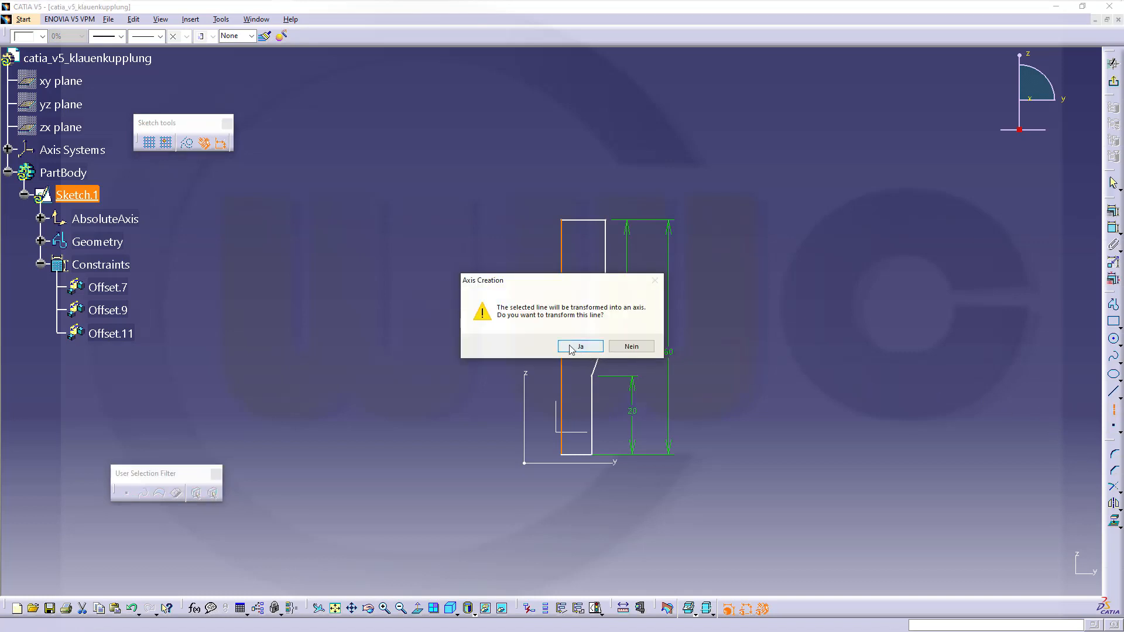
{"action": "left_click", "coordinate": [579, 346]}
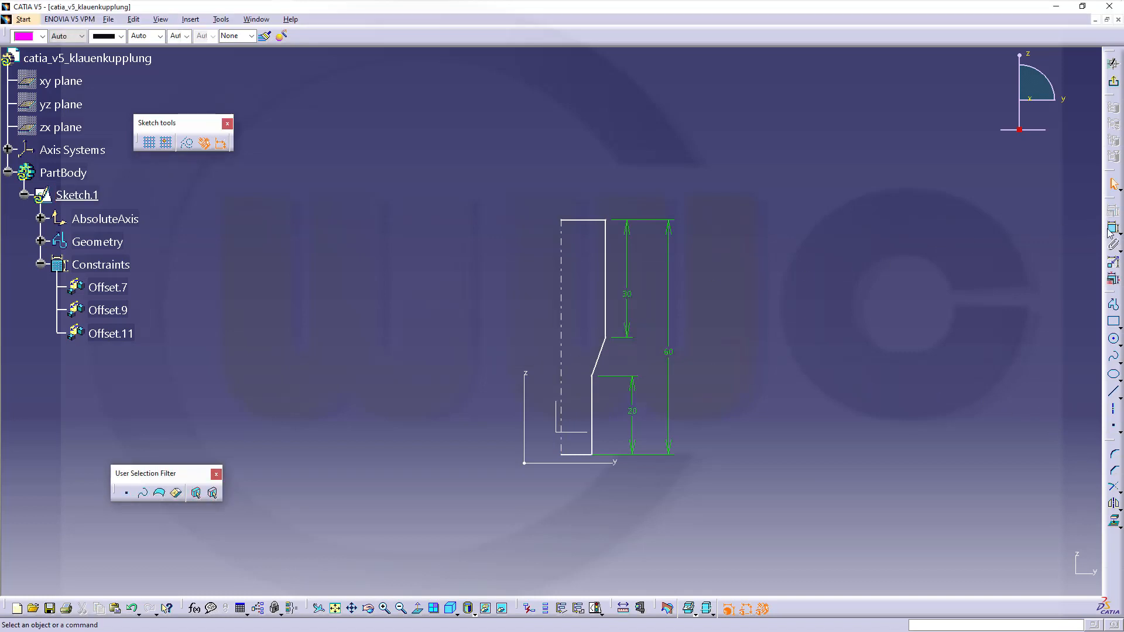
{"action": "mouse_move", "coordinate": [566, 254]}
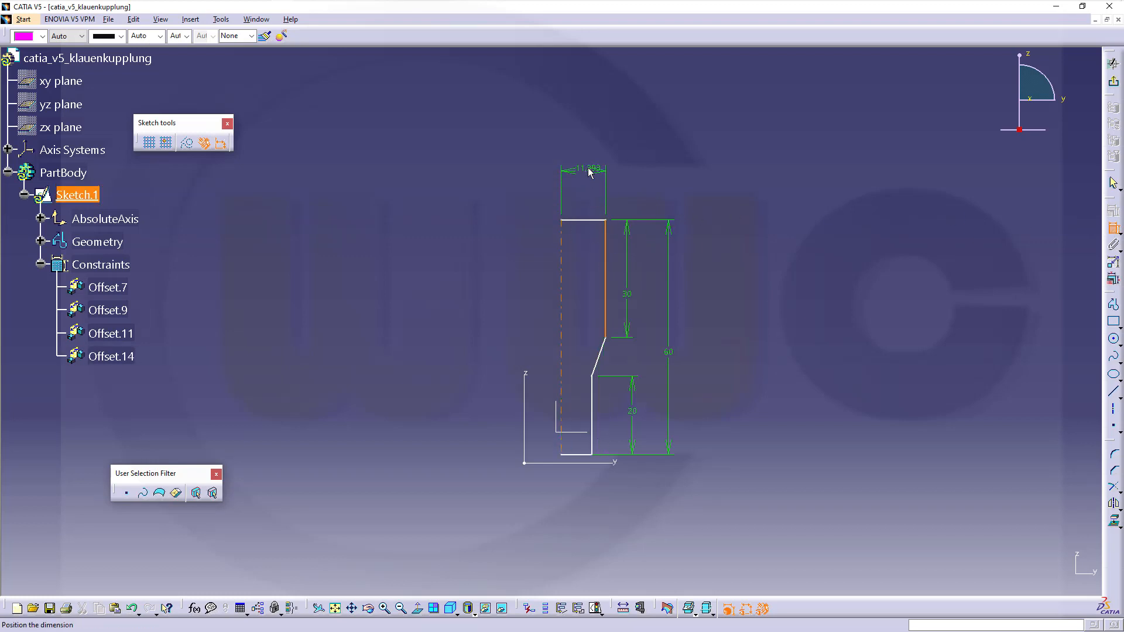
{"action": "right_click", "coordinate": [590, 170]}
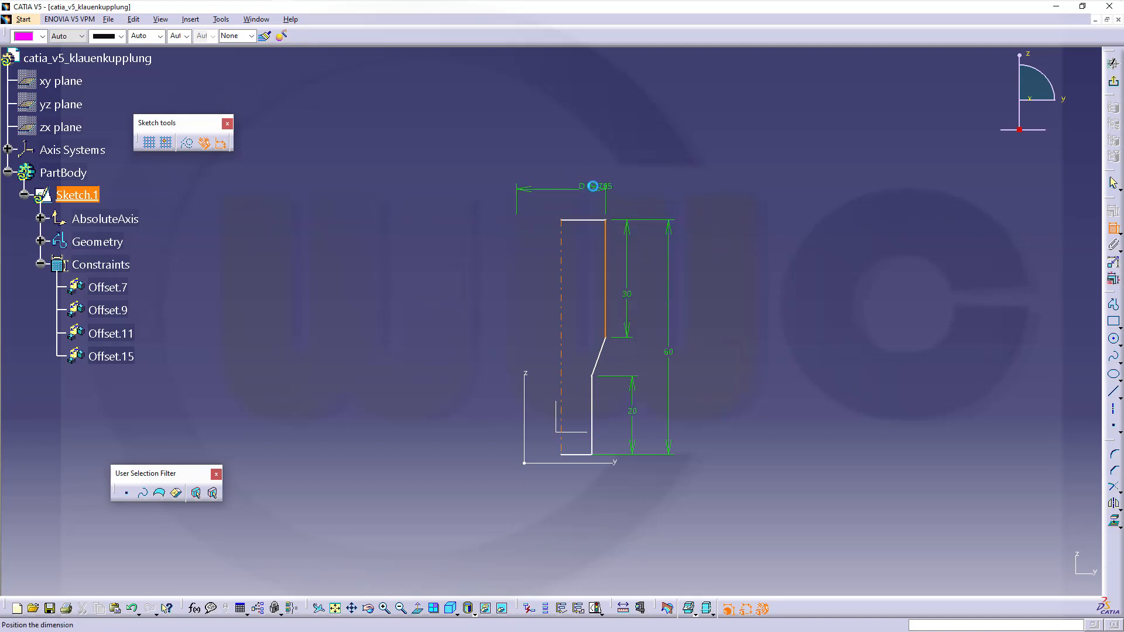
{"action": "double_click", "coordinate": [597, 186]}
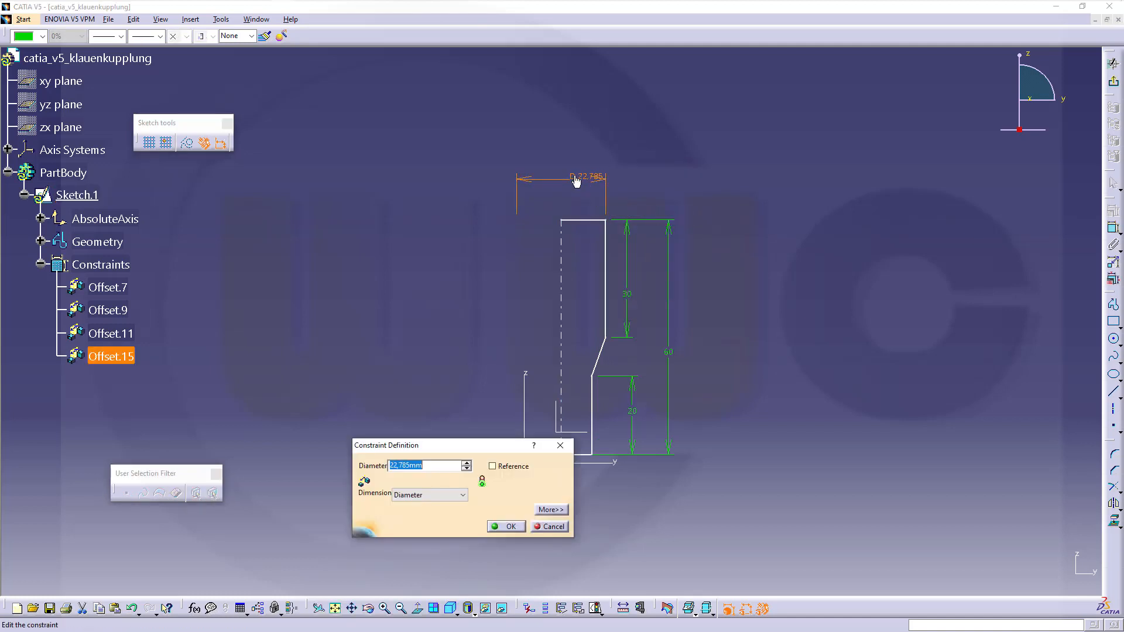
{"action": "left_click", "coordinate": [506, 526]}
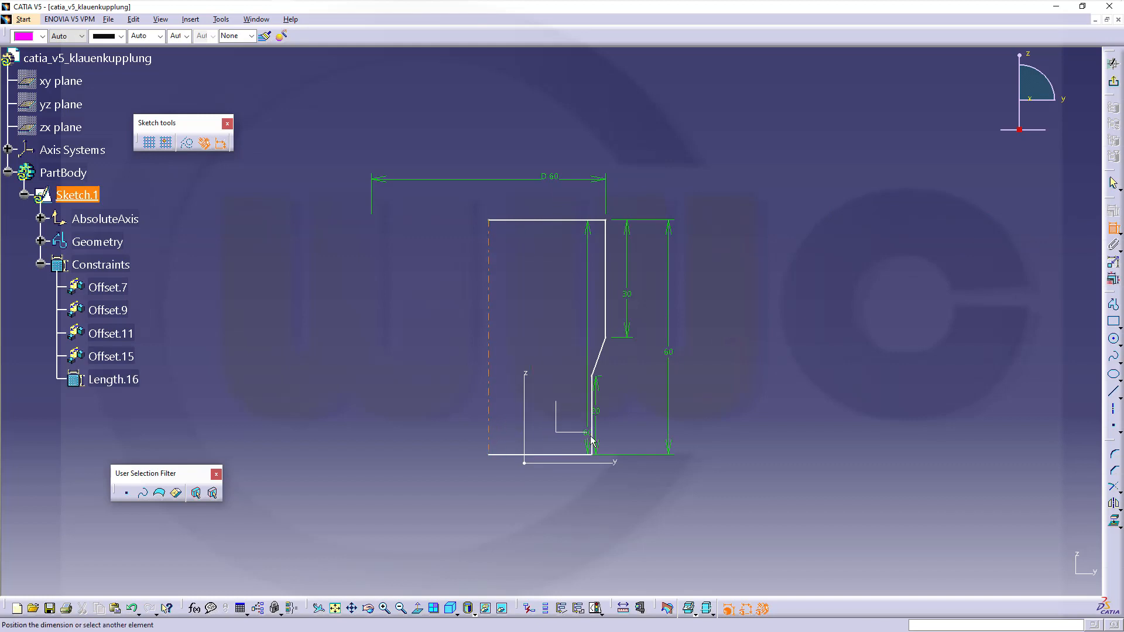
Step: Add the lower diameter dimension and confirm its value
{"action": "right_click", "coordinate": [591, 441]}
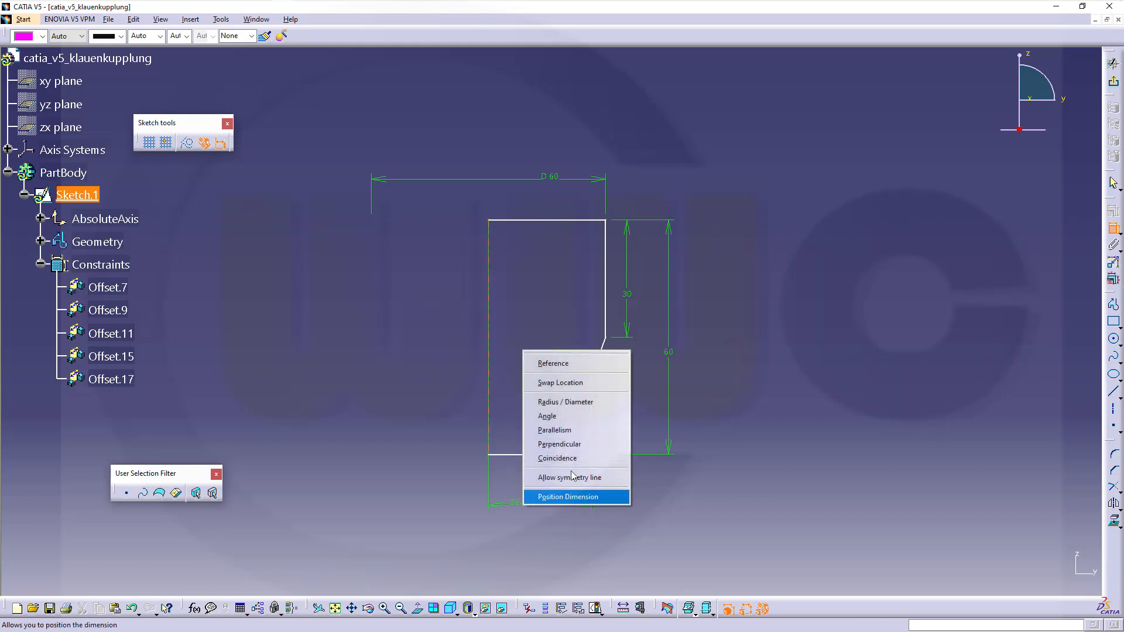
{"action": "left_click", "coordinate": [565, 496]}
{"action": "type", "text": "5"}
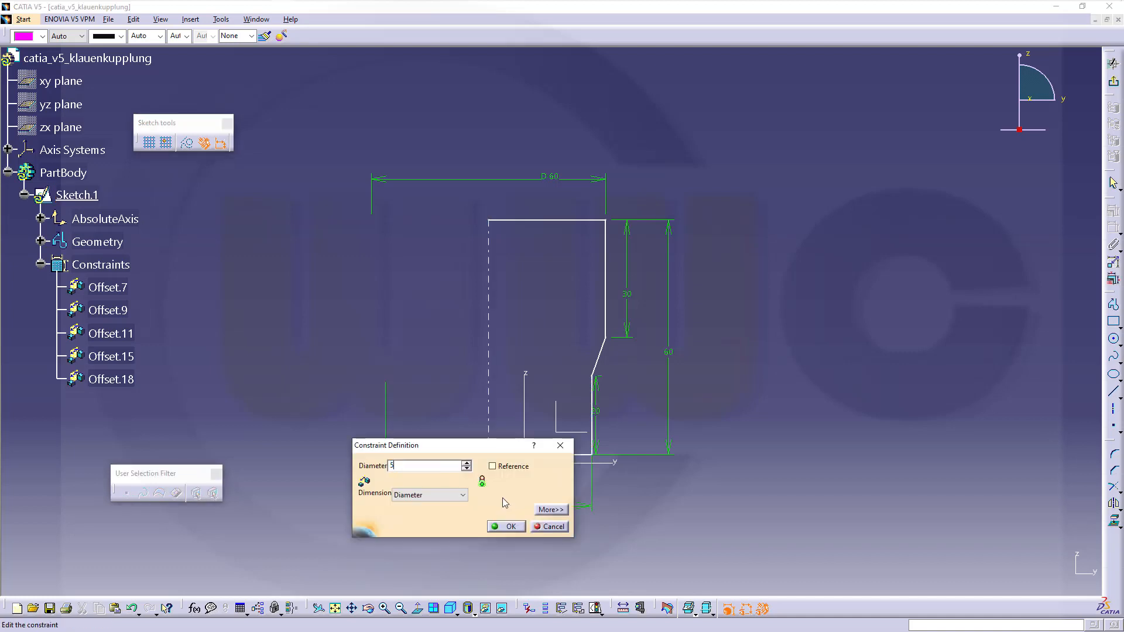
{"action": "left_click", "coordinate": [510, 526]}
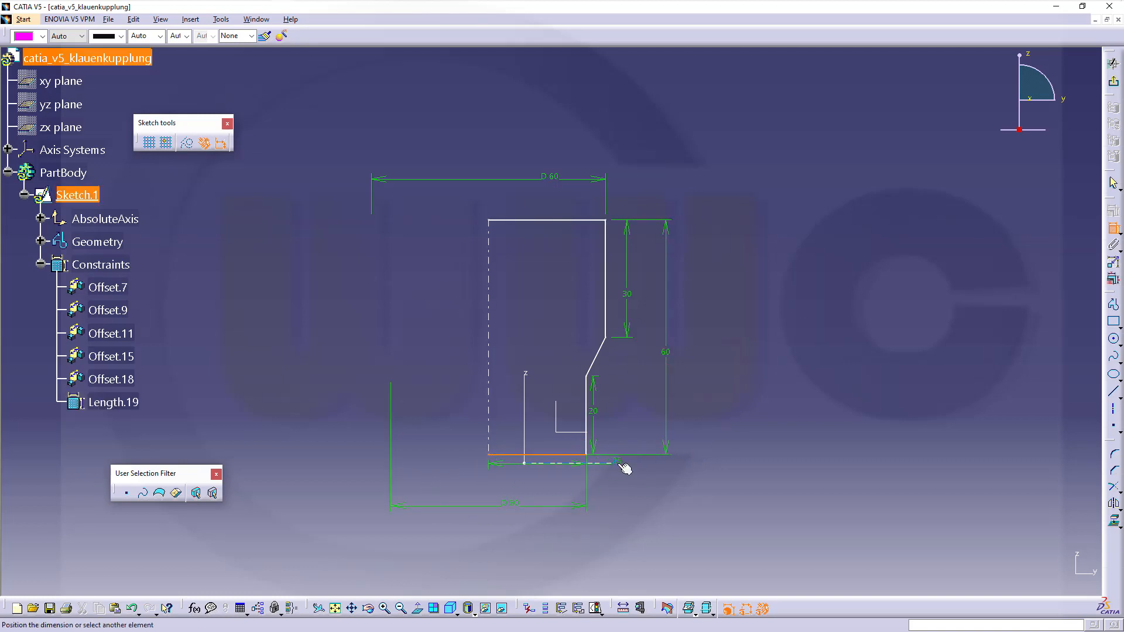
Step: Constrain the profile's bottom edge coincident with the sketch axis
{"action": "right_click", "coordinate": [623, 466]}
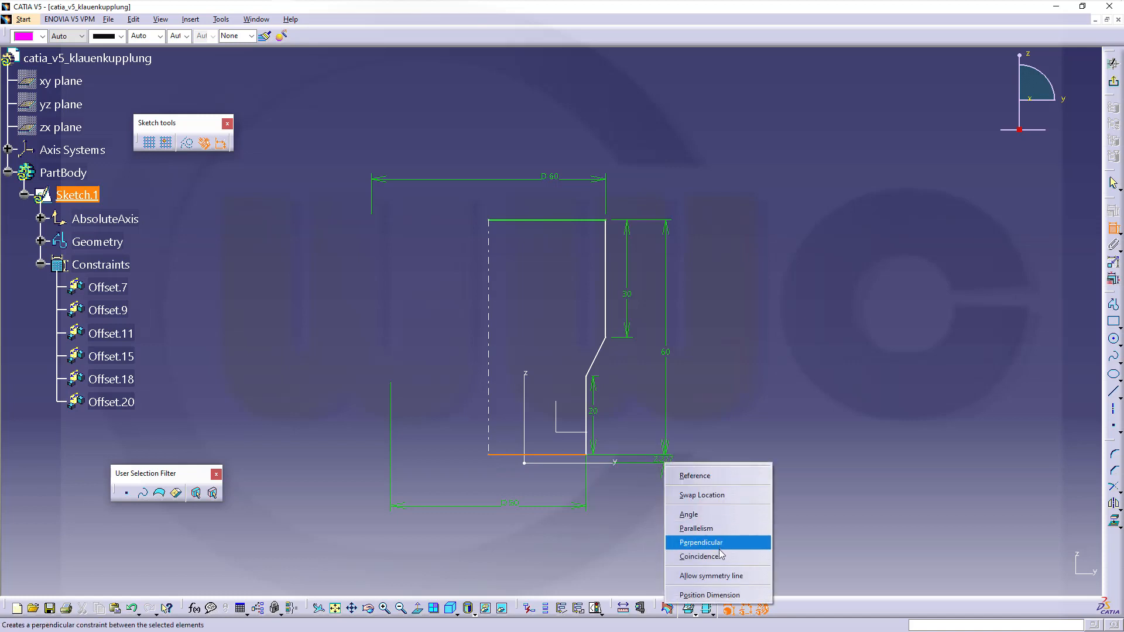
{"action": "left_click", "coordinate": [699, 556]}
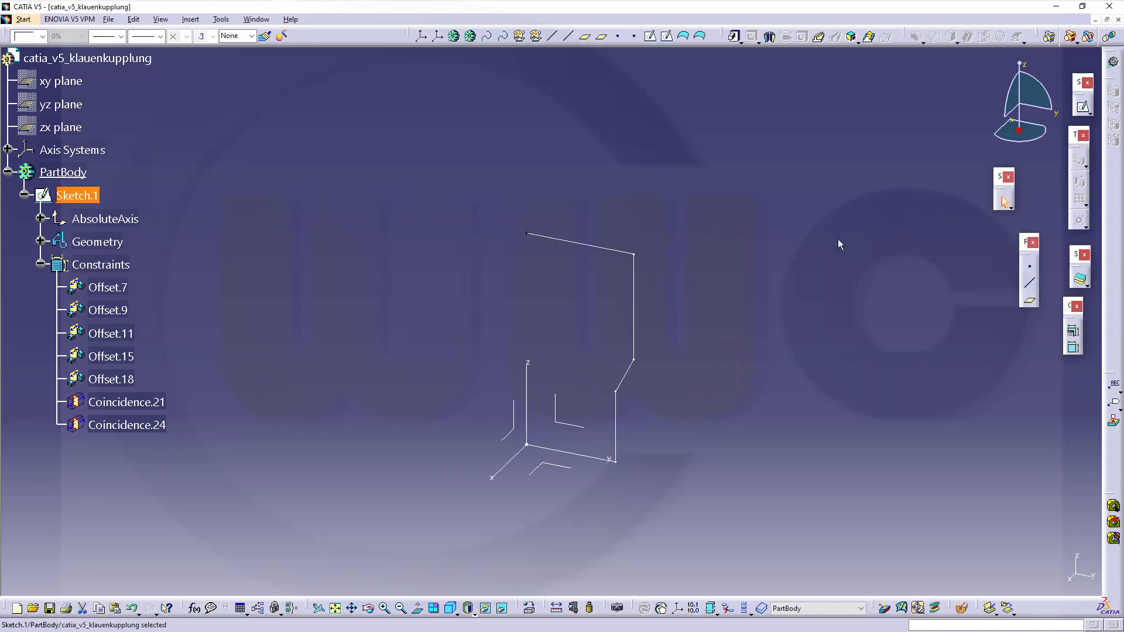
{"action": "mouse_move", "coordinate": [769, 37]}
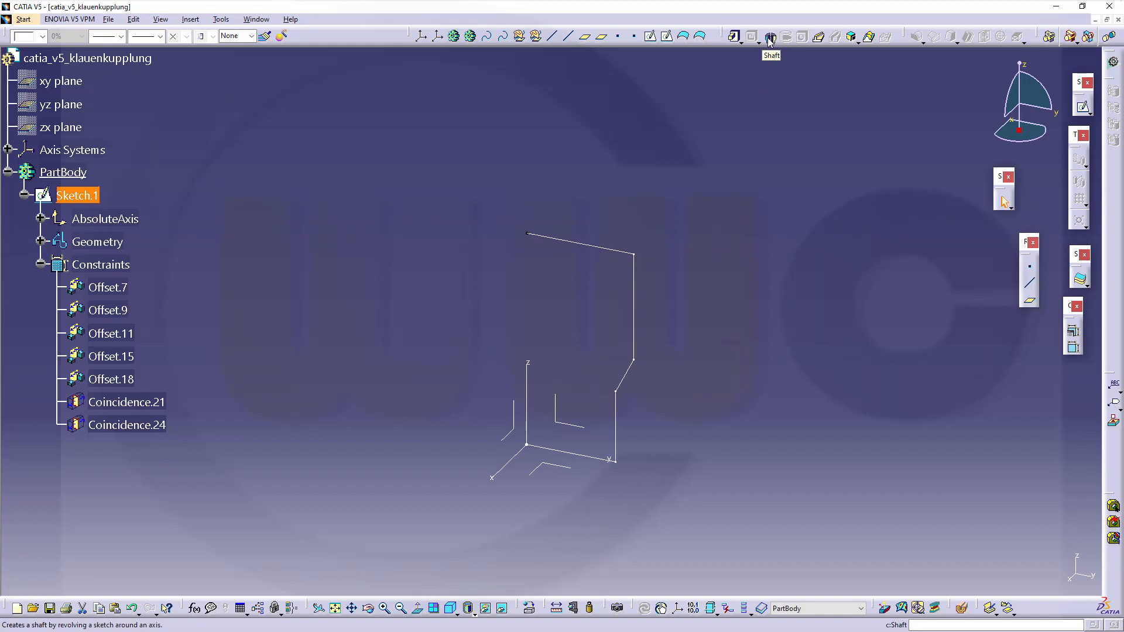
Step: Revolve the profile 360° about the sketch axis into Shaft.1
{"action": "left_click", "coordinate": [770, 37]}
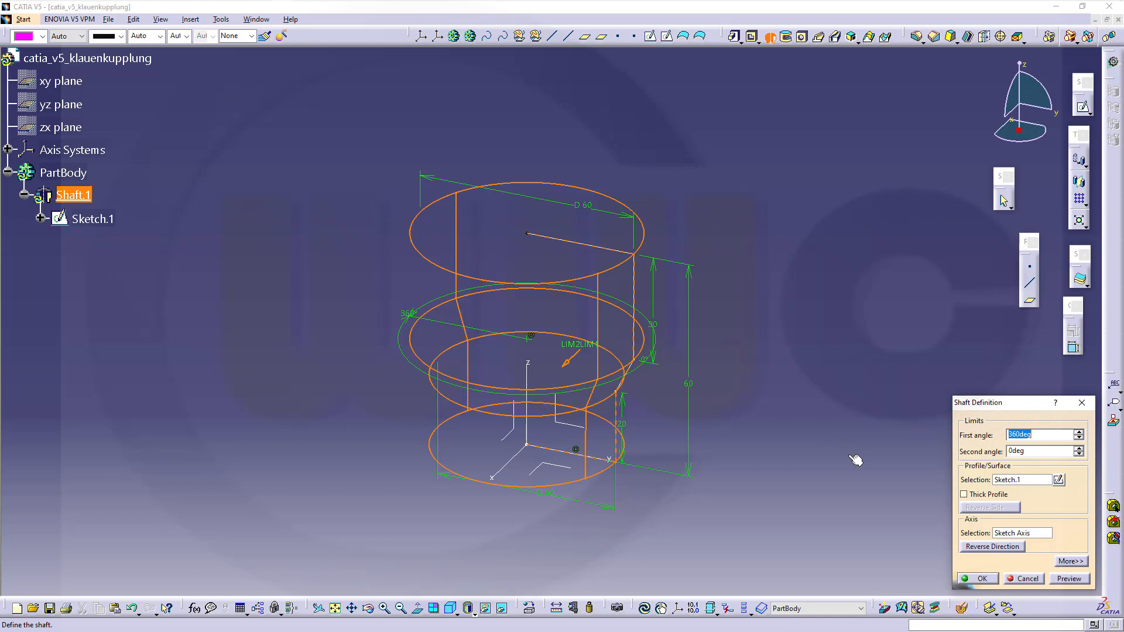
{"action": "left_click", "coordinate": [978, 579]}
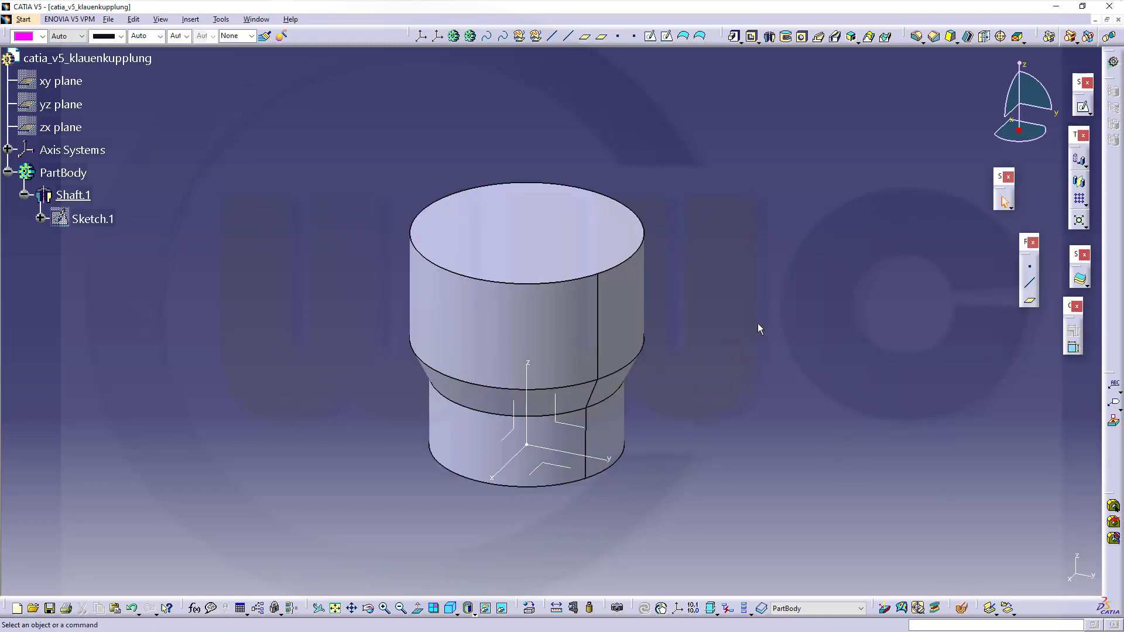
{"action": "mouse_move", "coordinate": [687, 440]}
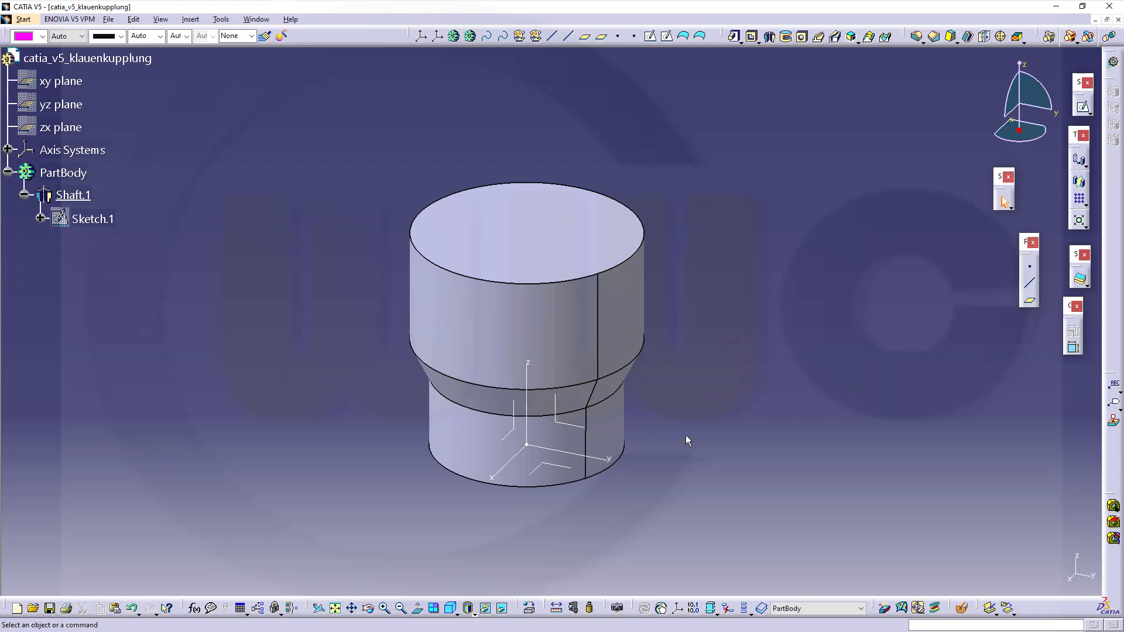
{"action": "mouse_move", "coordinate": [1100, 115]}
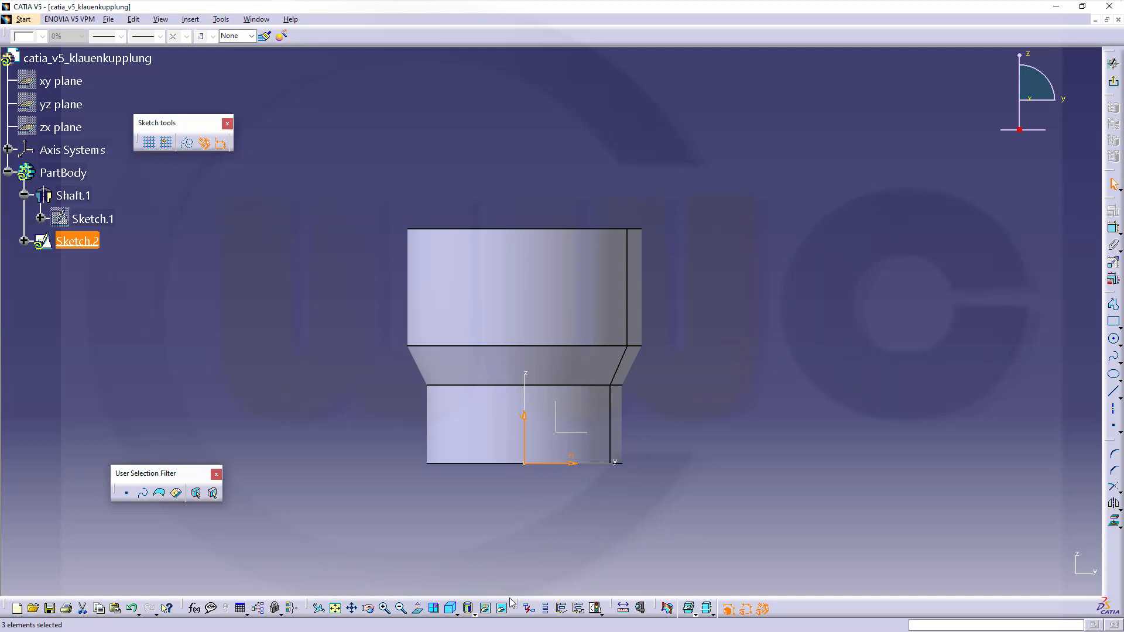
Step: Clear the selection and cut the shaft at the Sketch.2 plane to show its section
{"action": "left_click", "coordinate": [577, 515]}
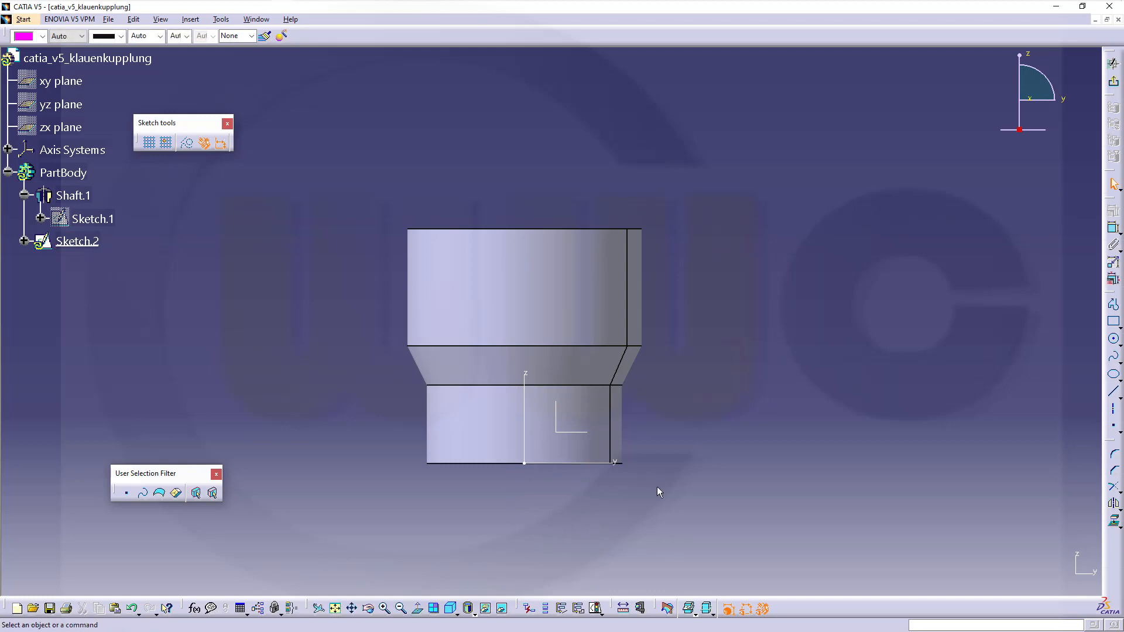
{"action": "mouse_move", "coordinate": [666, 609]}
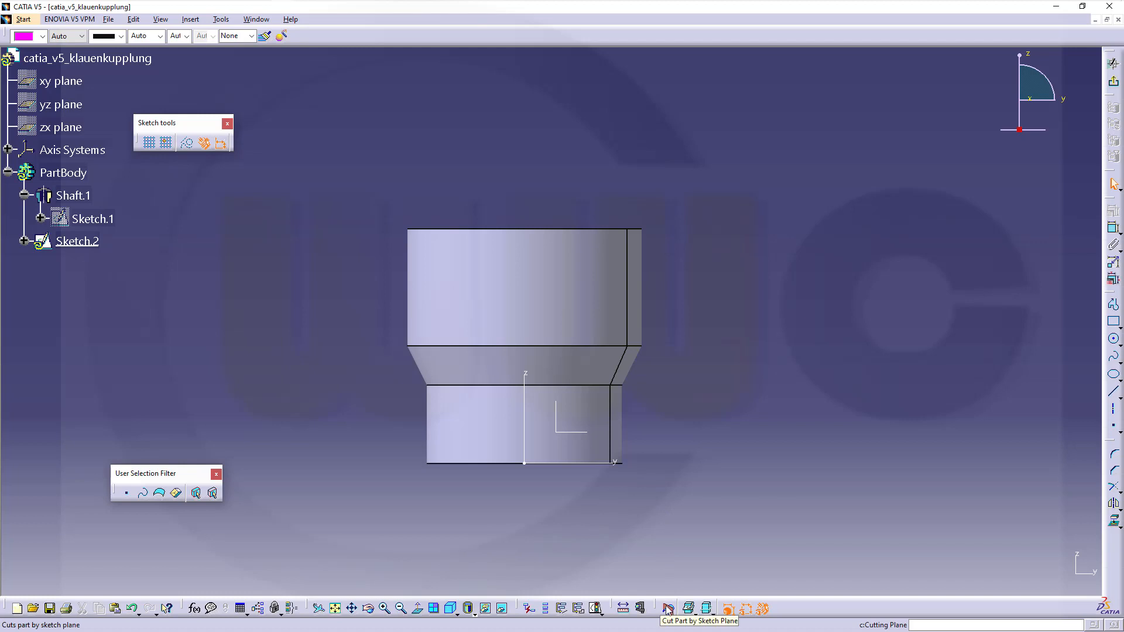
{"action": "left_click", "coordinate": [667, 609]}
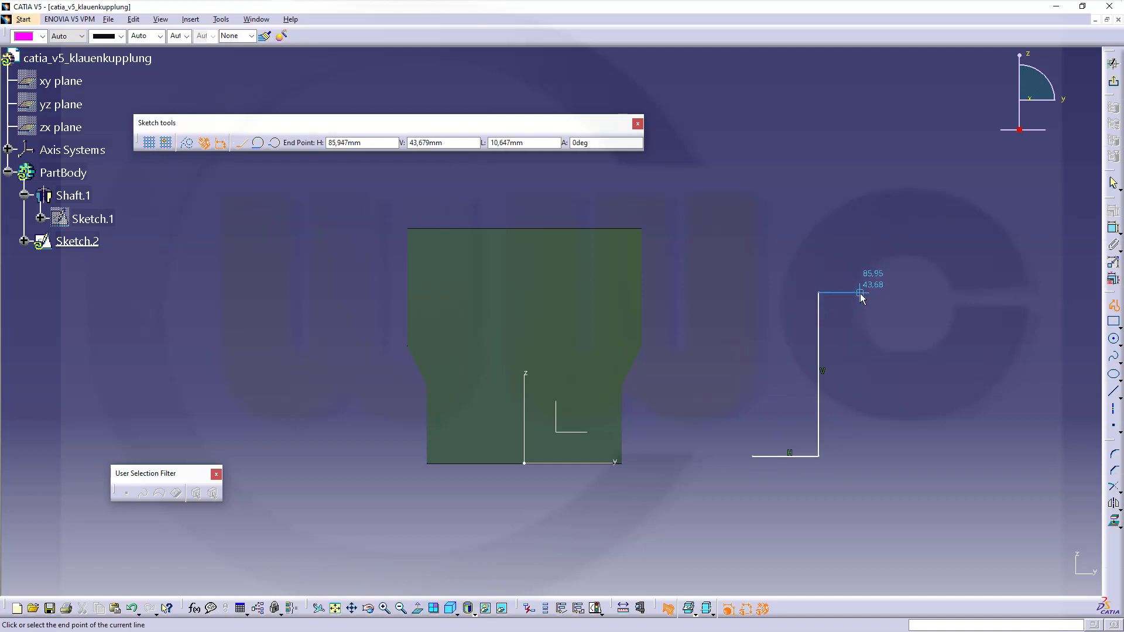
Step: Draw the closed L-shaped bore profile and delete its automatic parallelism constraints
{"action": "left_click", "coordinate": [752, 231]}
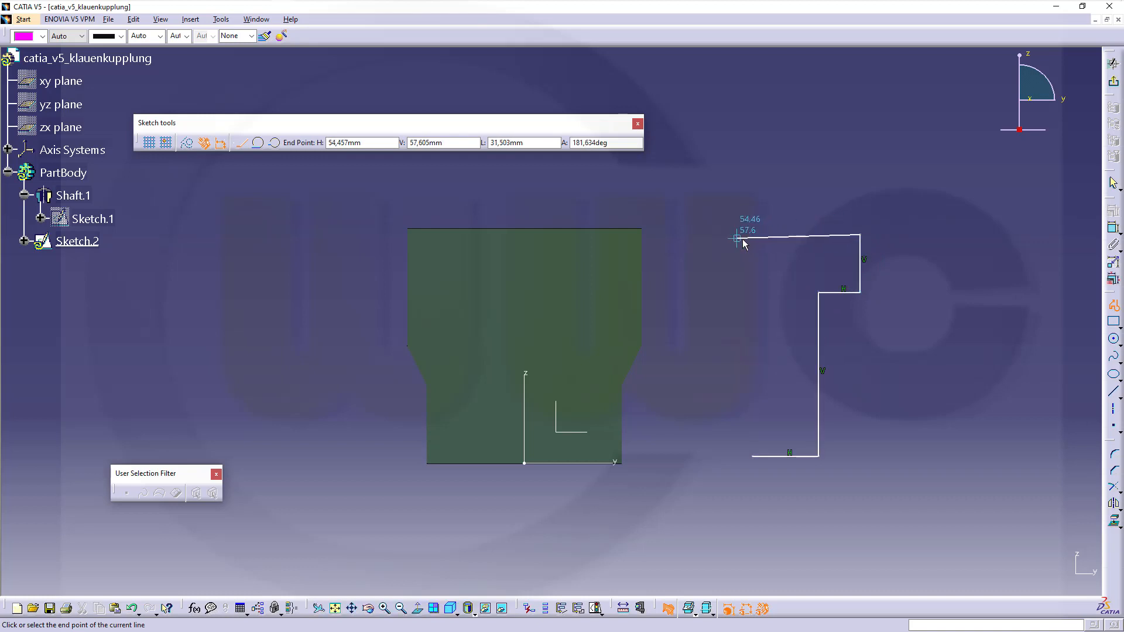
{"action": "left_click", "coordinate": [745, 301]}
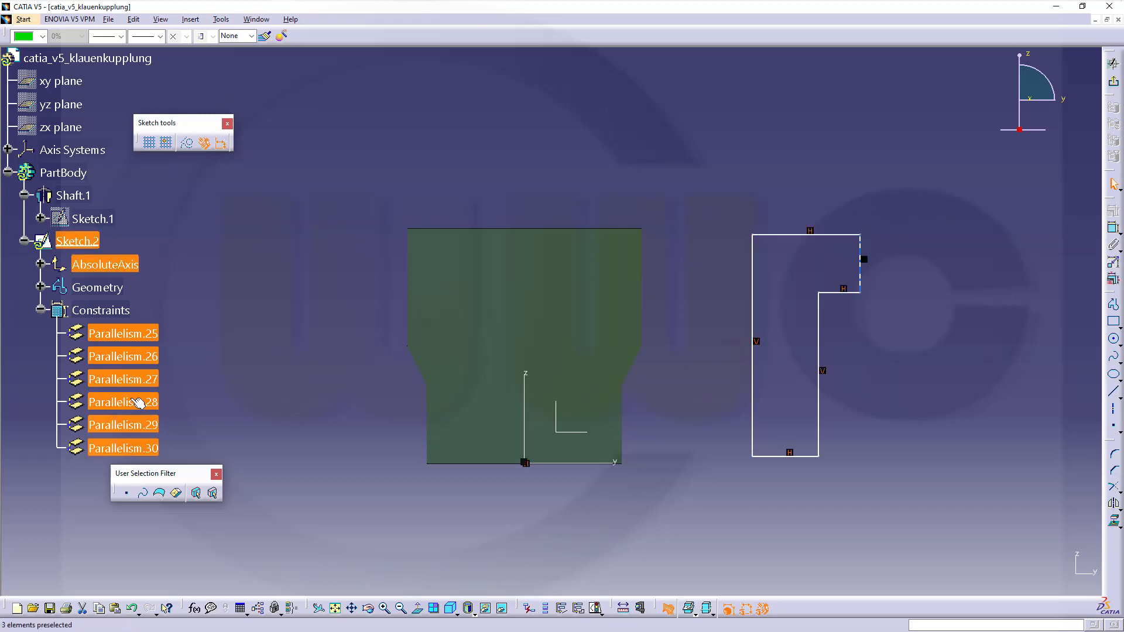
{"action": "right_click", "coordinate": [122, 401]}
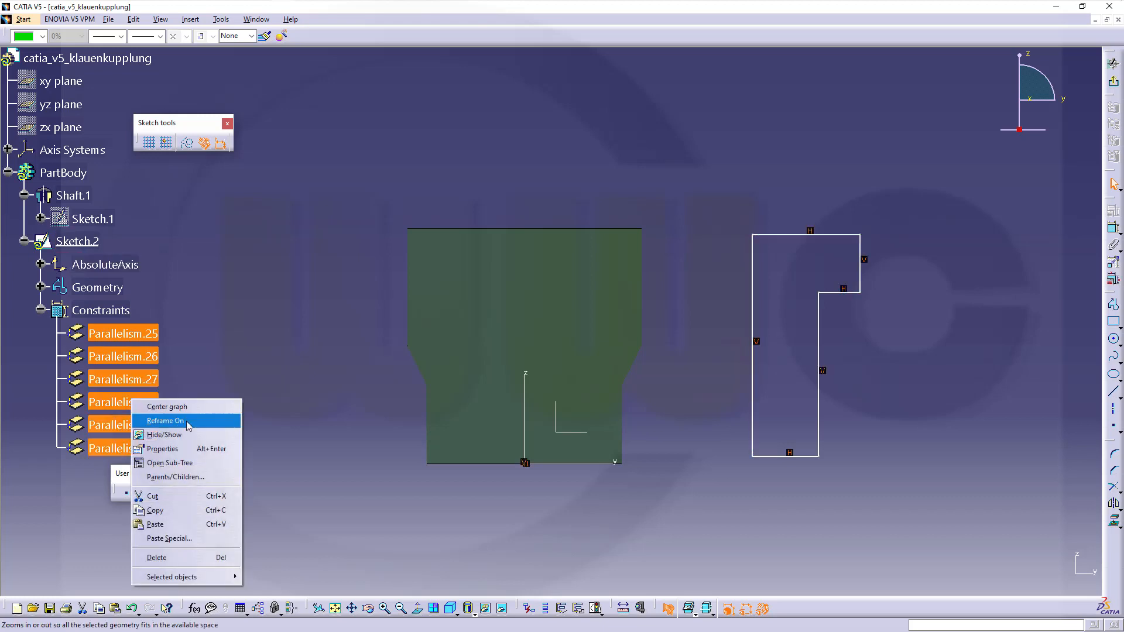
{"action": "mouse_move", "coordinate": [163, 435]}
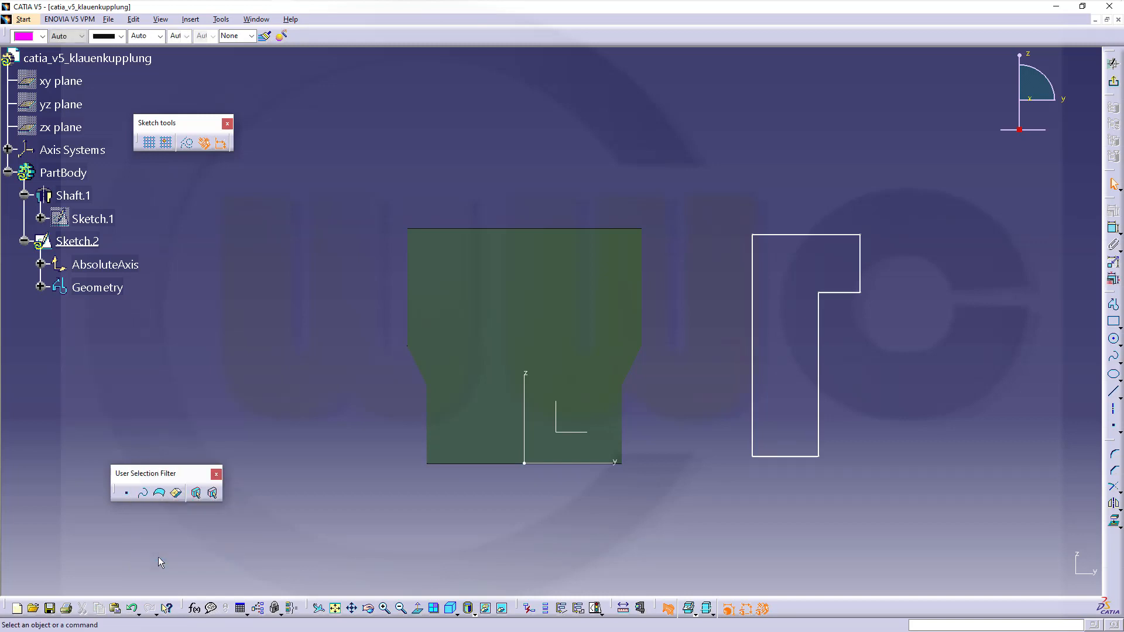
{"action": "mouse_move", "coordinate": [1101, 245]}
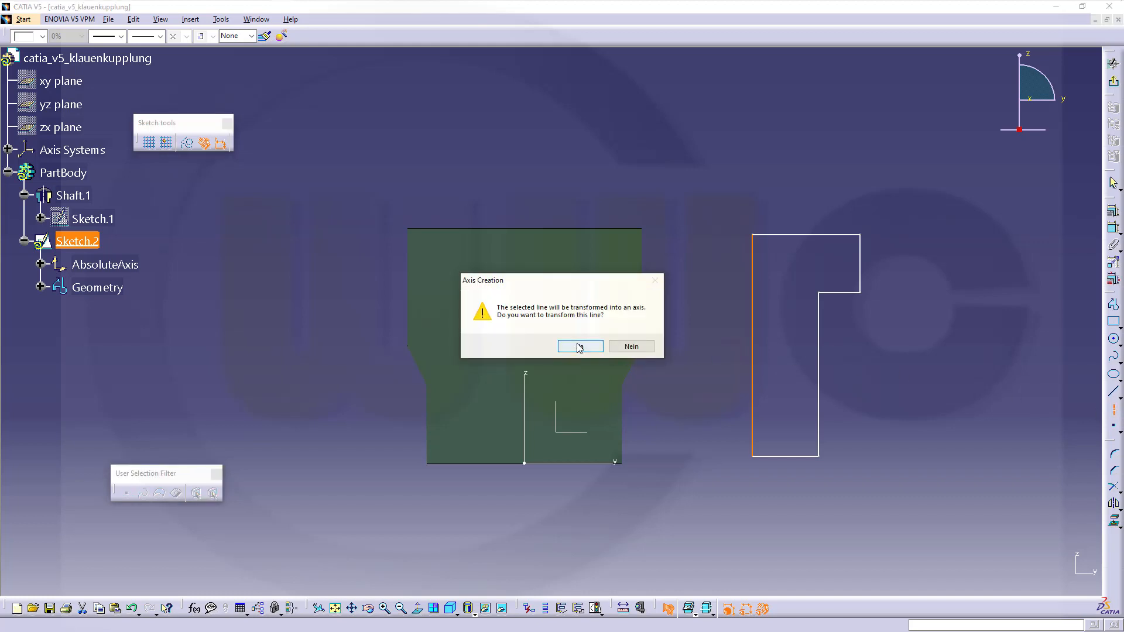
Step: Make the left edge the axis and set the bore diameters to Ø30 bottom and Ø40 top
{"action": "left_click", "coordinate": [579, 346]}
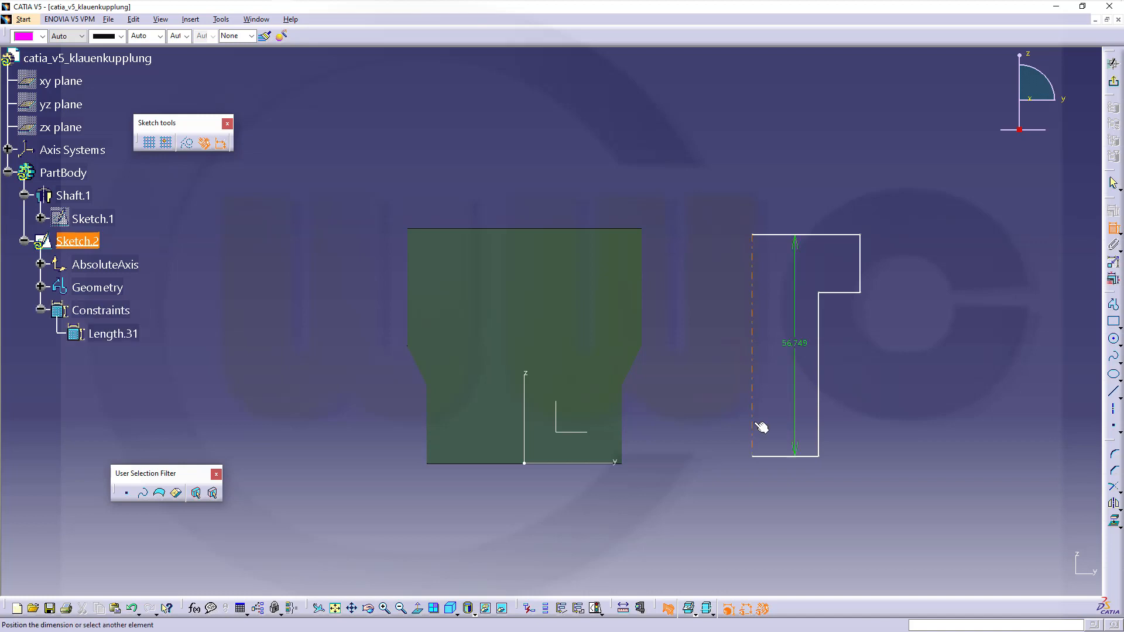
{"action": "left_click", "coordinate": [779, 493]}
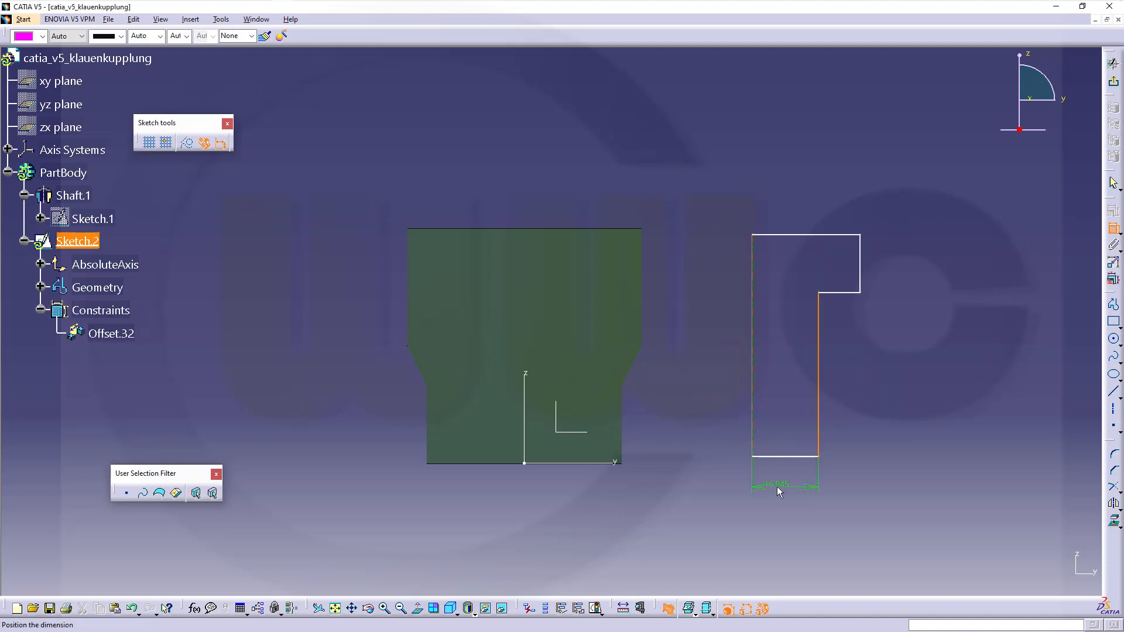
{"action": "right_click", "coordinate": [779, 493]}
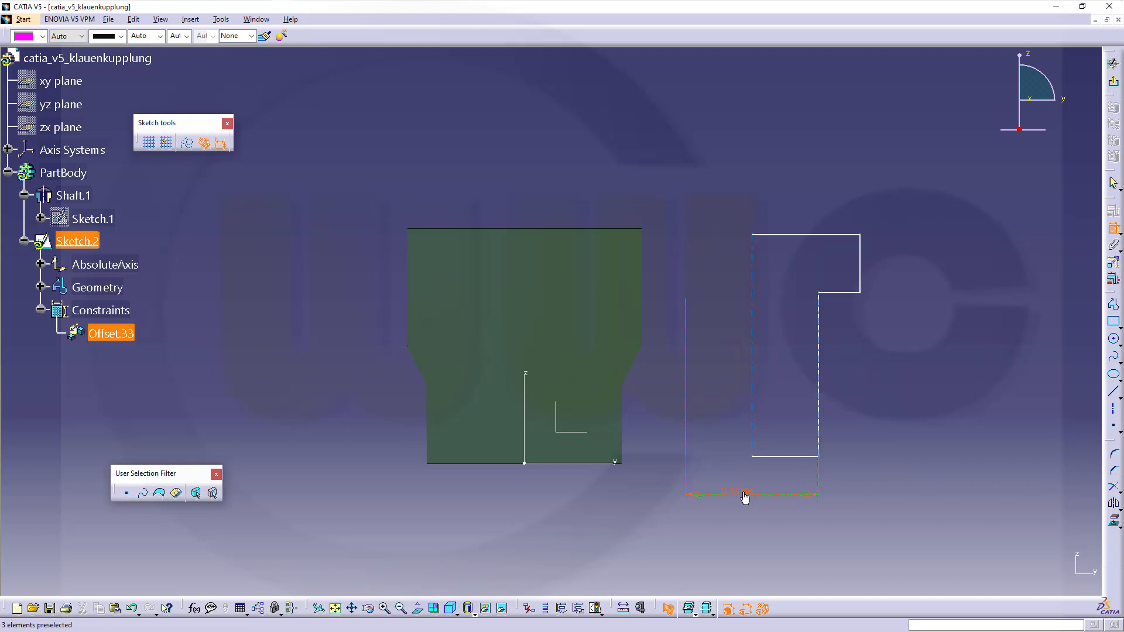
{"action": "double_click", "coordinate": [745, 497]}
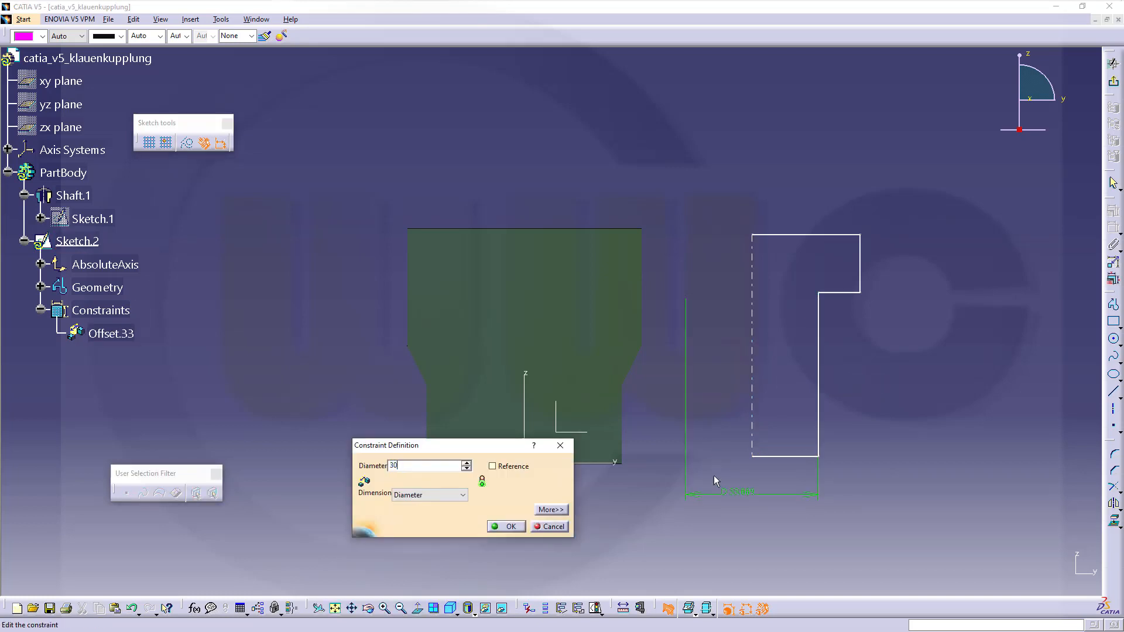
{"action": "left_click", "coordinate": [505, 527]}
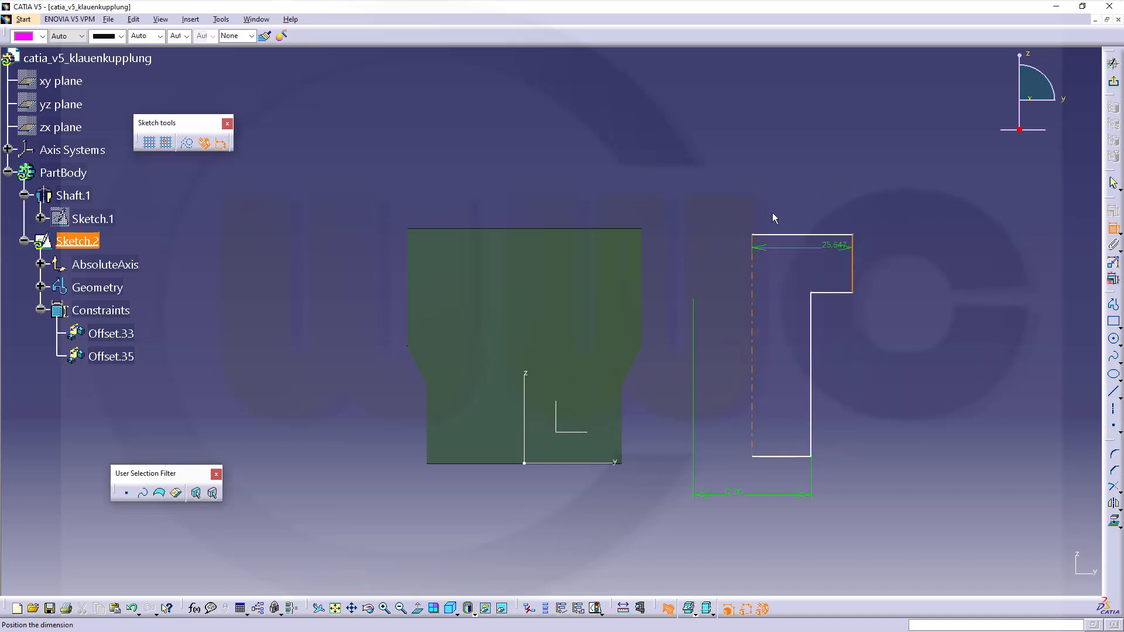
{"action": "right_click", "coordinate": [773, 218]}
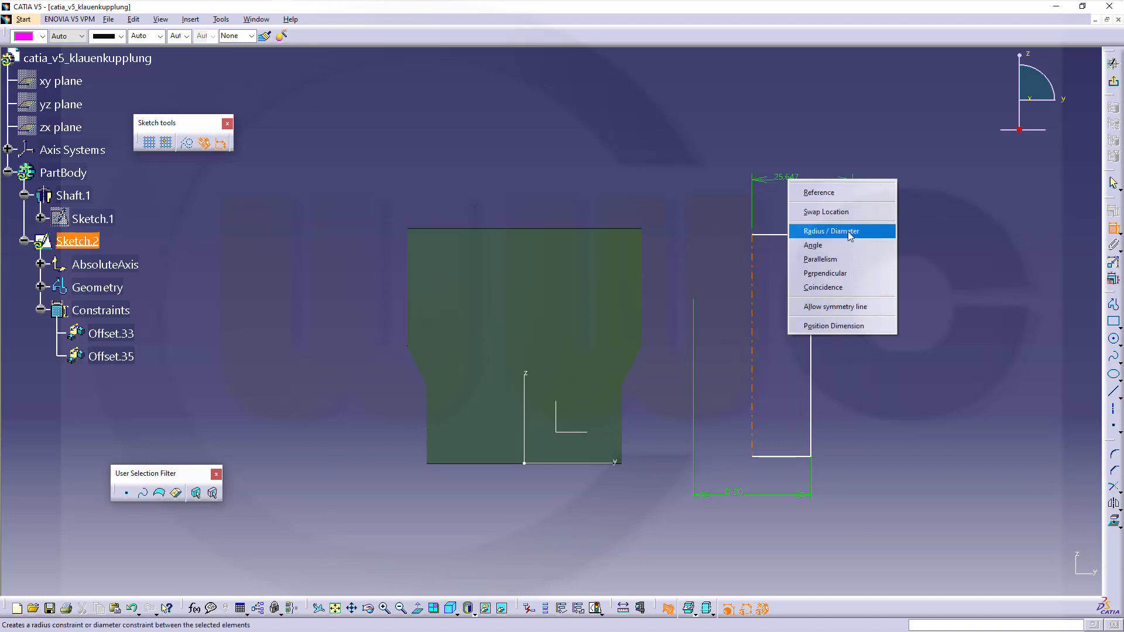
{"action": "left_click", "coordinate": [830, 231]}
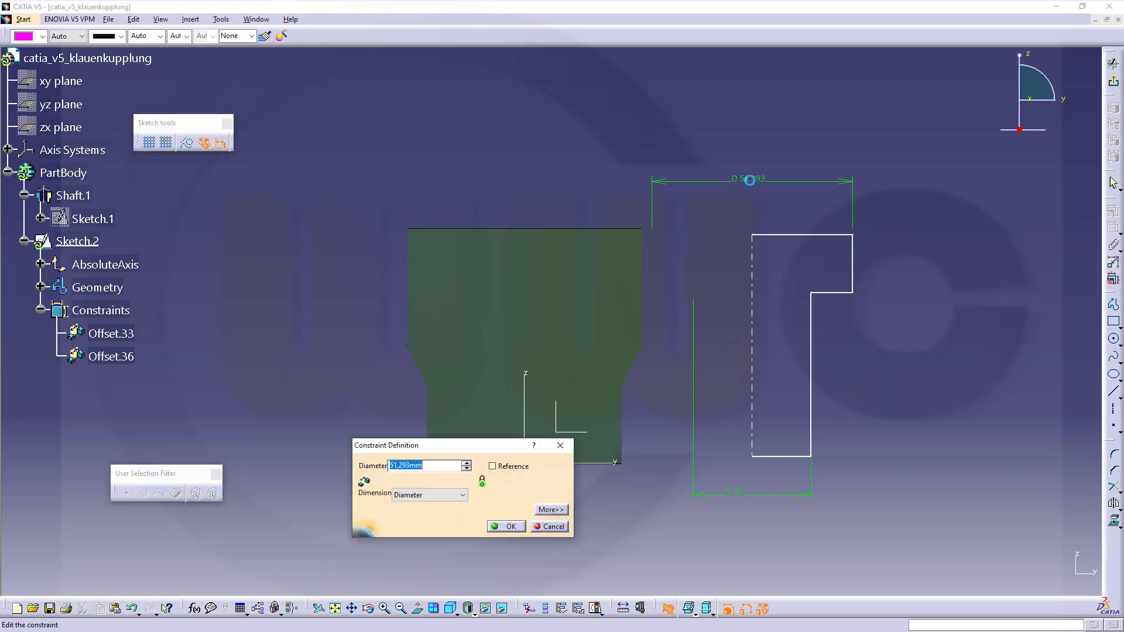
{"action": "left_click", "coordinate": [511, 526]}
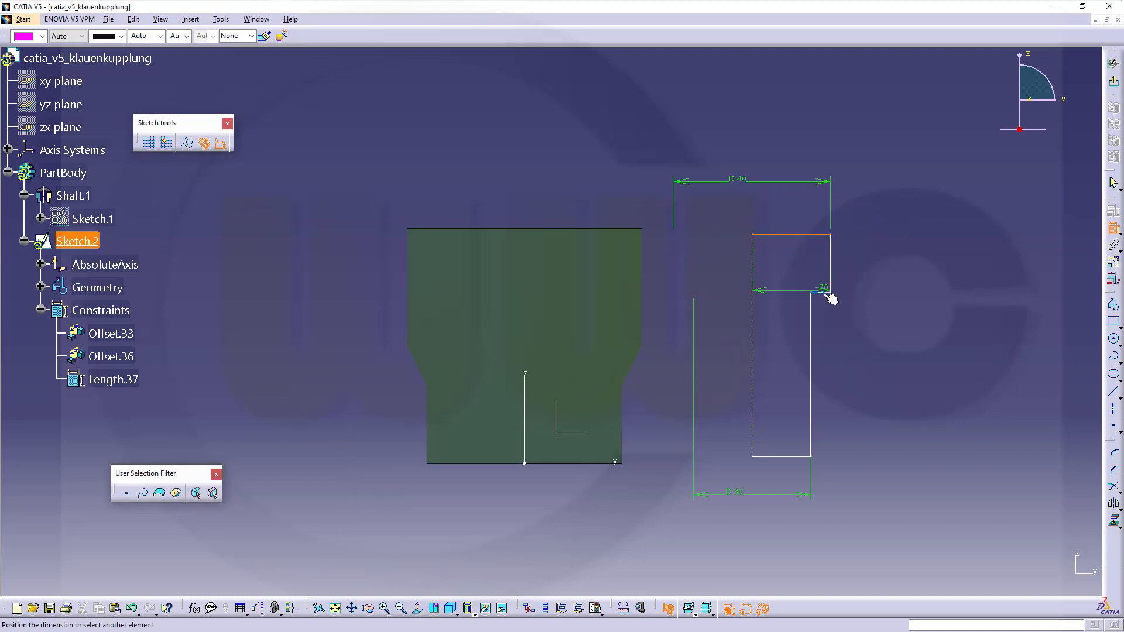
Step: Dimension the 15 mm step and 60 mm height, and align the profile with the shaft top
{"action": "left_click", "coordinate": [828, 298]}
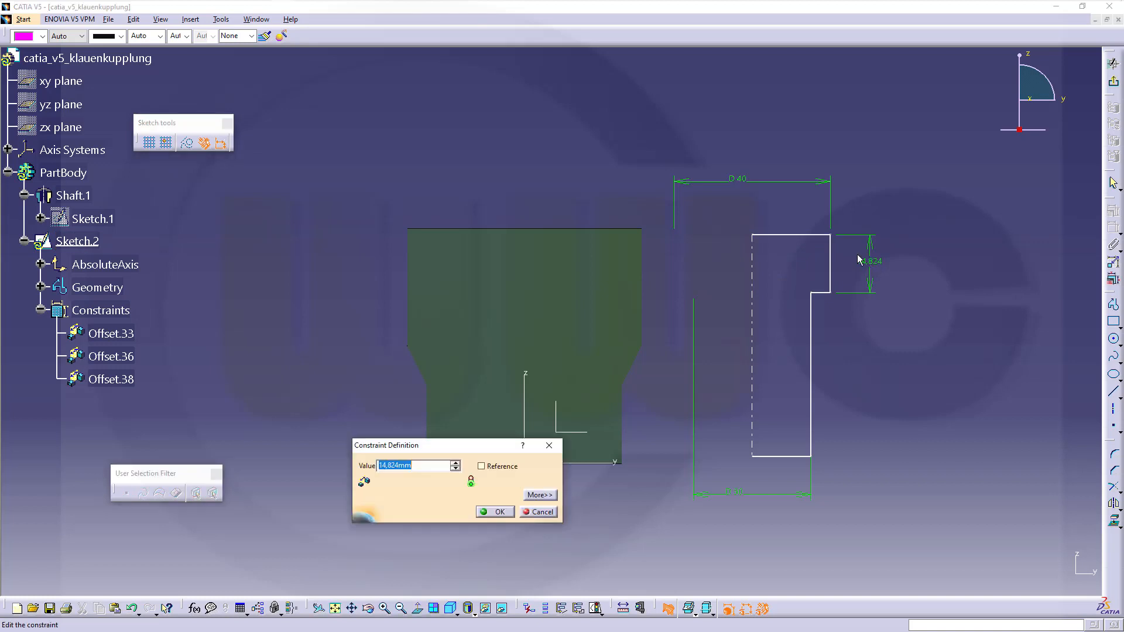
{"action": "left_click", "coordinate": [495, 512]}
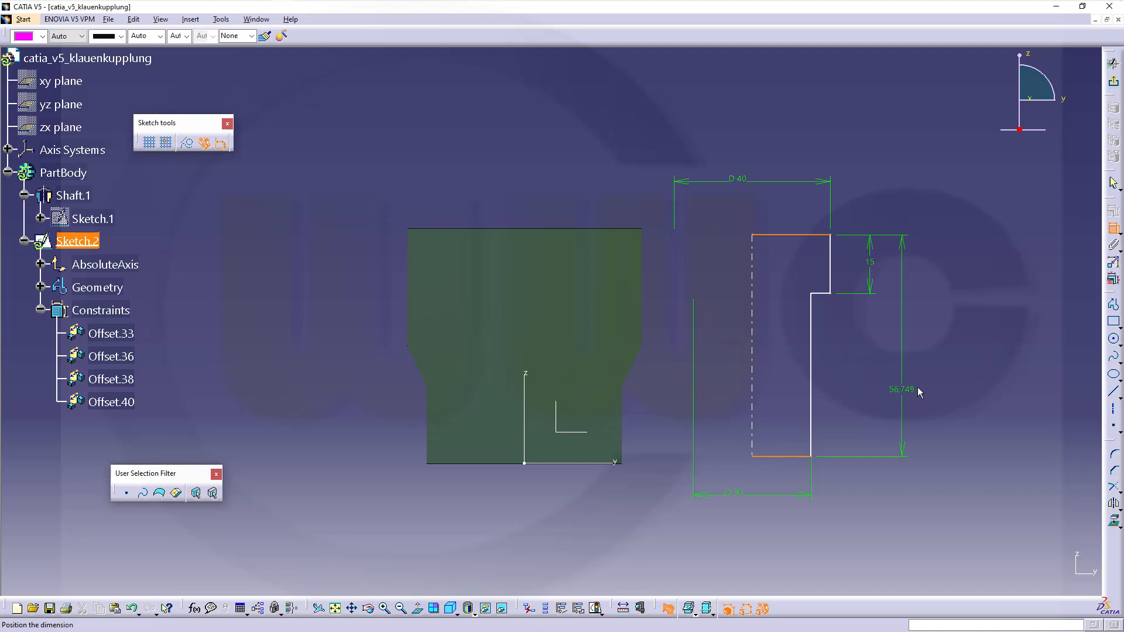
{"action": "double_click", "coordinate": [903, 390]}
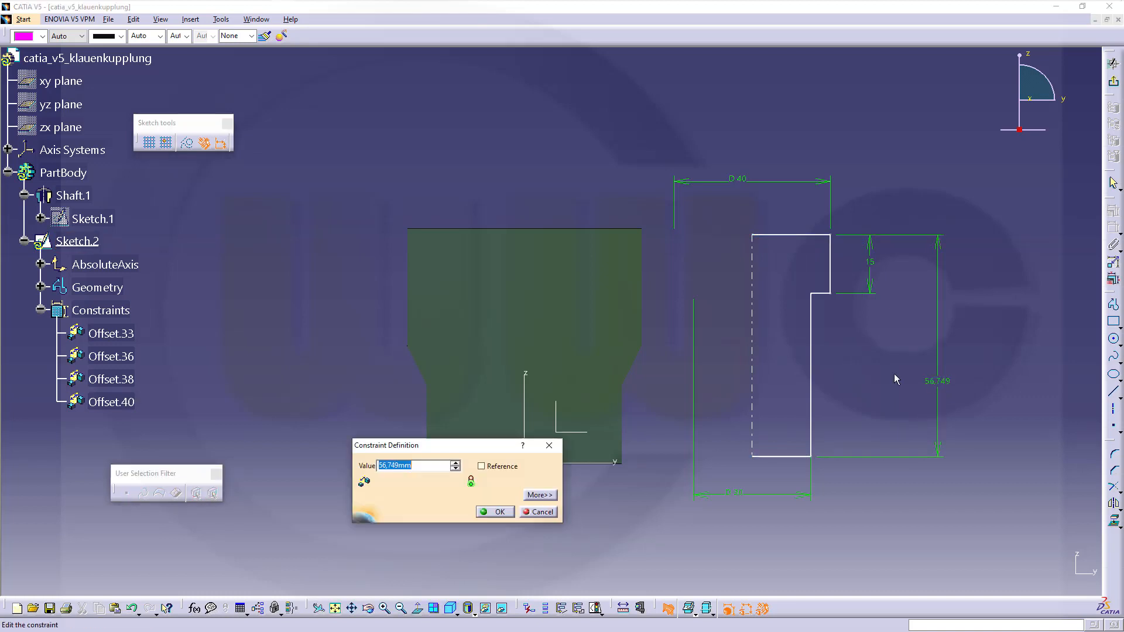
{"action": "left_click", "coordinate": [494, 512]}
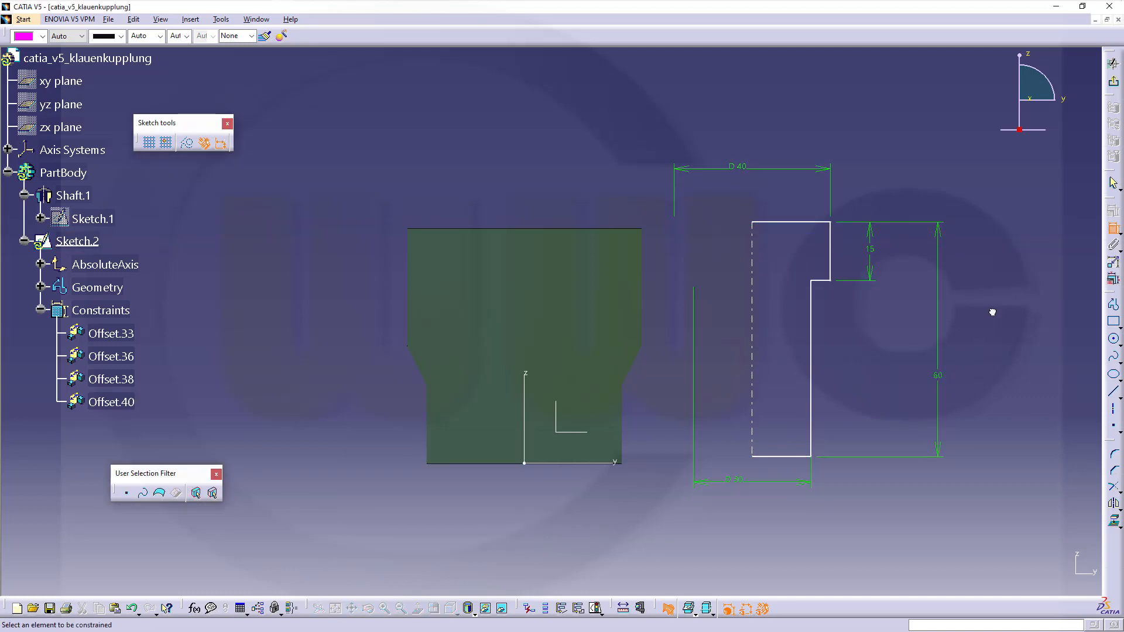
{"action": "mouse_move", "coordinate": [607, 467]}
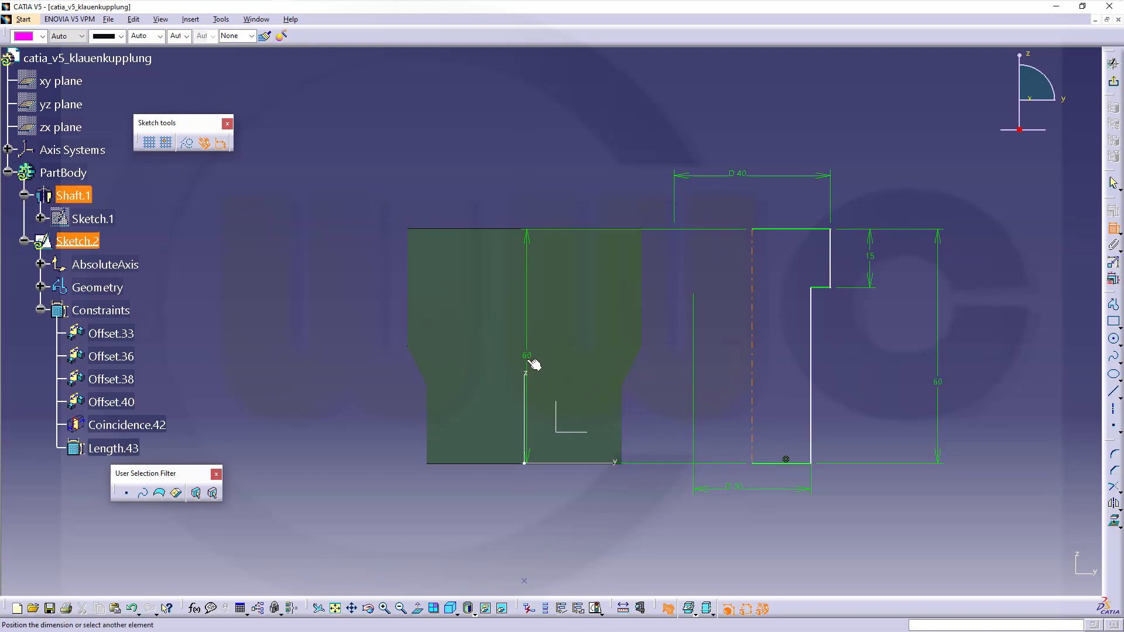
{"action": "right_click", "coordinate": [526, 364]}
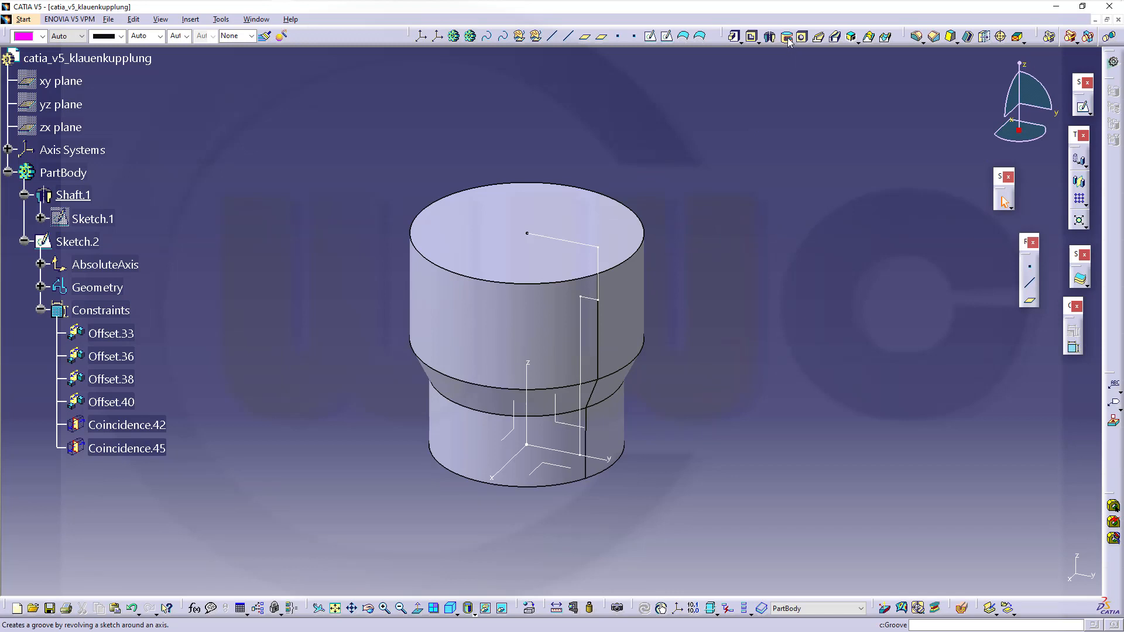
Step: Cut the central bore as a 360° groove of Sketch.2, creating Groove.1
{"action": "left_click", "coordinate": [785, 36]}
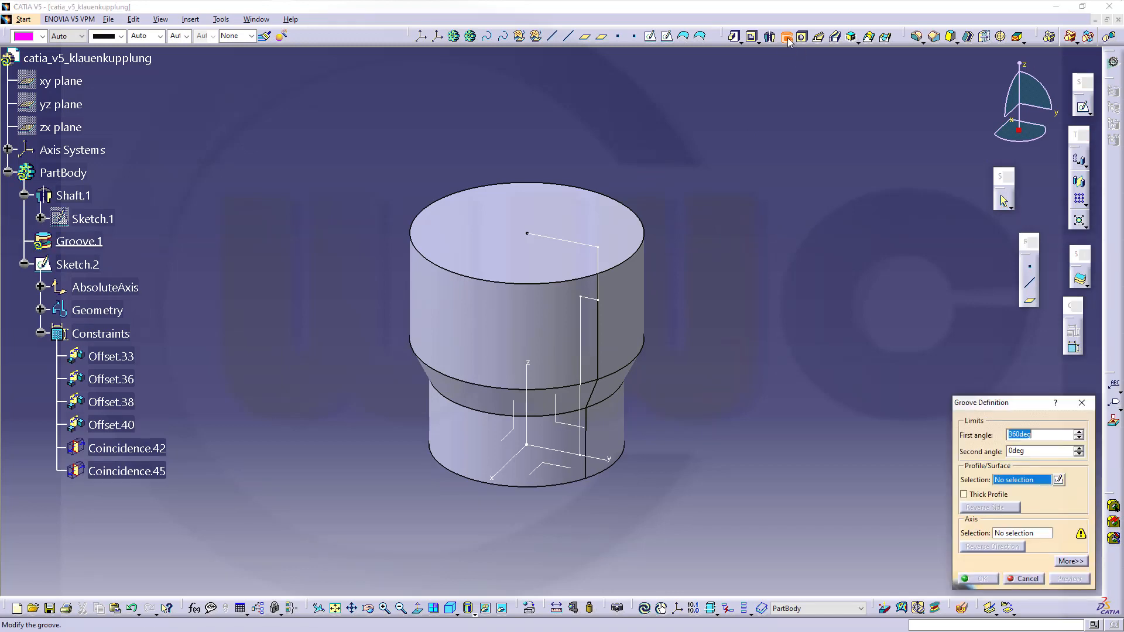
{"action": "left_click", "coordinate": [77, 265]}
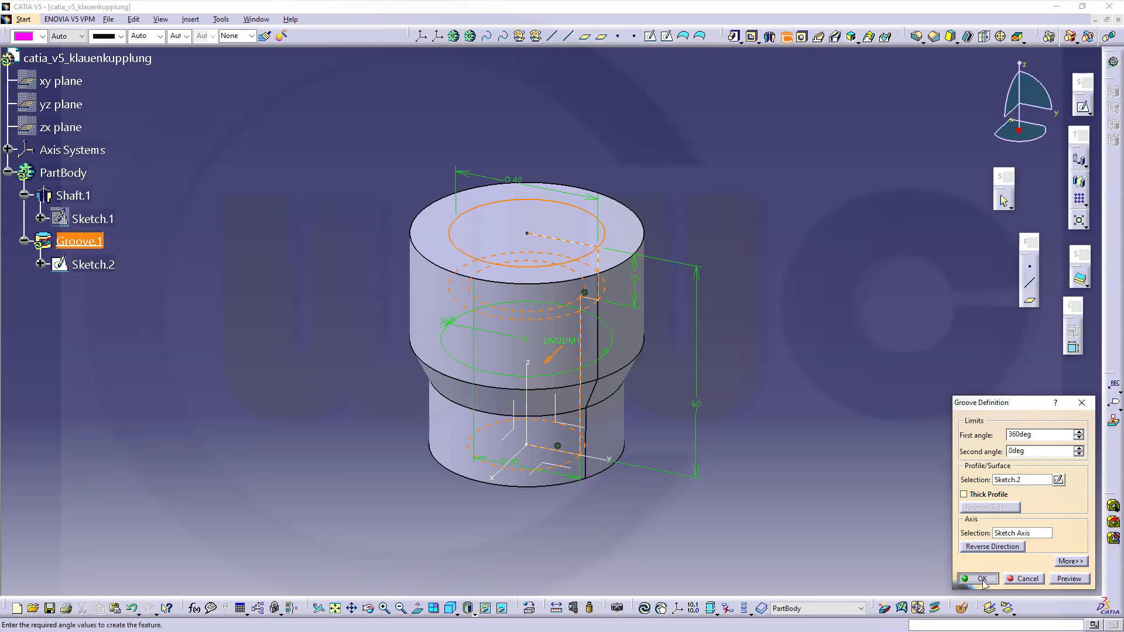
{"action": "left_click", "coordinate": [980, 578]}
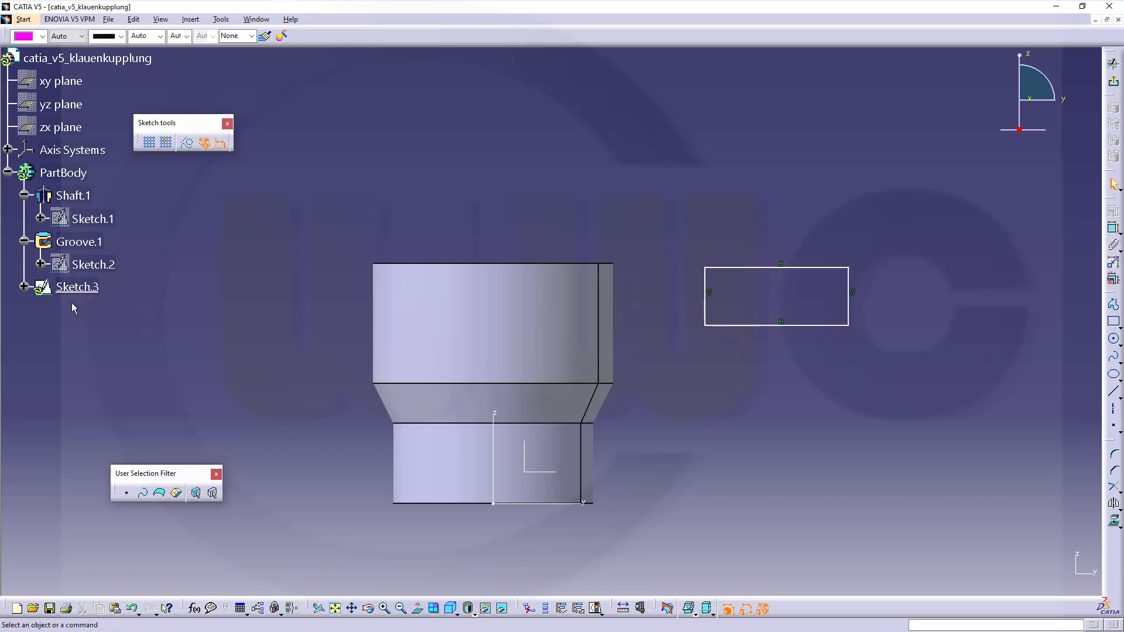
Step: Pick the rectangle's left edge in Sketch.3 to become its rotation axis
{"action": "left_click", "coordinate": [22, 287]}
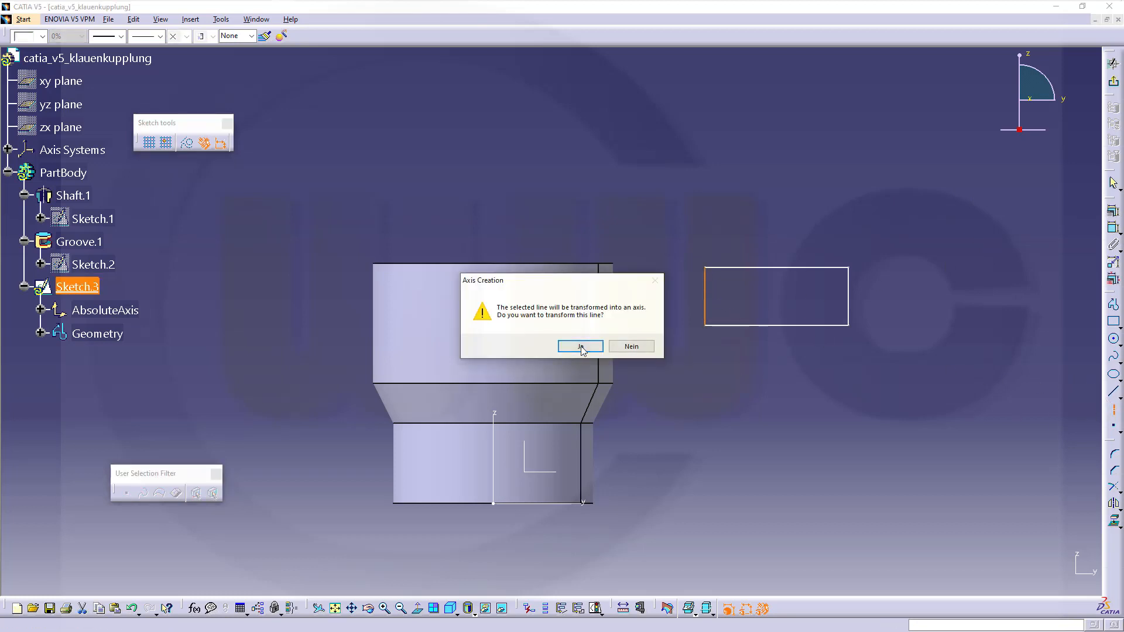
Step: Accept the axis conversion and set the rectangle to diameter 60 and height 15
{"action": "left_click", "coordinate": [580, 346]}
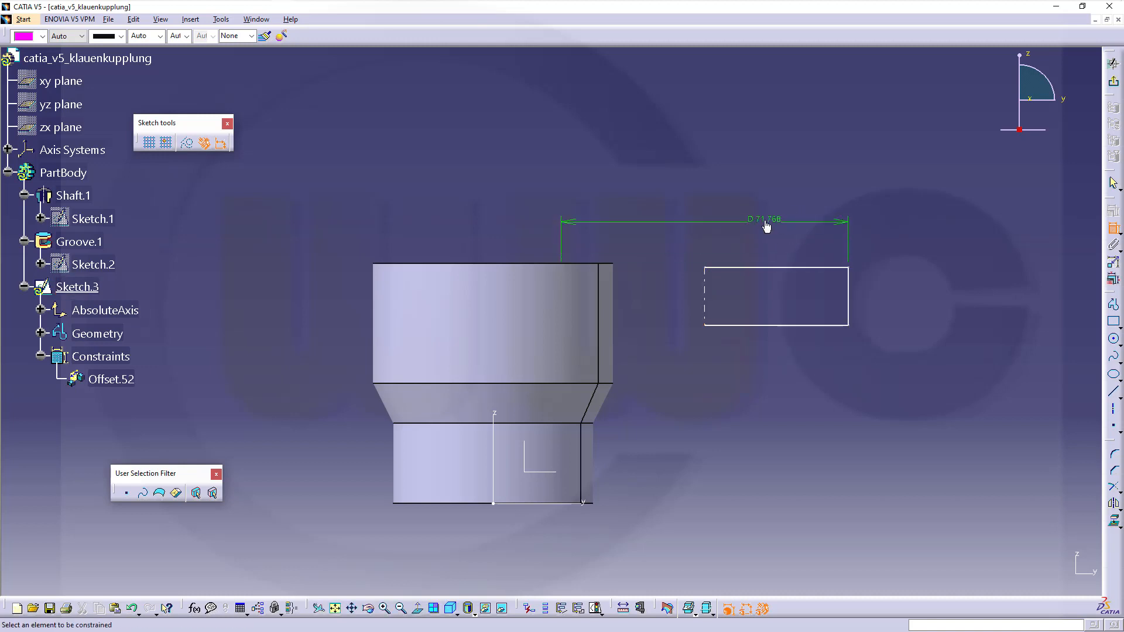
{"action": "double_click", "coordinate": [766, 220]}
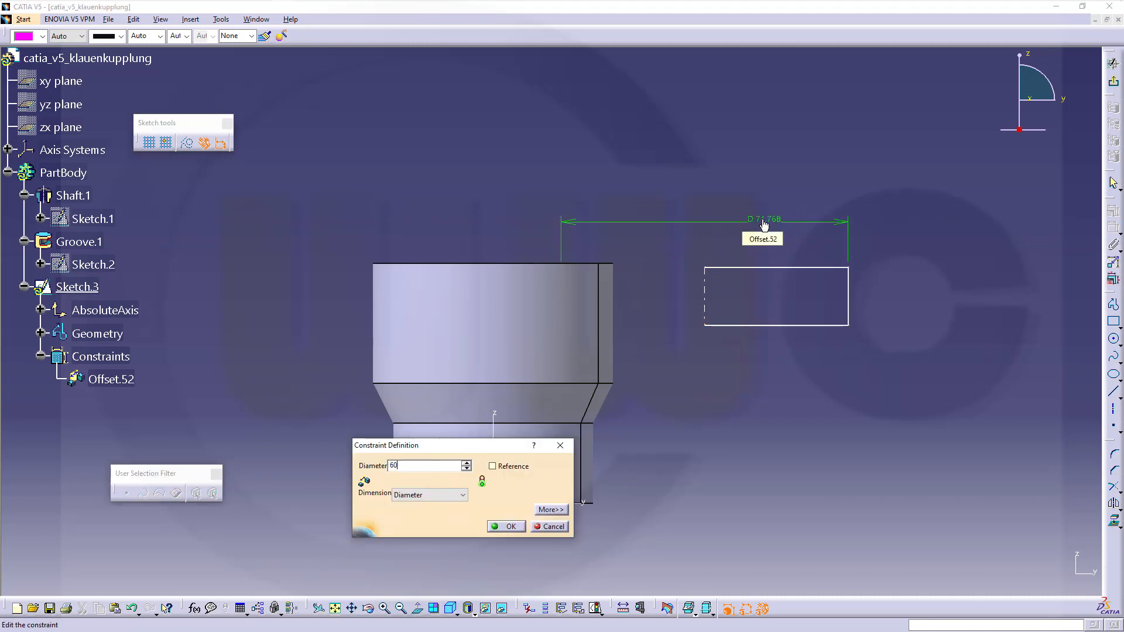
{"action": "left_click", "coordinate": [506, 526]}
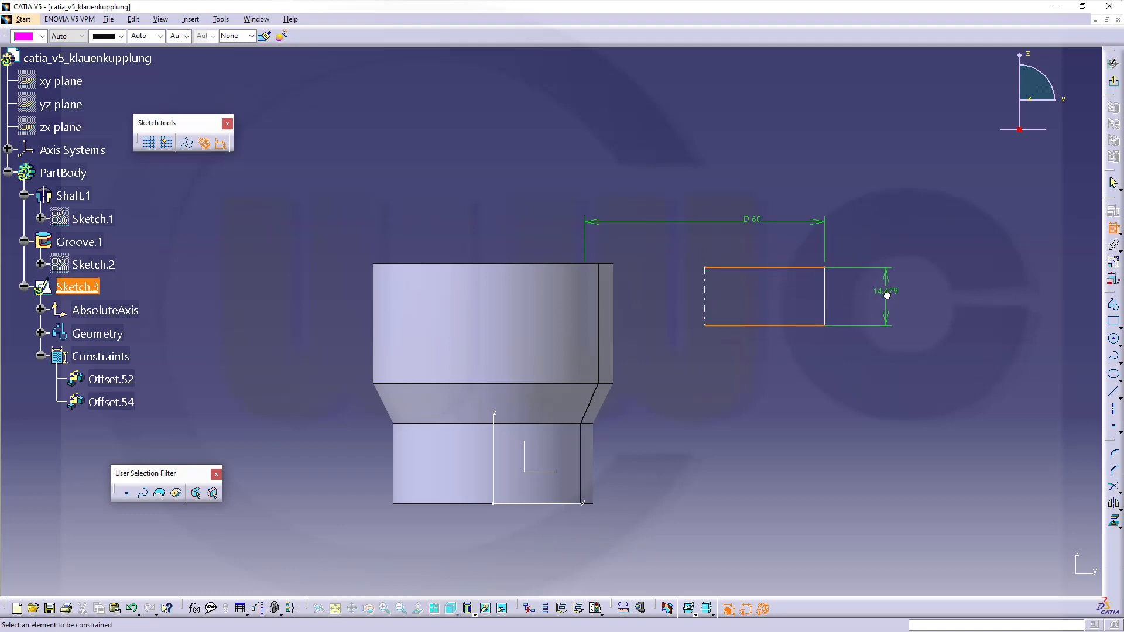
{"action": "double_click", "coordinate": [887, 292]}
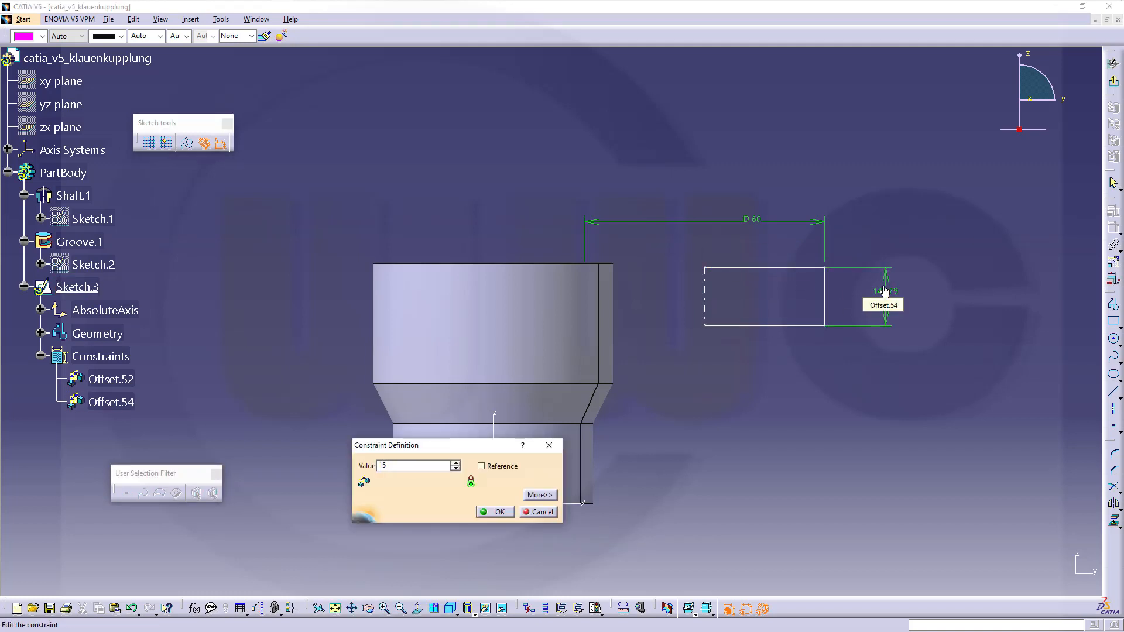
{"action": "left_click", "coordinate": [495, 511]}
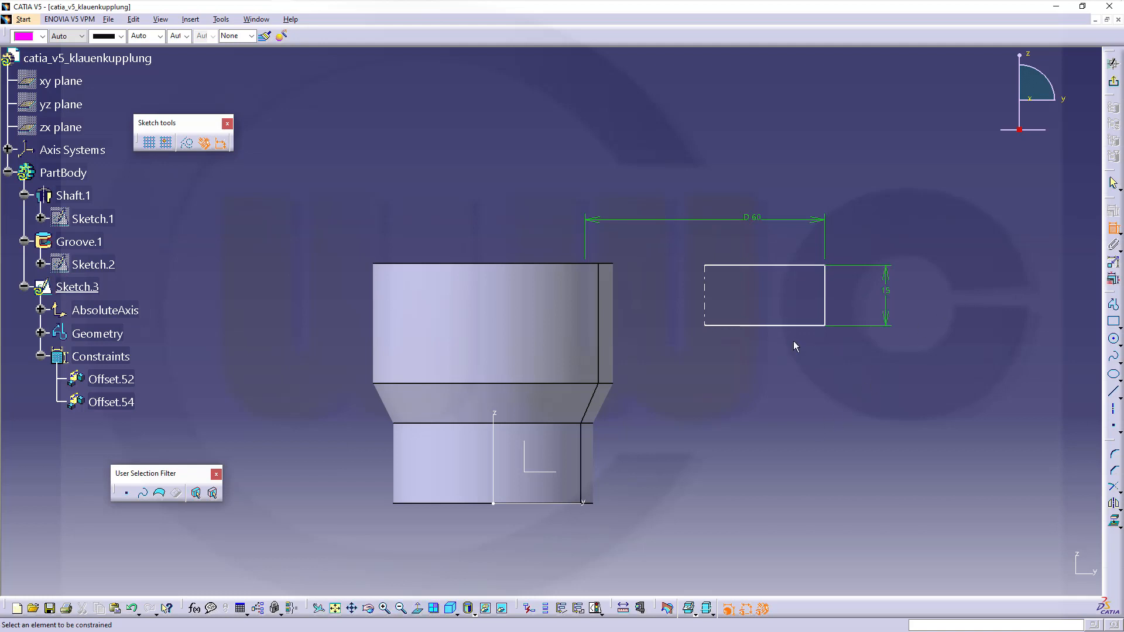
Step: Dimension the rectangle's top edge 60 from the part's base
{"action": "left_click", "coordinate": [748, 316]}
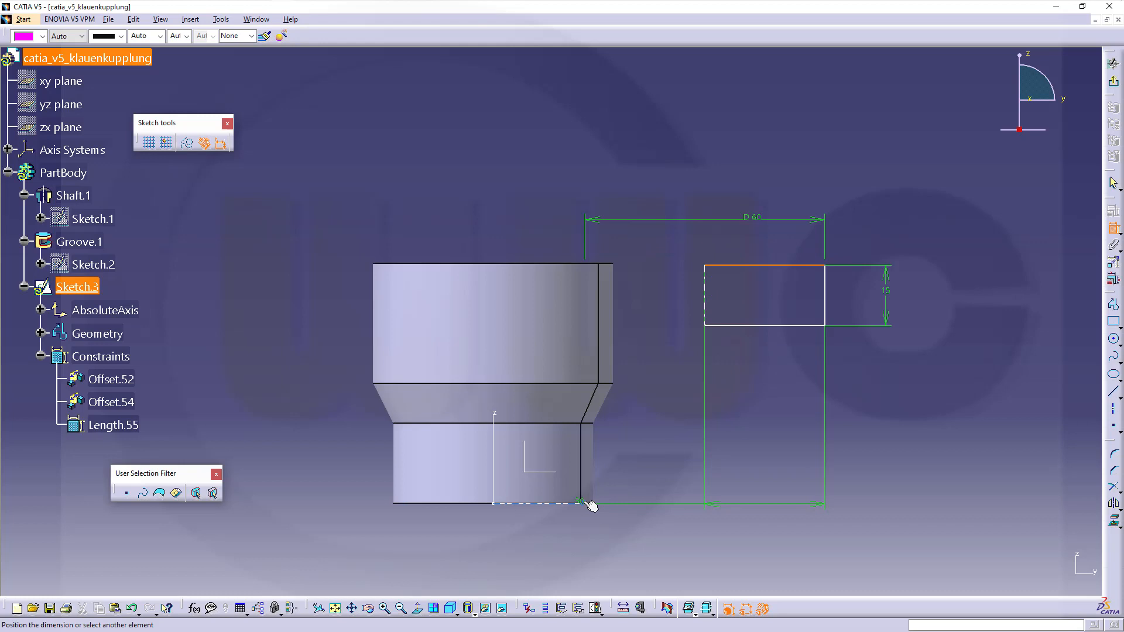
{"action": "left_click", "coordinate": [588, 504]}
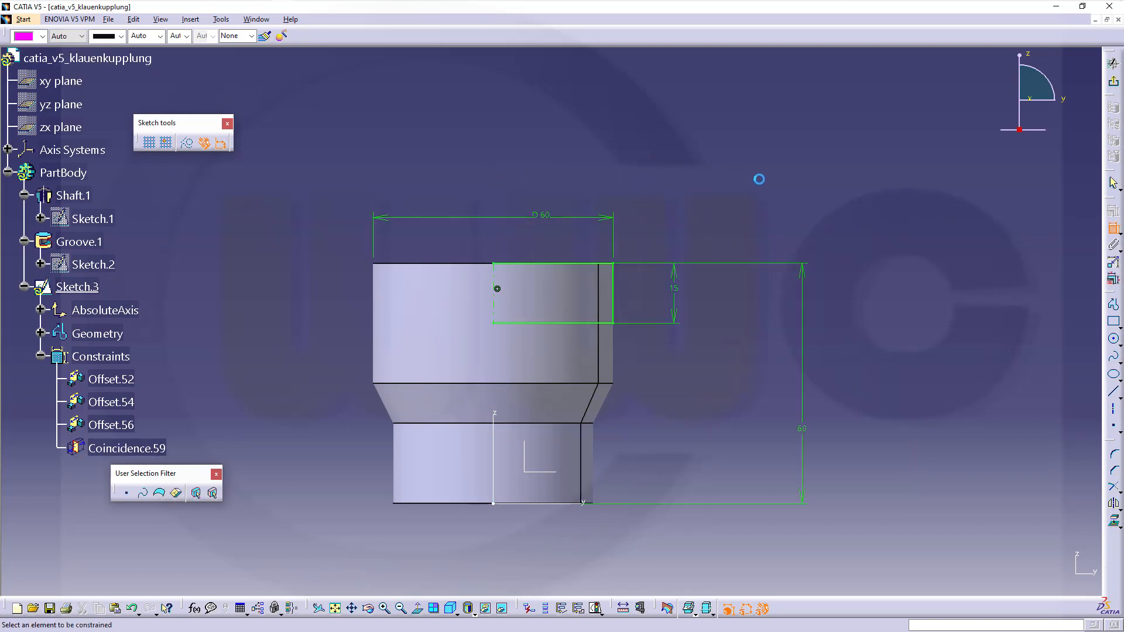
{"action": "mouse_move", "coordinate": [1115, 81]}
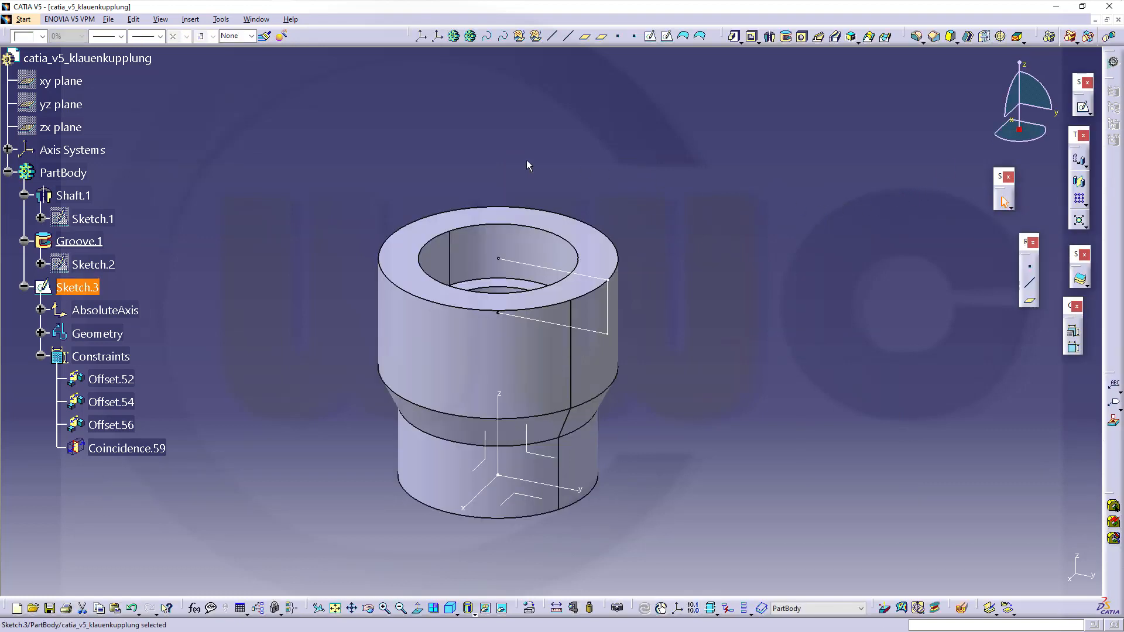
{"action": "mouse_move", "coordinate": [782, 93]}
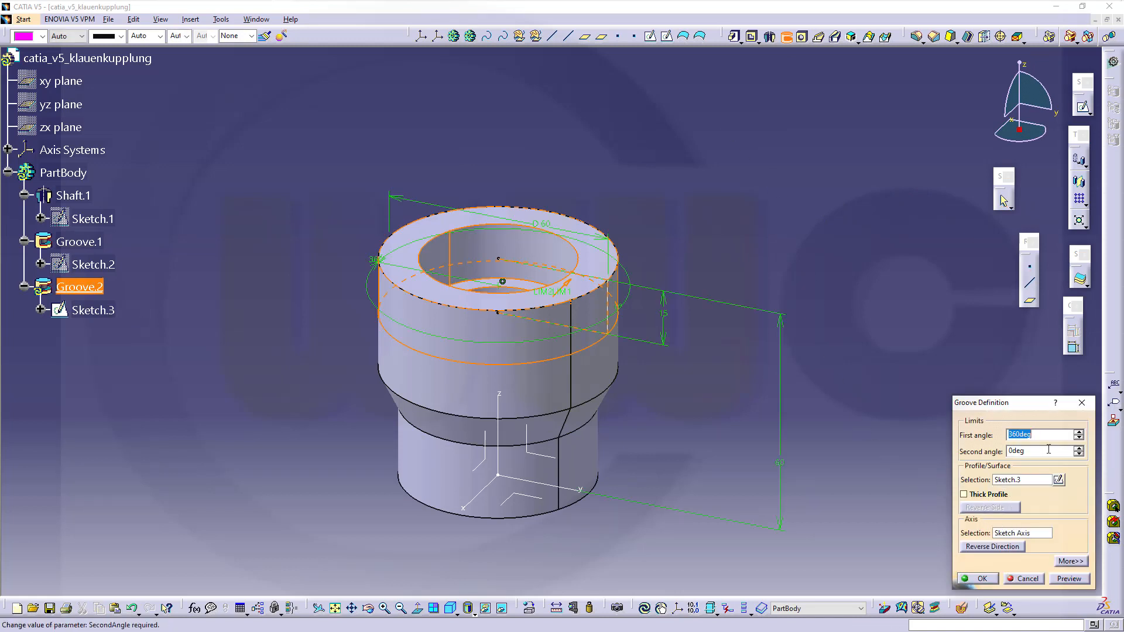
Step: Give Groove.2 a 45deg first angle and move to the second angle
{"action": "left_click", "coordinate": [1044, 434]}
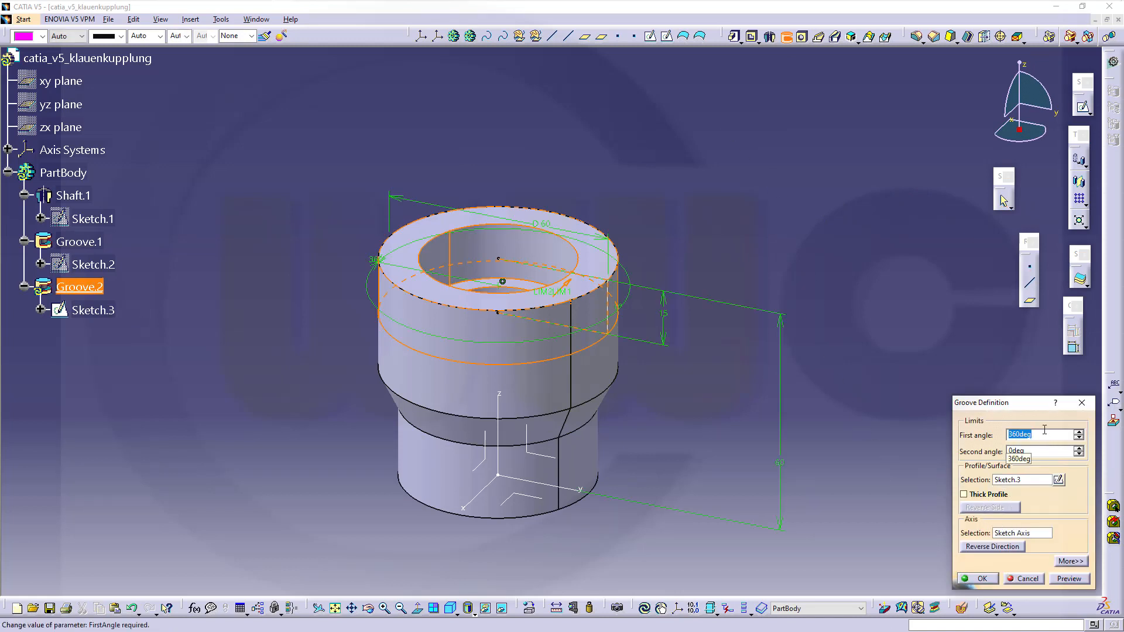
{"action": "type", "text": "45"}
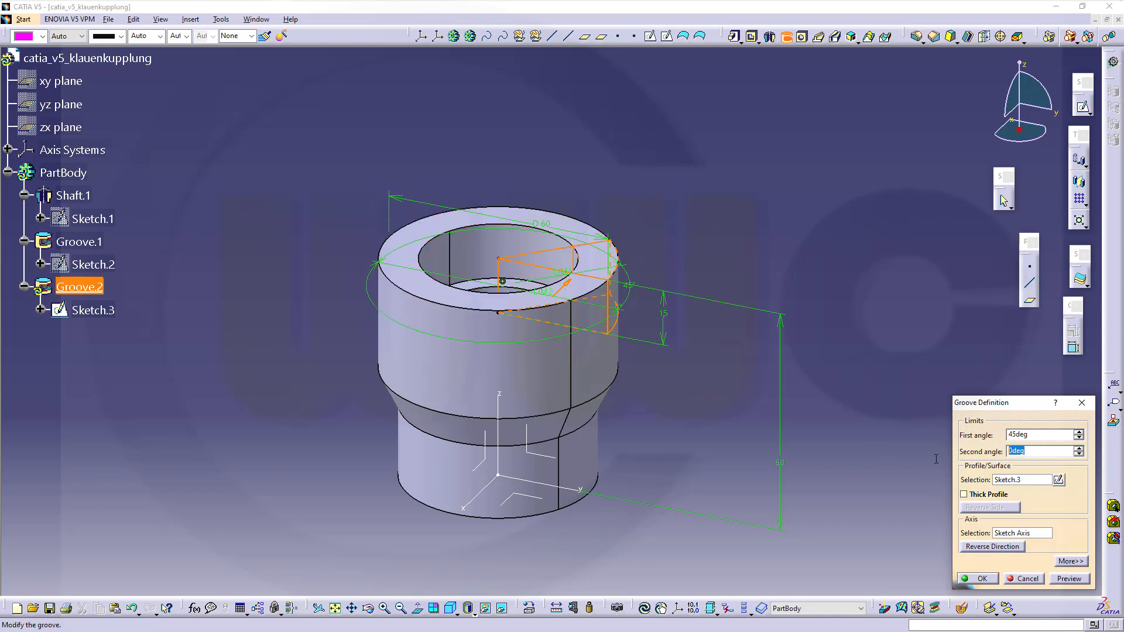
{"action": "left_click", "coordinate": [981, 578]}
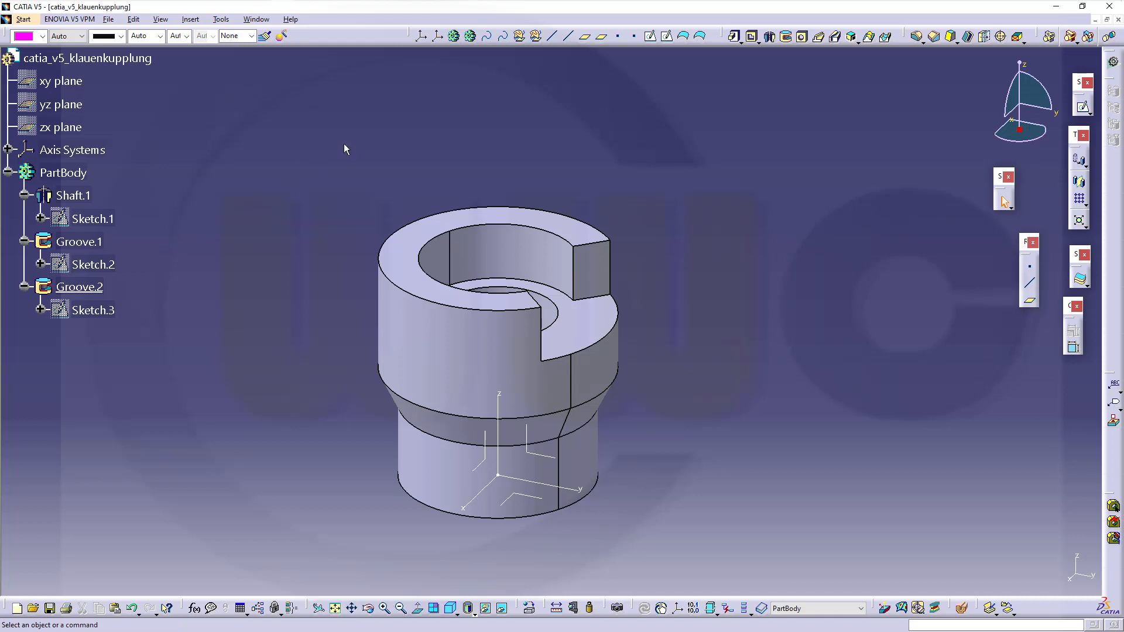
{"action": "mouse_move", "coordinate": [389, 162]}
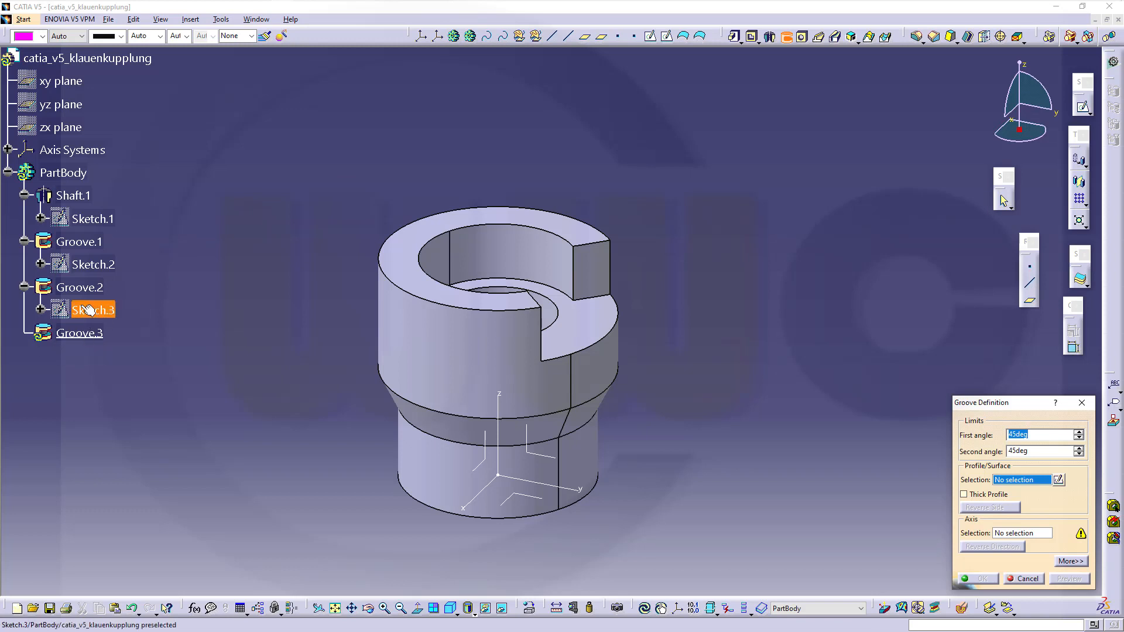
Step: Use Sketch.3 as the Groove.3 profile with a 225deg first angle
{"action": "left_click", "coordinate": [93, 310]}
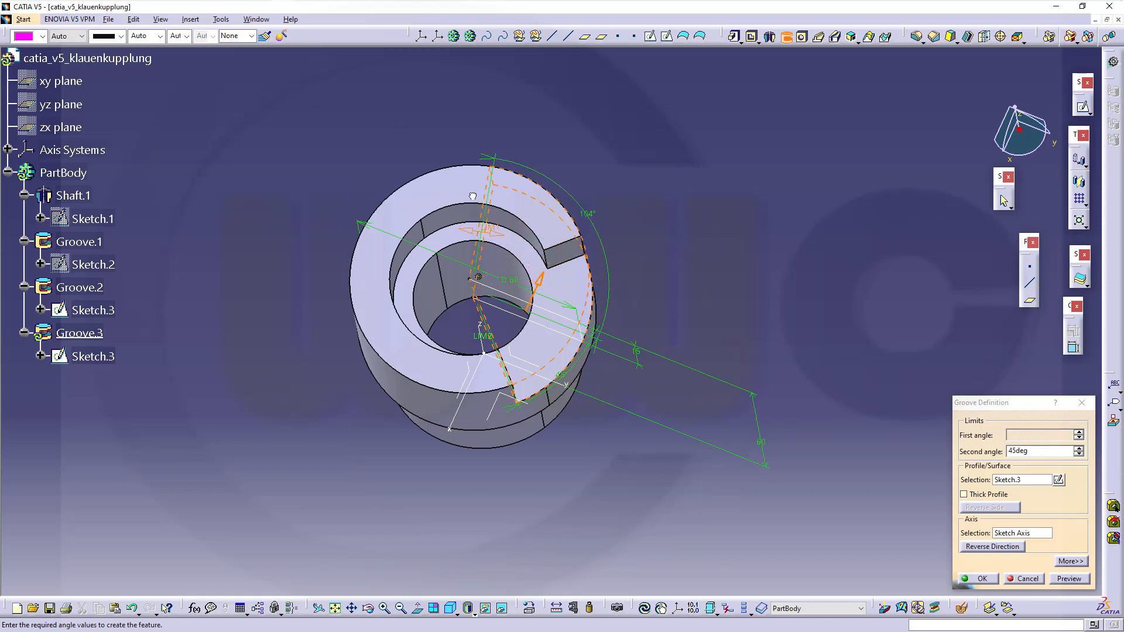
{"action": "type", "text": "222deg"}
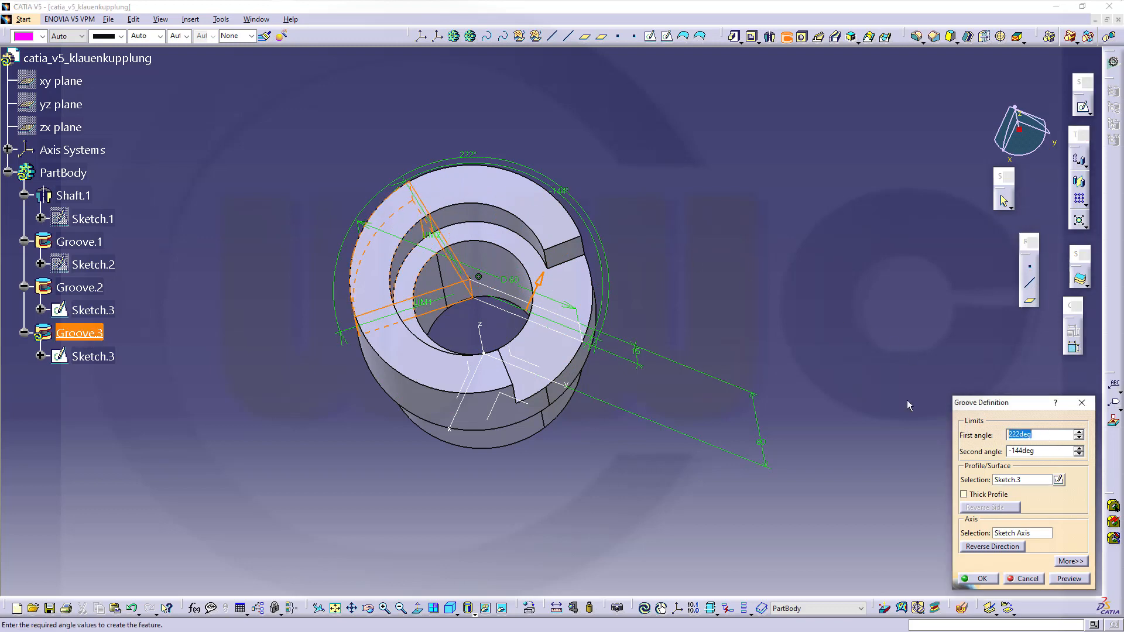
{"action": "type", "text": "225"}
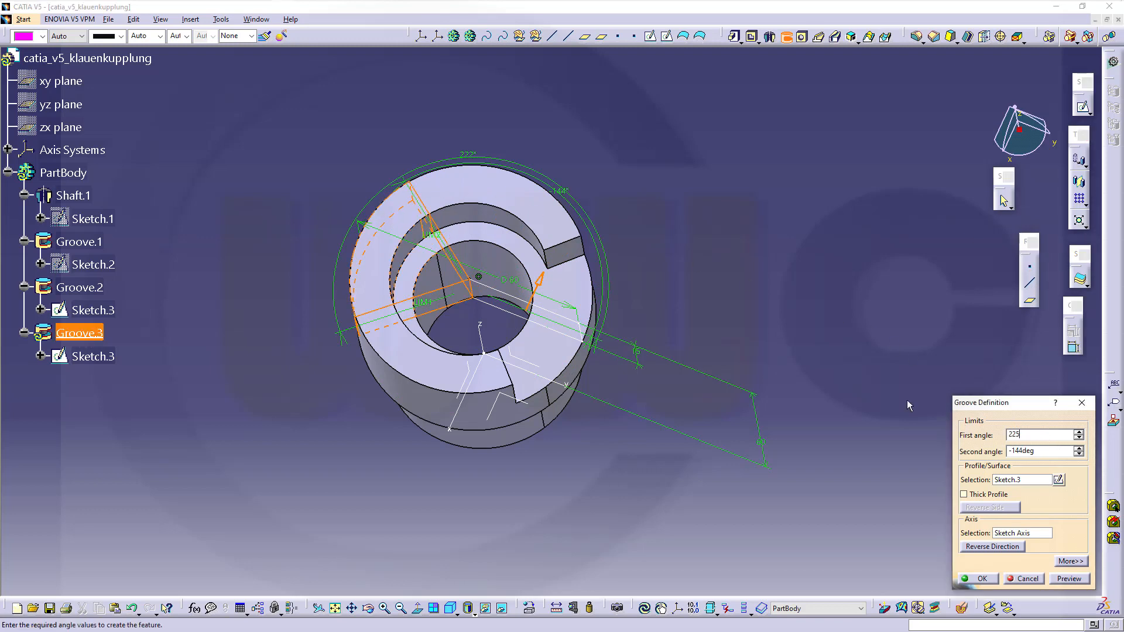
{"action": "left_click", "coordinate": [1050, 451]}
{"action": "type", "text": "-135"}
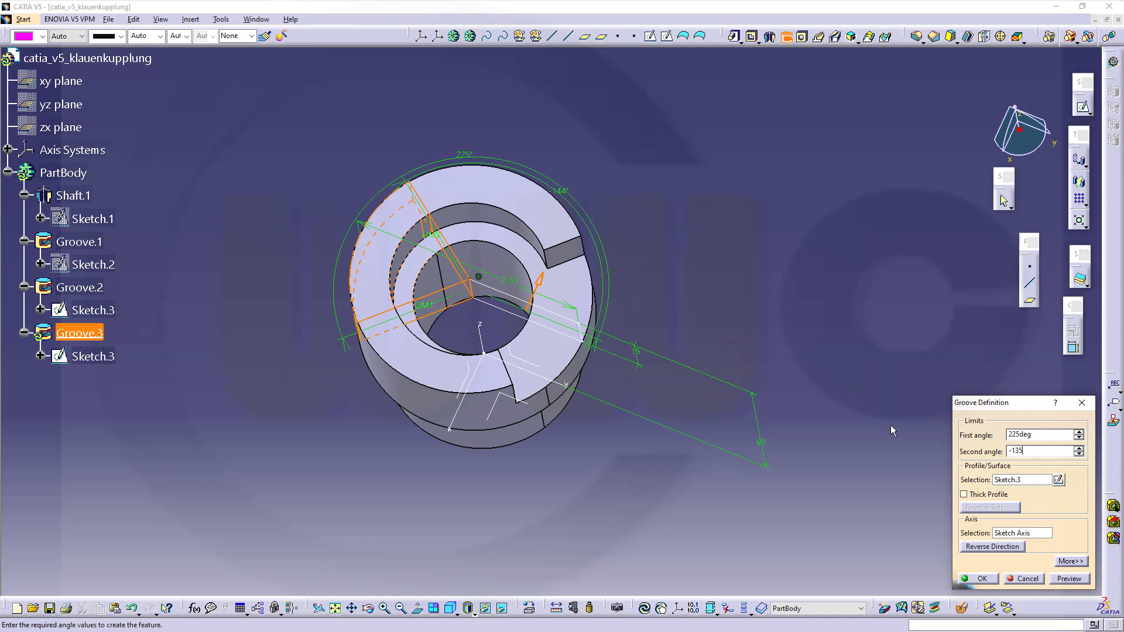
{"action": "mouse_move", "coordinate": [221, 251]}
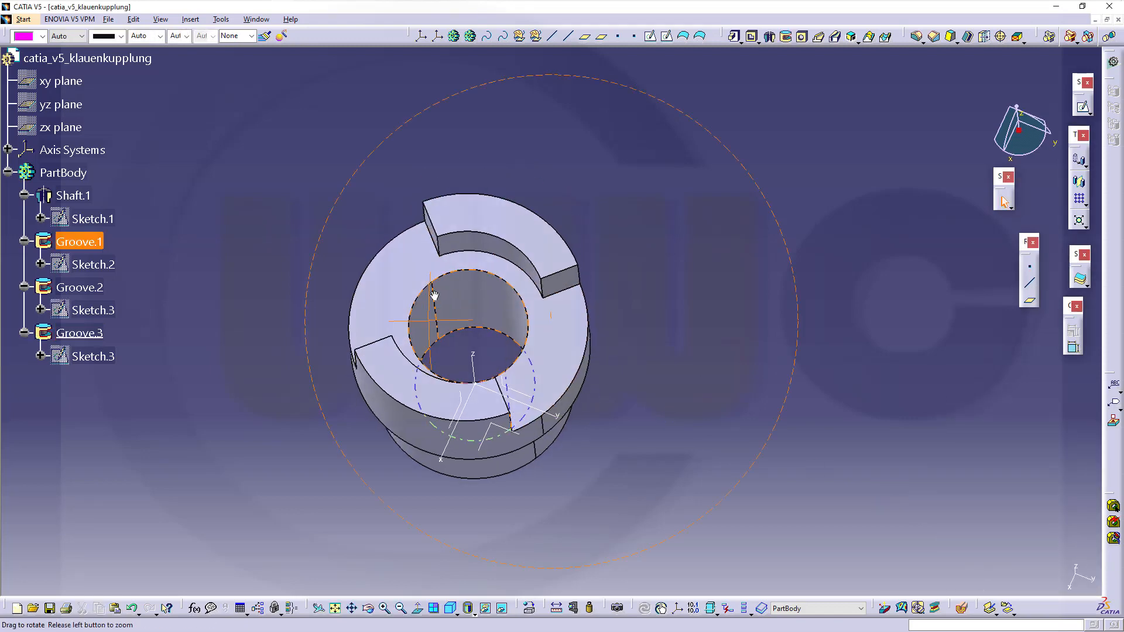
{"action": "left_click_drag", "start_coordinate": [434, 294], "coordinate": [741, 237]}
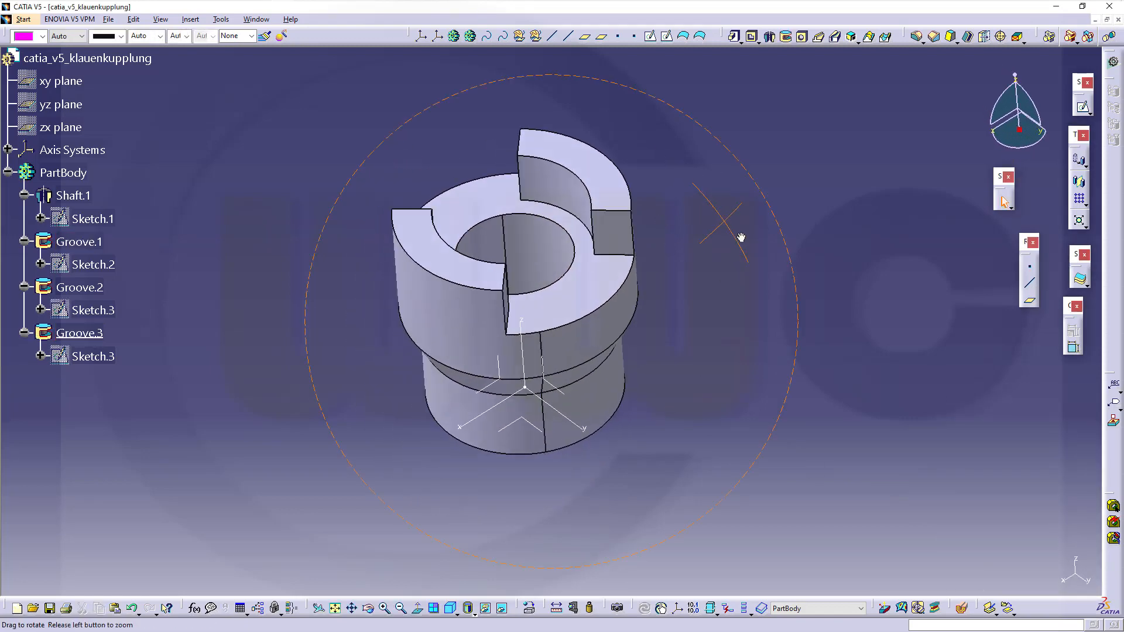
{"action": "left_click_drag", "start_coordinate": [740, 236], "coordinate": [751, 315]}
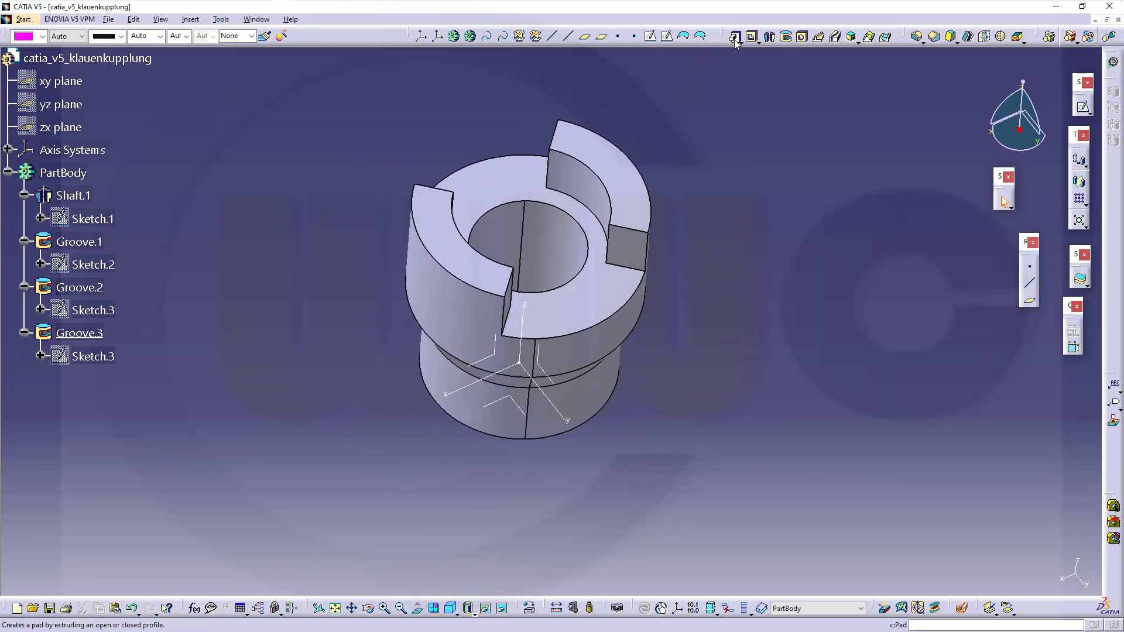
{"action": "mouse_move", "coordinate": [523, 421]}
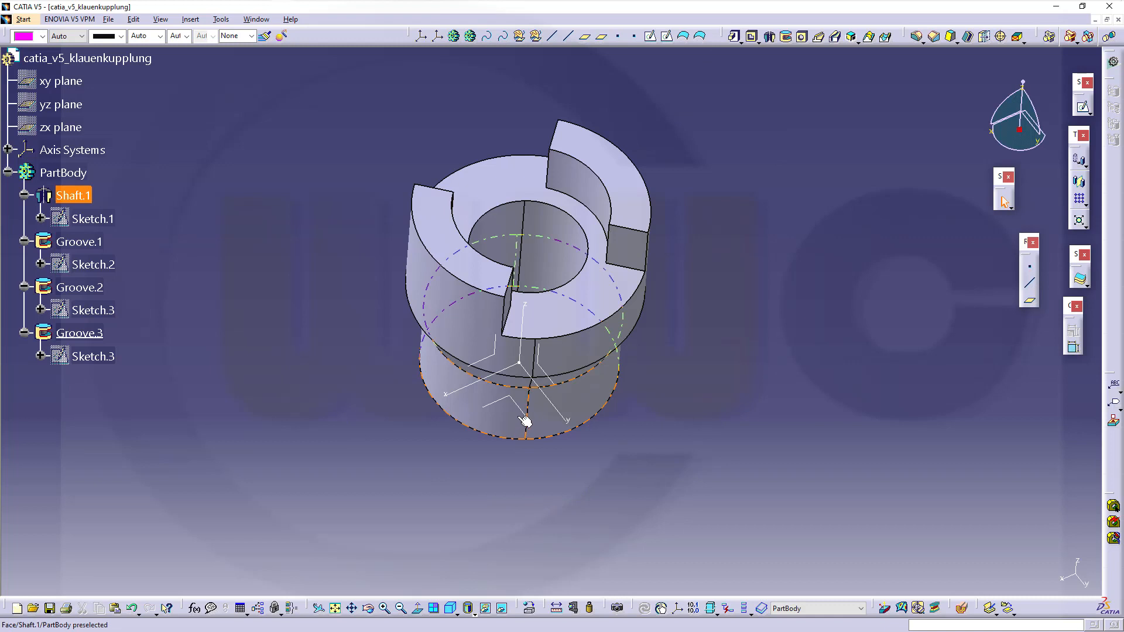
Step: Create positioned Sketch.4 with Reverse H and Reverse V checked
{"action": "left_click", "coordinate": [787, 130]}
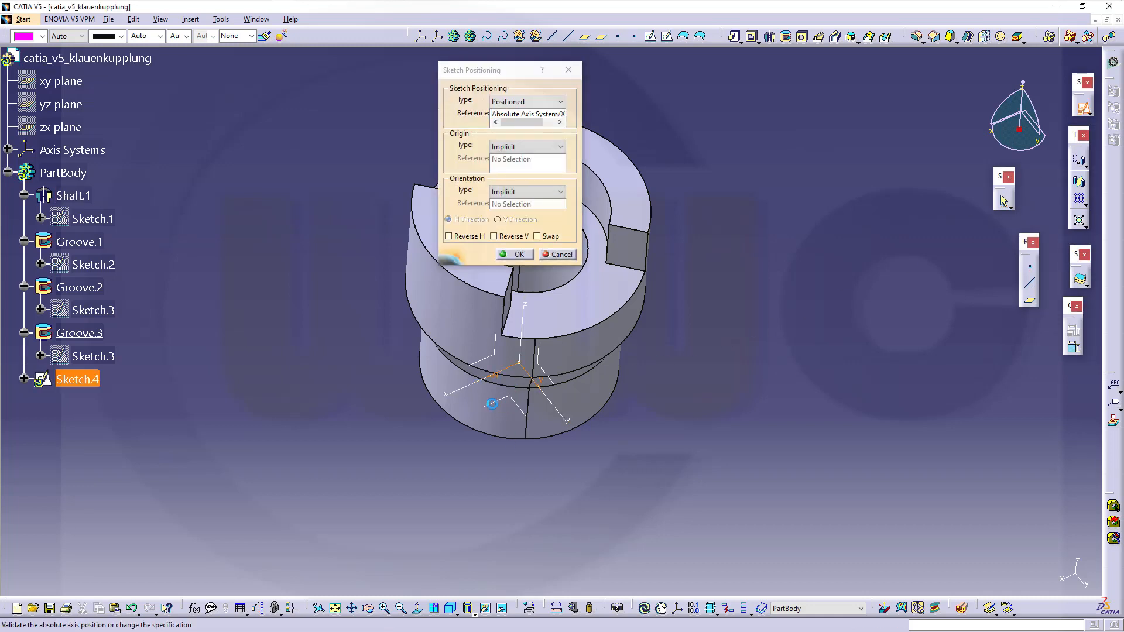
{"action": "mouse_move", "coordinate": [692, 322]}
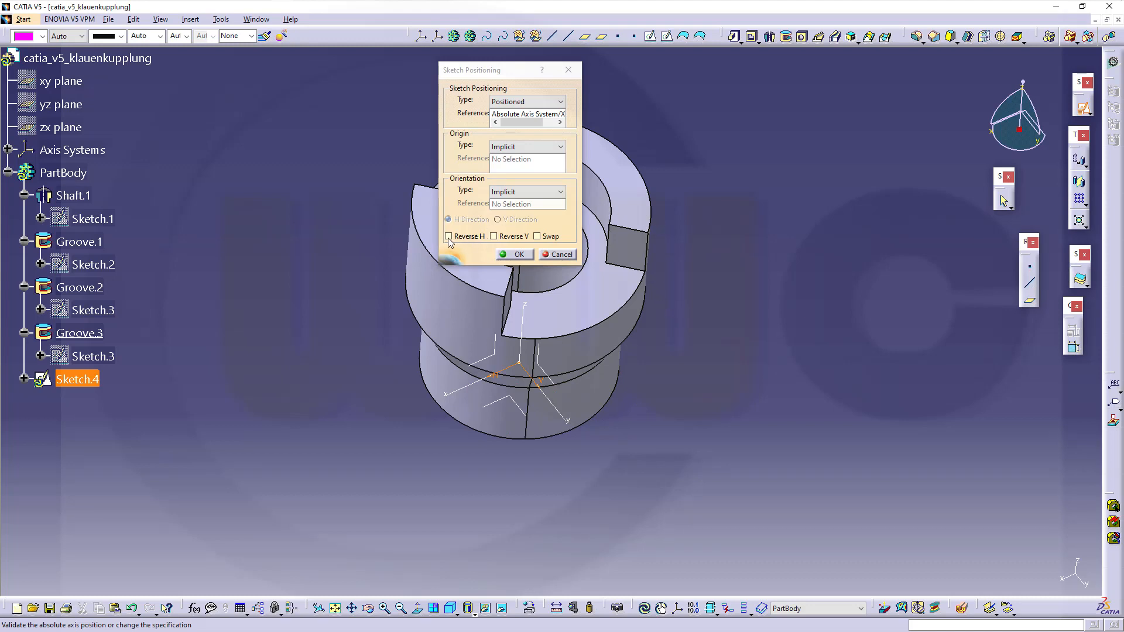
{"action": "left_click", "coordinate": [448, 236]}
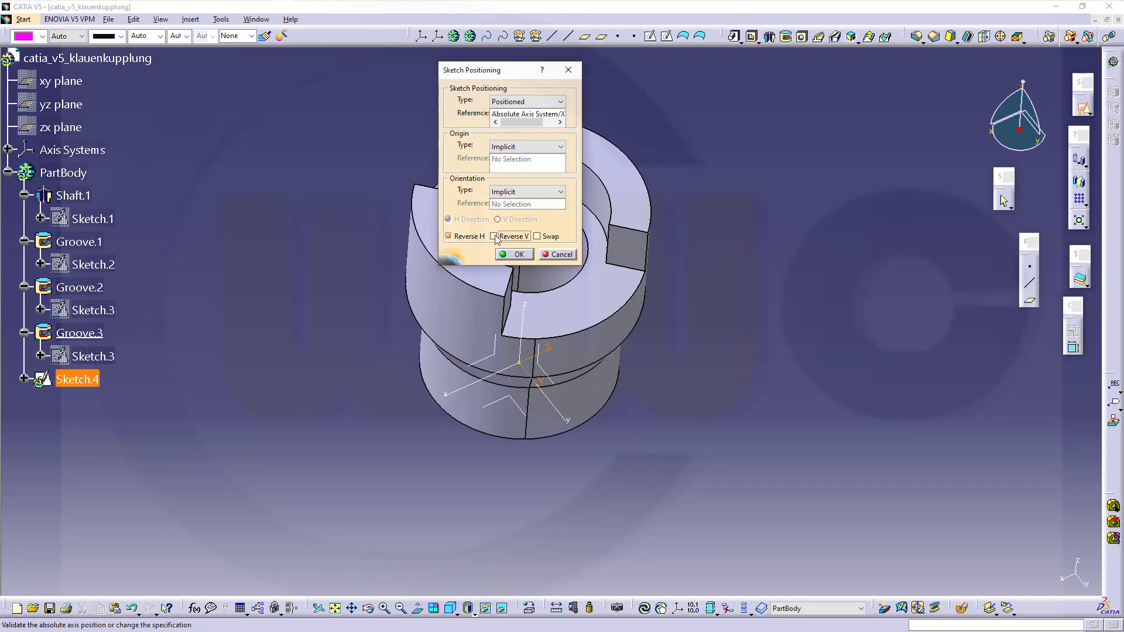
{"action": "left_click", "coordinate": [494, 237]}
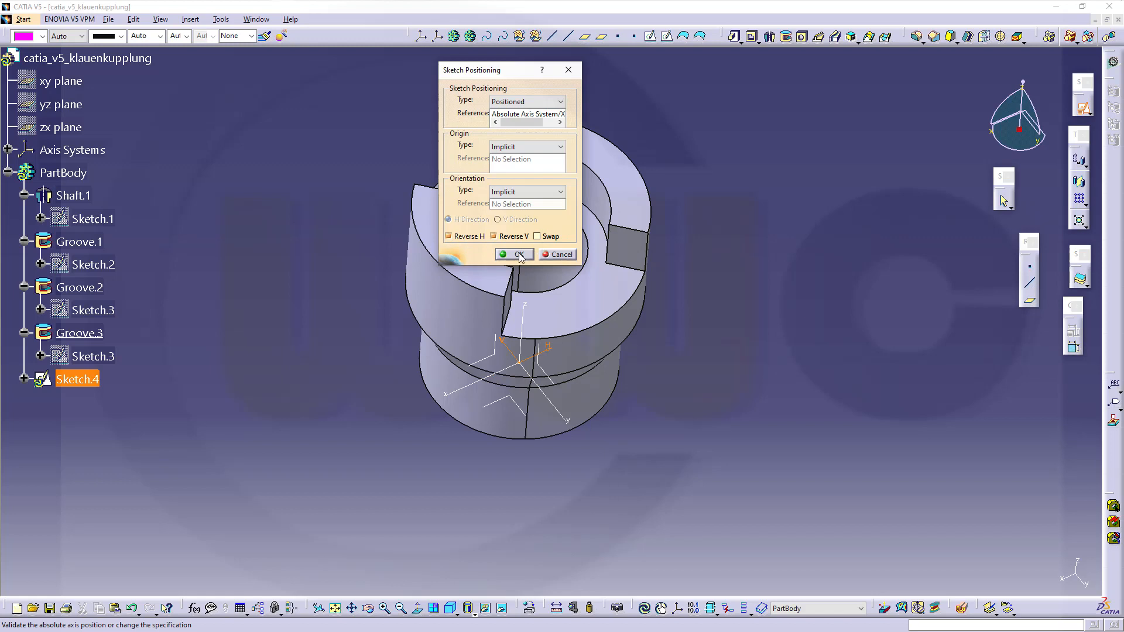
{"action": "left_click", "coordinate": [514, 255]}
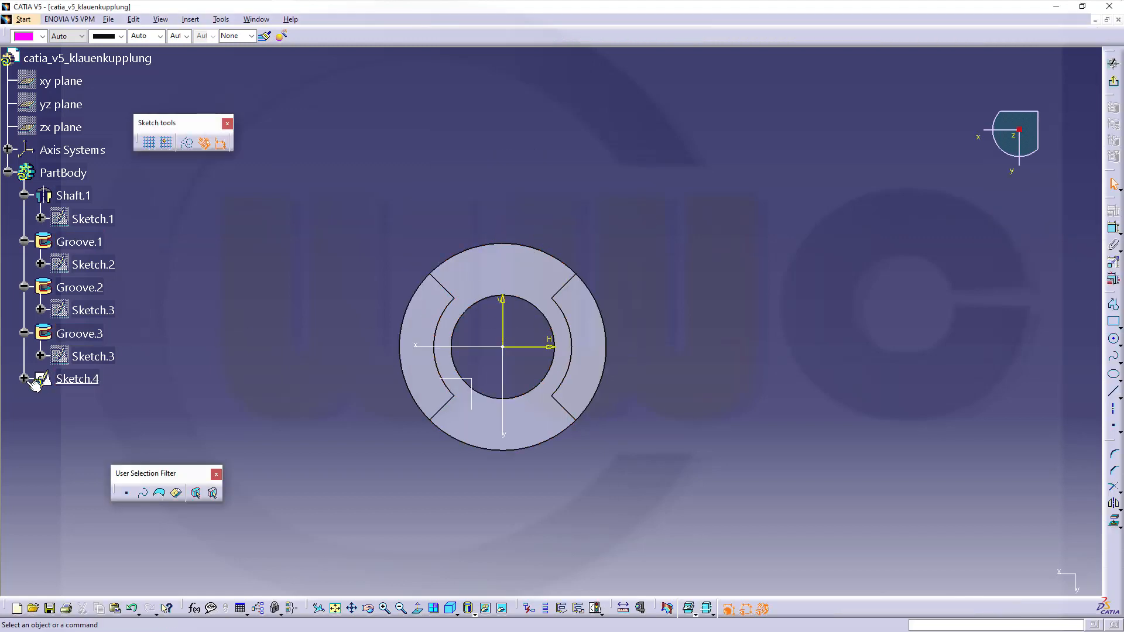
Step: Dimension the slot rectangle 8 mm wide and 18 mm tall
{"action": "left_click", "coordinate": [22, 379]}
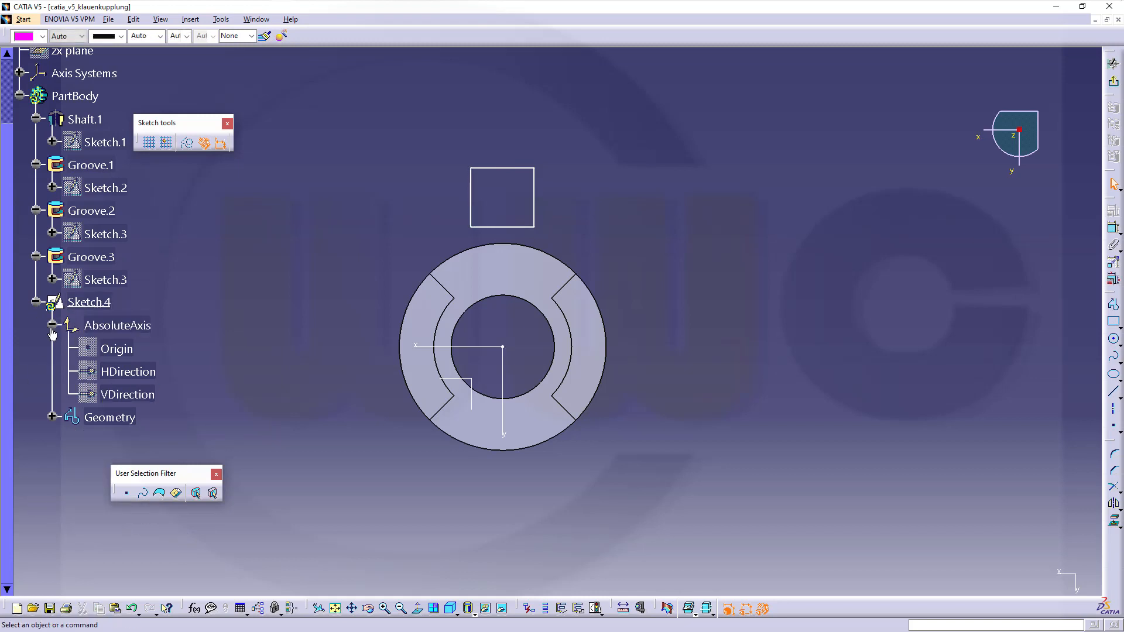
{"action": "left_click", "coordinate": [52, 325]}
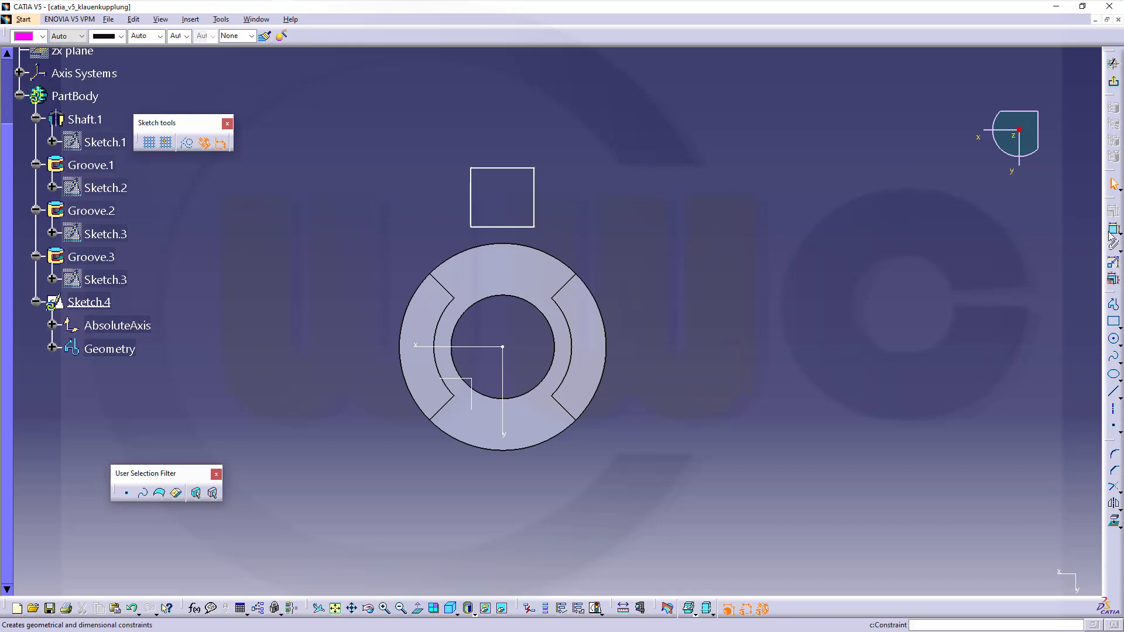
{"action": "mouse_move", "coordinate": [478, 190]}
{"action": "type", "text": "8"}
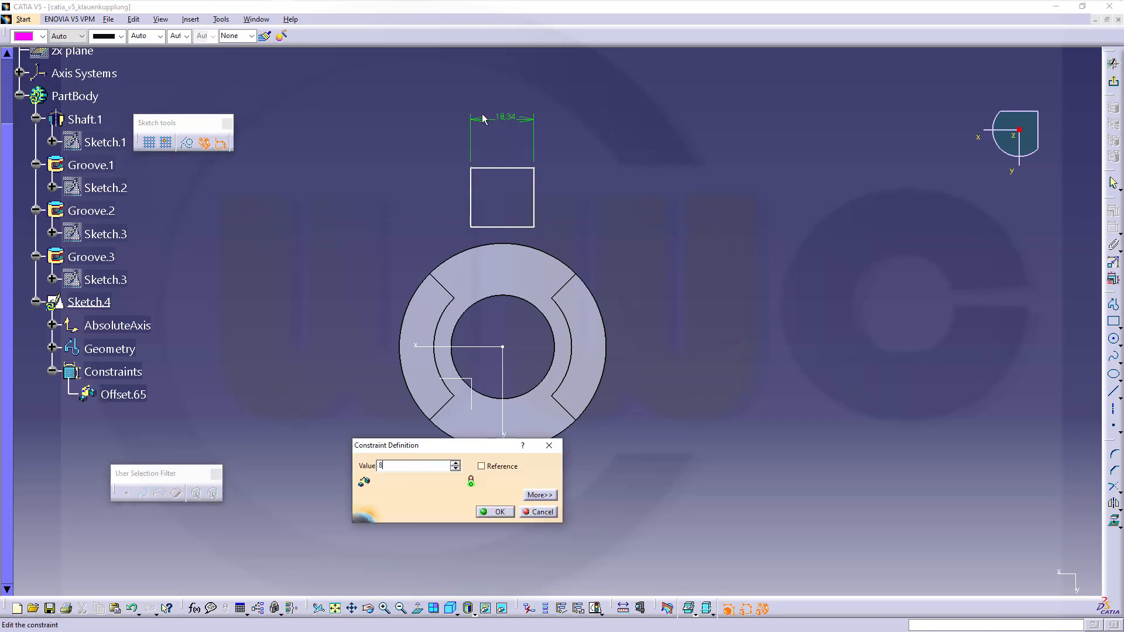
{"action": "left_click", "coordinate": [495, 511]}
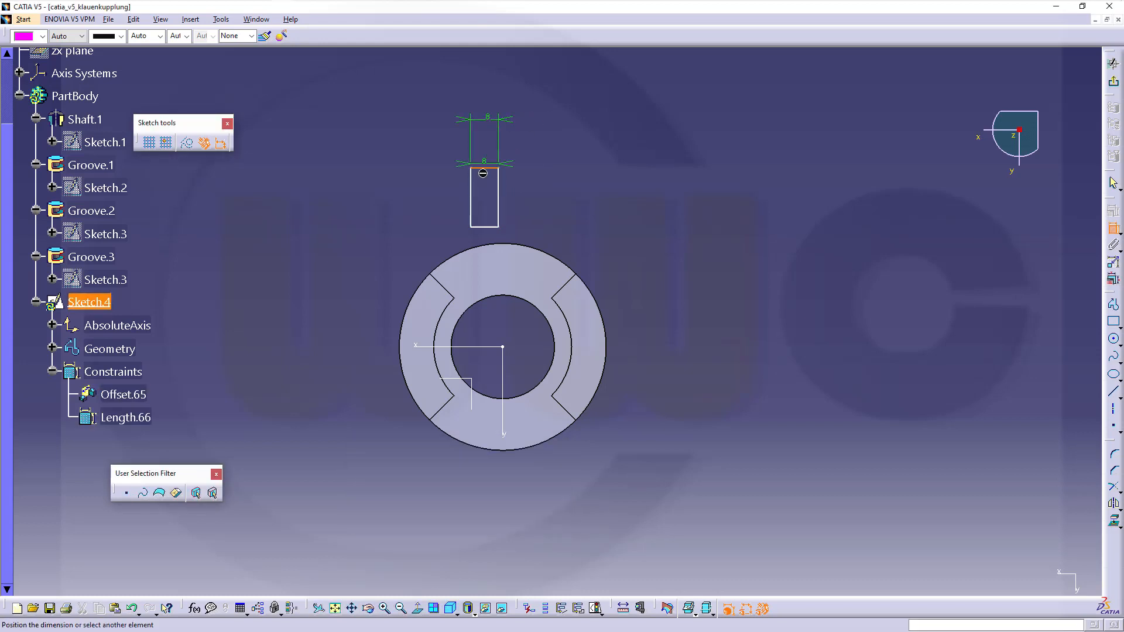
{"action": "left_click", "coordinate": [544, 204]}
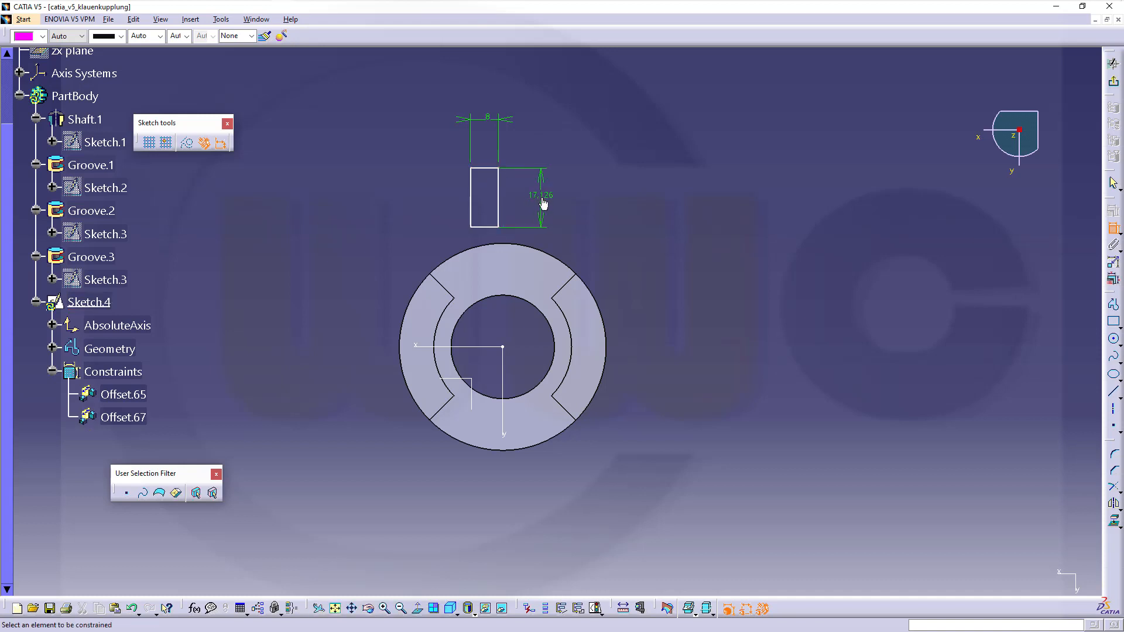
{"action": "double_click", "coordinate": [539, 195]}
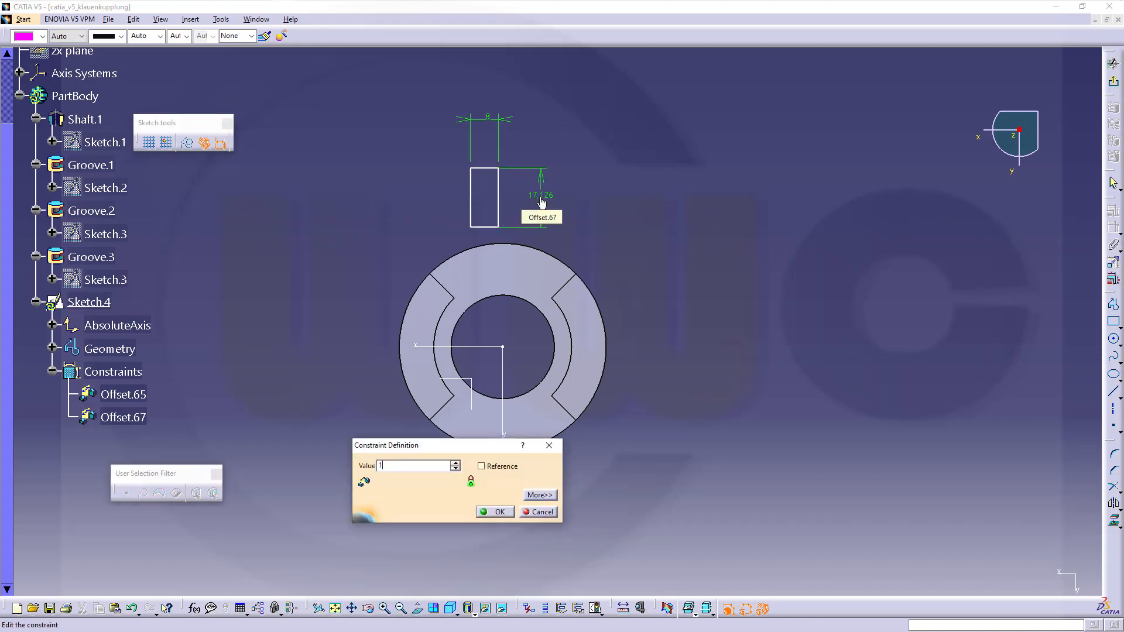
{"action": "left_click", "coordinate": [499, 511]}
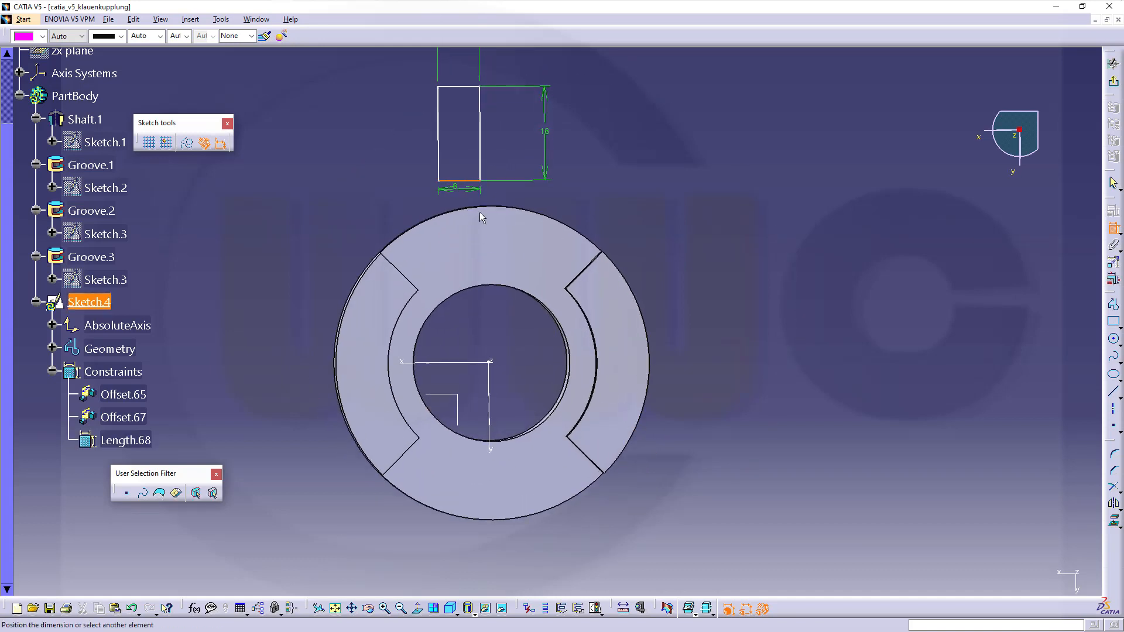
Step: Make the bottom edge coincident with the axis and centre the rectangle symmetrically on the vertical axis
{"action": "right_click", "coordinate": [457, 344]}
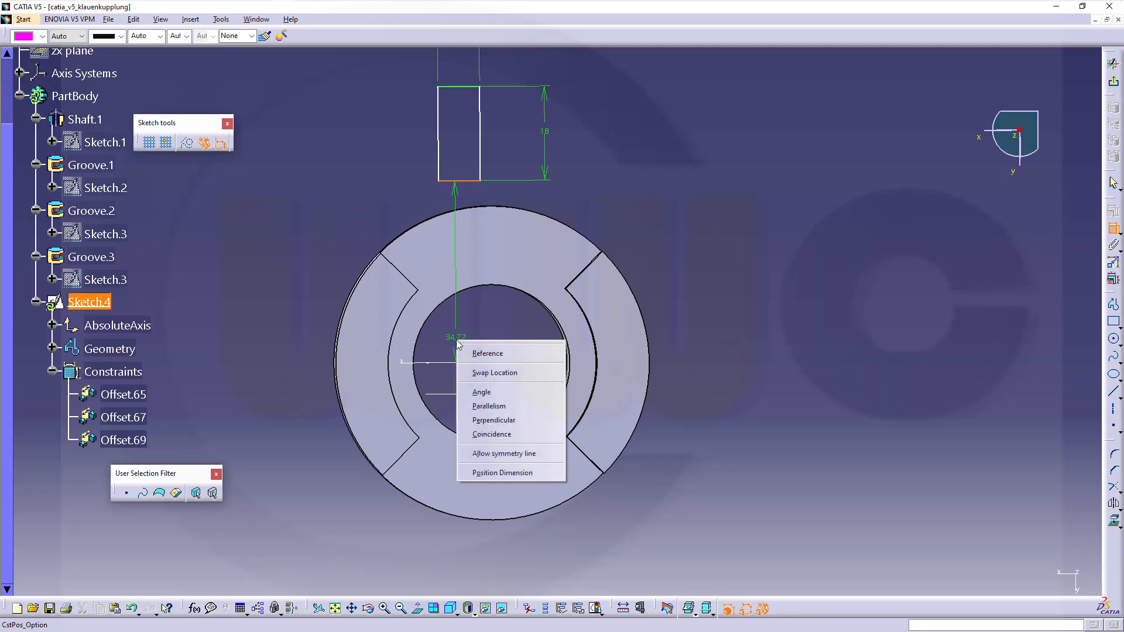
{"action": "left_click", "coordinate": [491, 434]}
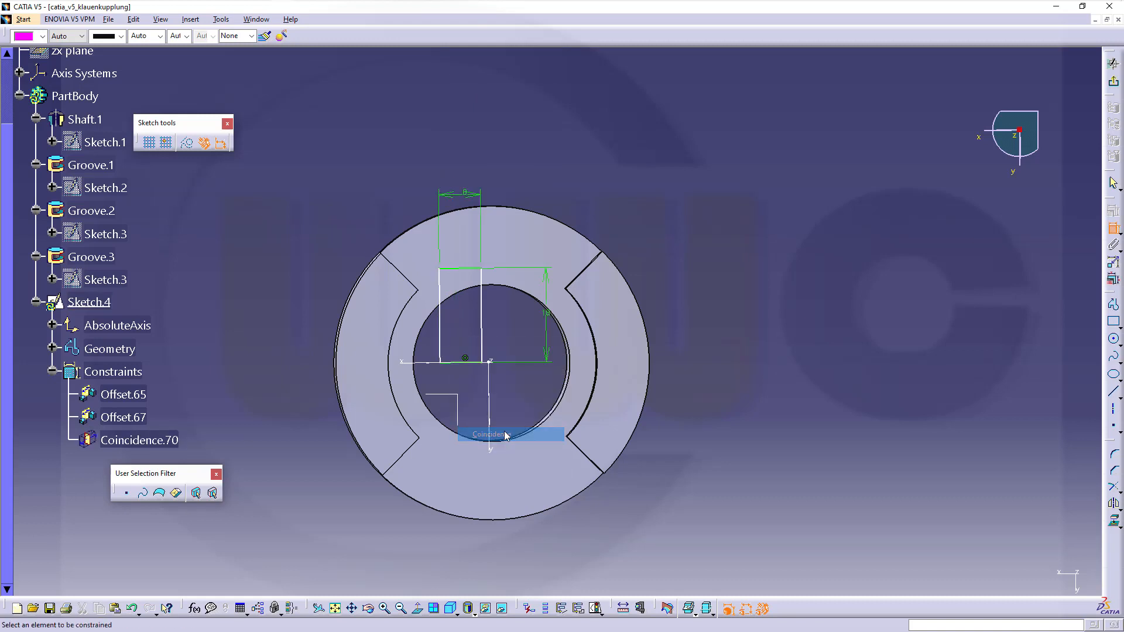
{"action": "mouse_move", "coordinate": [432, 330]}
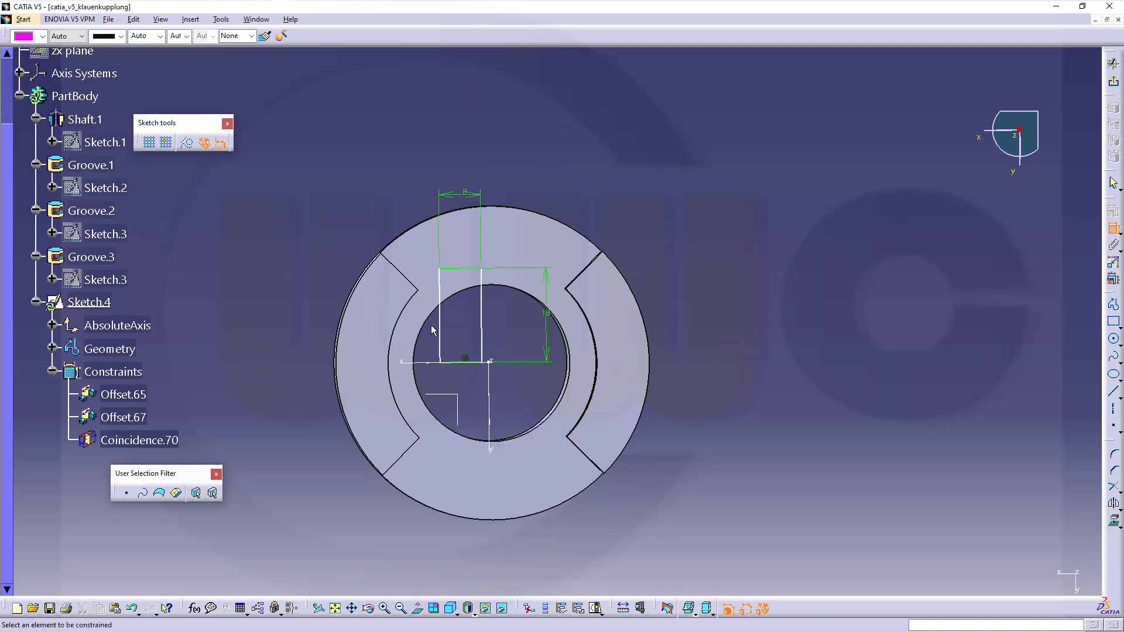
{"action": "left_click", "coordinate": [438, 316]}
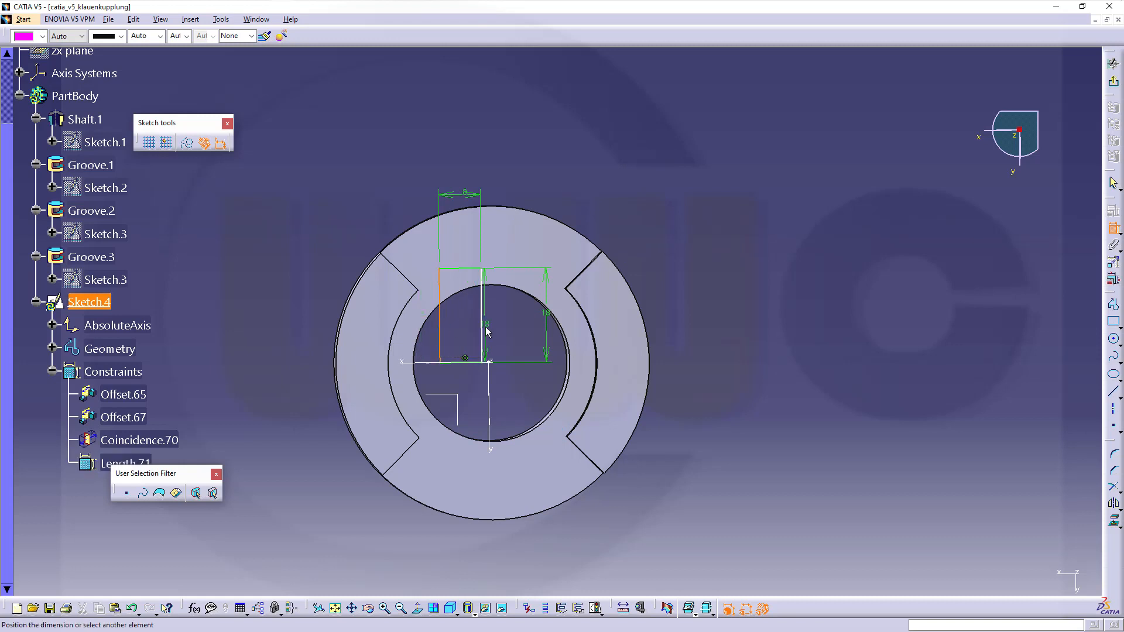
{"action": "right_click", "coordinate": [468, 322]}
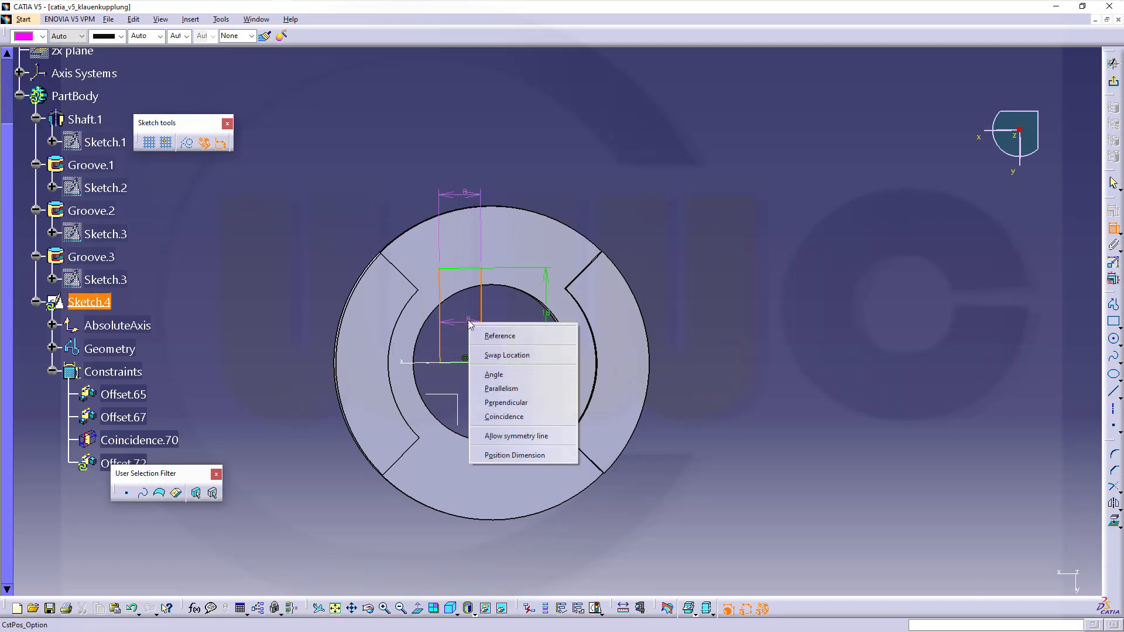
{"action": "left_click", "coordinate": [514, 454]}
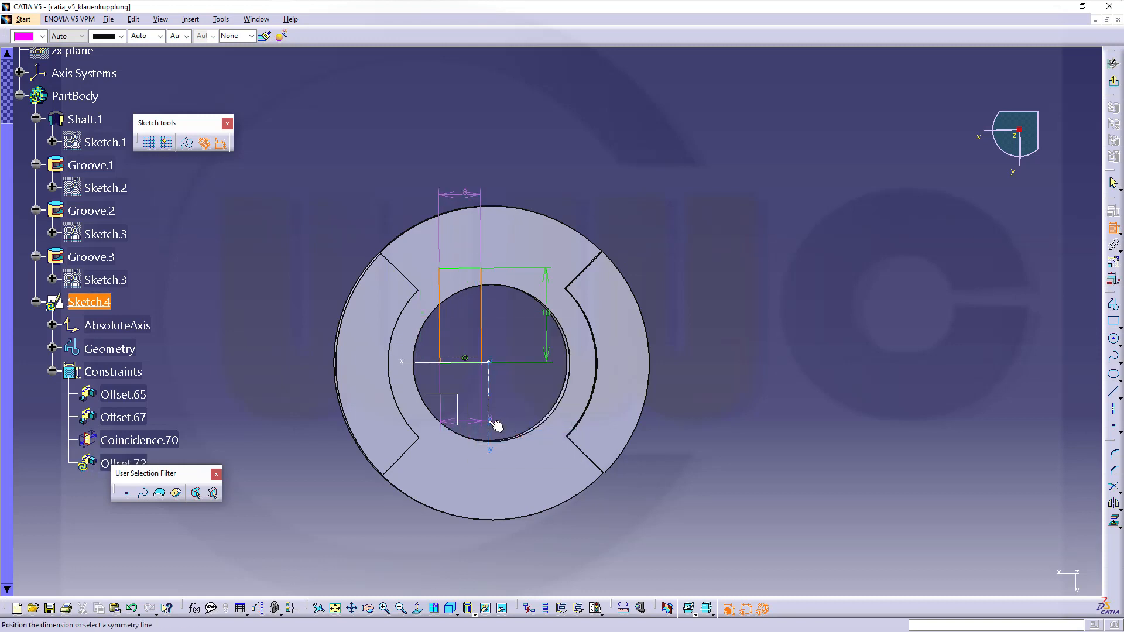
{"action": "left_click", "coordinate": [491, 427]}
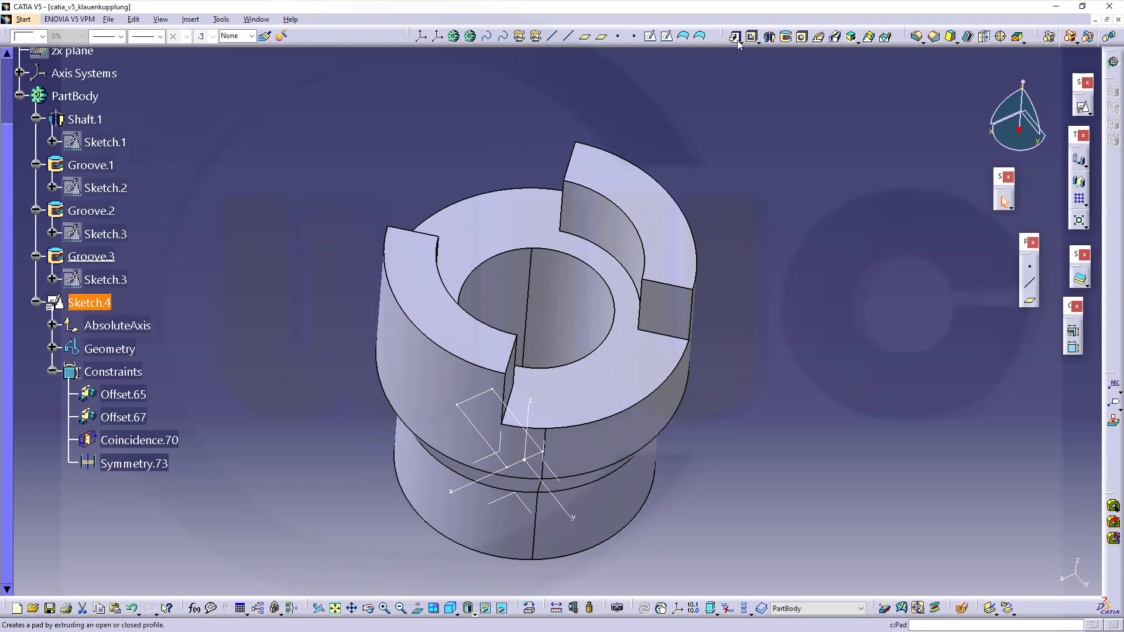
Step: Cut Pocket.1 from Sketch.4 with the Up to last limit type
{"action": "left_click", "coordinate": [751, 37]}
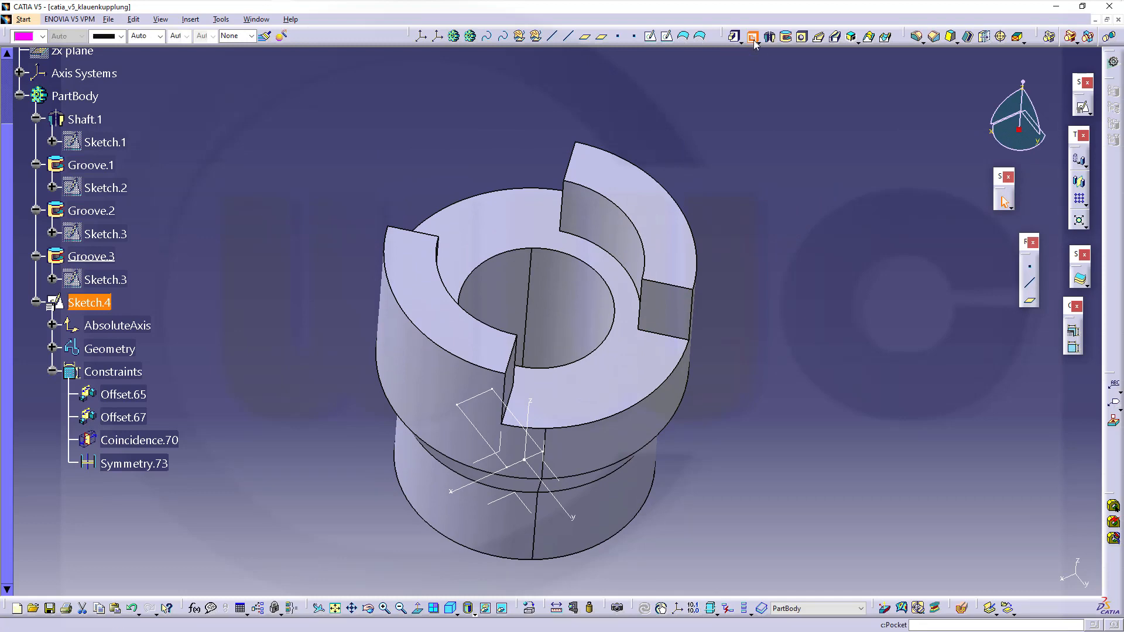
{"action": "left_click", "coordinate": [752, 36]}
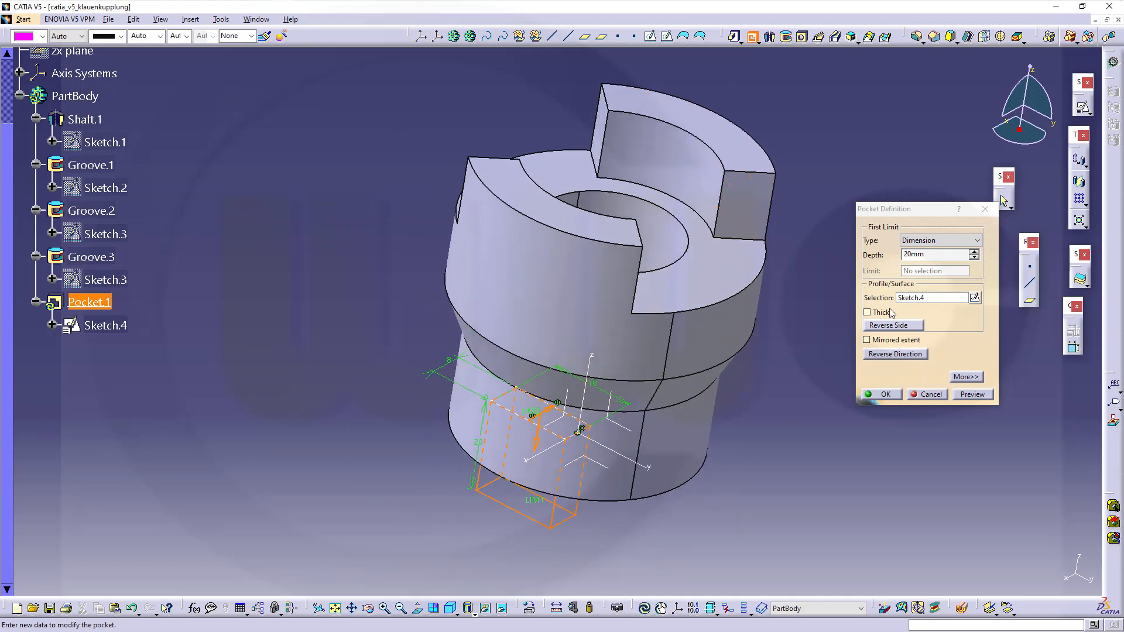
{"action": "left_click", "coordinate": [894, 353]}
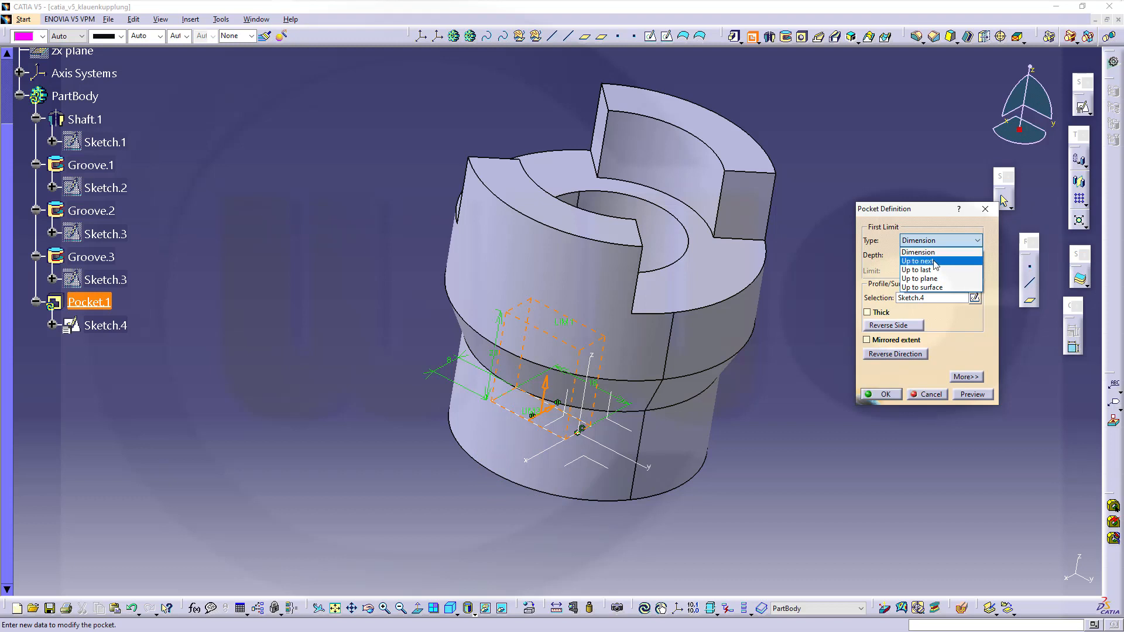
{"action": "left_click", "coordinate": [917, 269]}
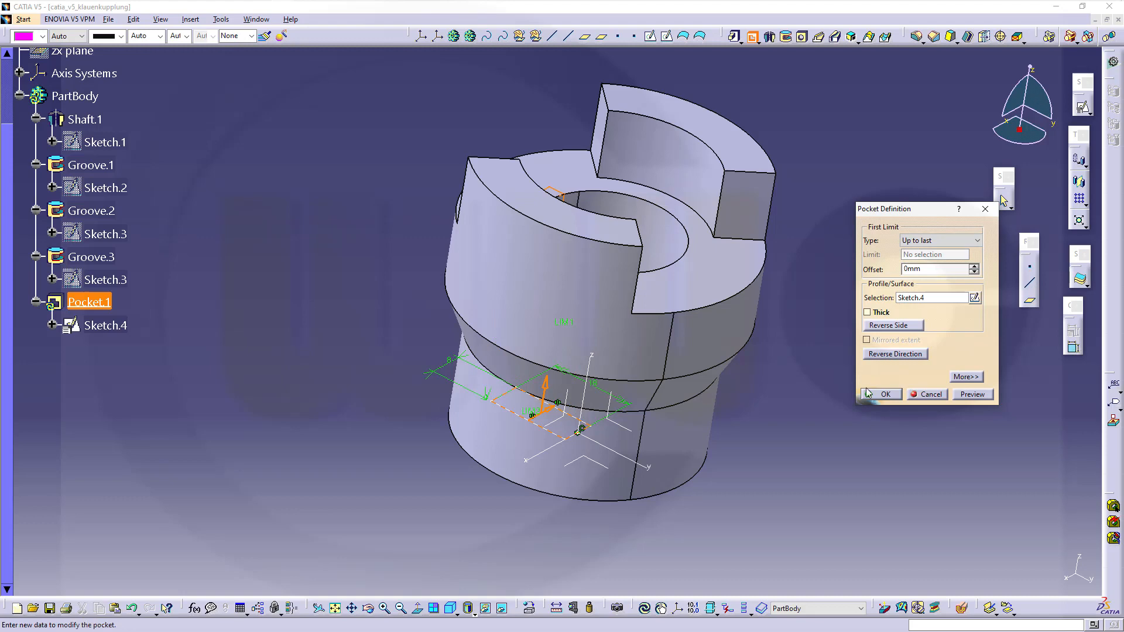
{"action": "left_click", "coordinate": [881, 394]}
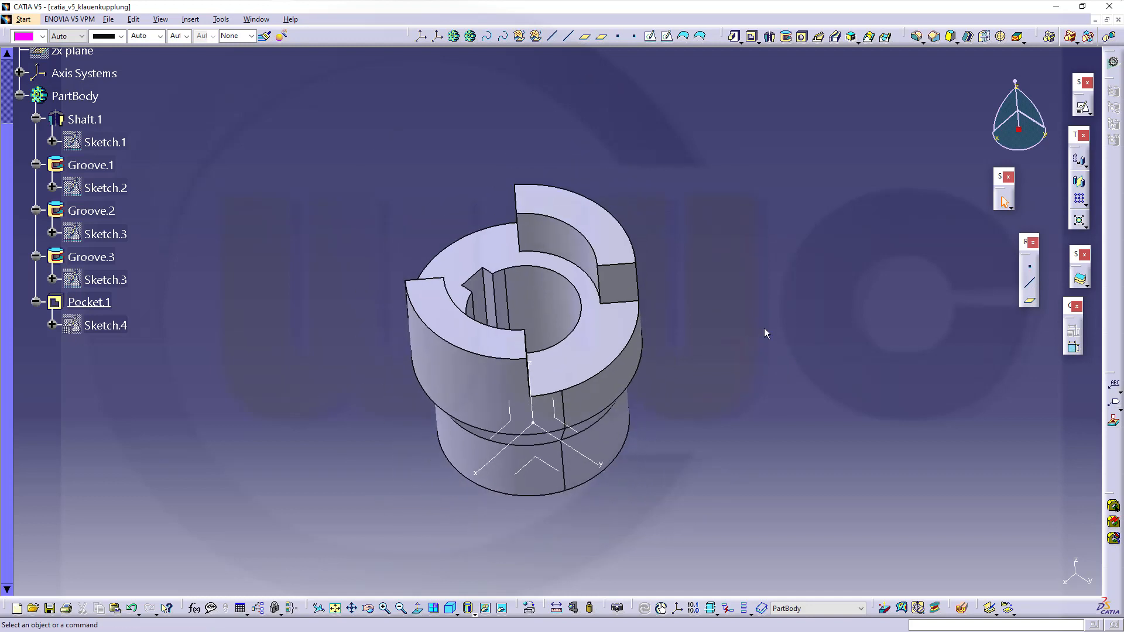
{"action": "mouse_move", "coordinate": [927, 54]}
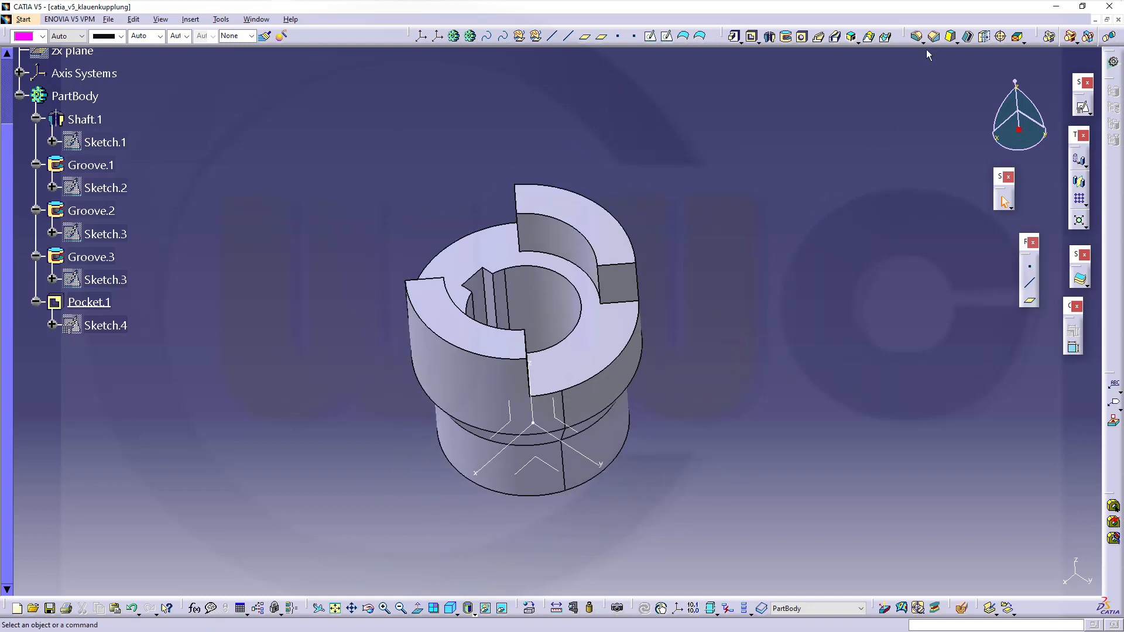
{"action": "left_click", "coordinate": [933, 37]}
{"action": "type", "text": "2"}
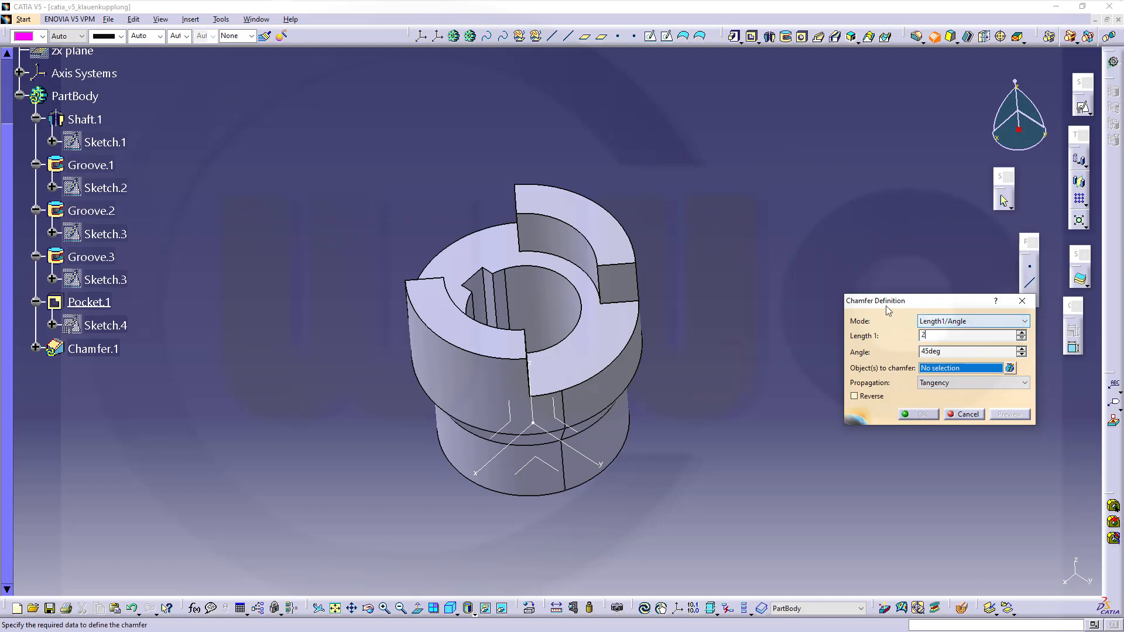
{"action": "left_click", "coordinate": [581, 215]}
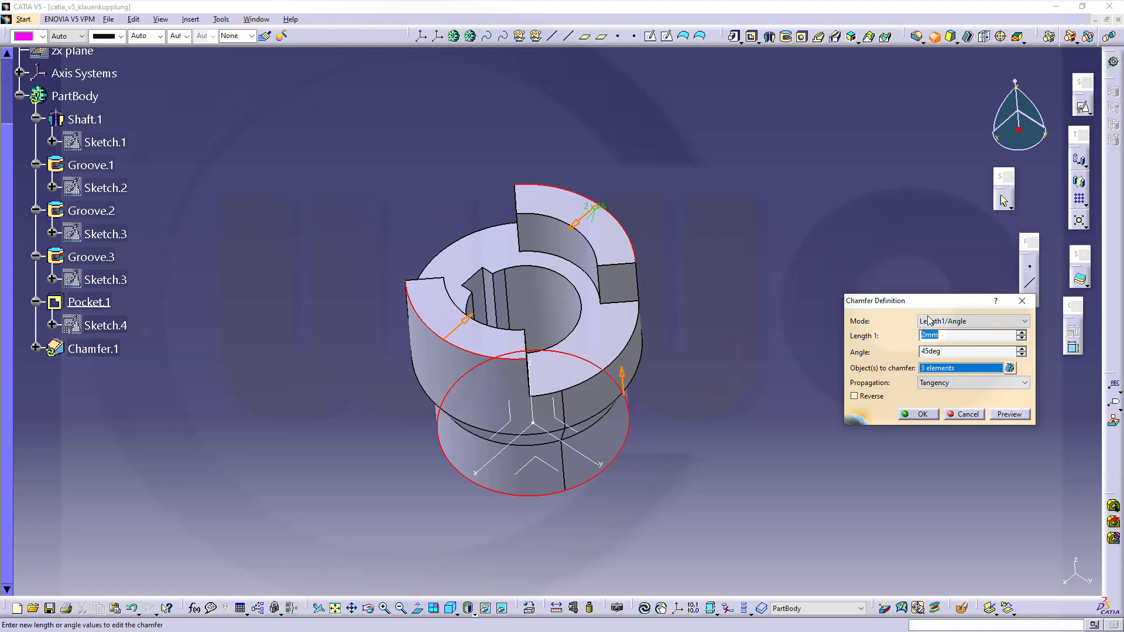
{"action": "left_click", "coordinate": [919, 414]}
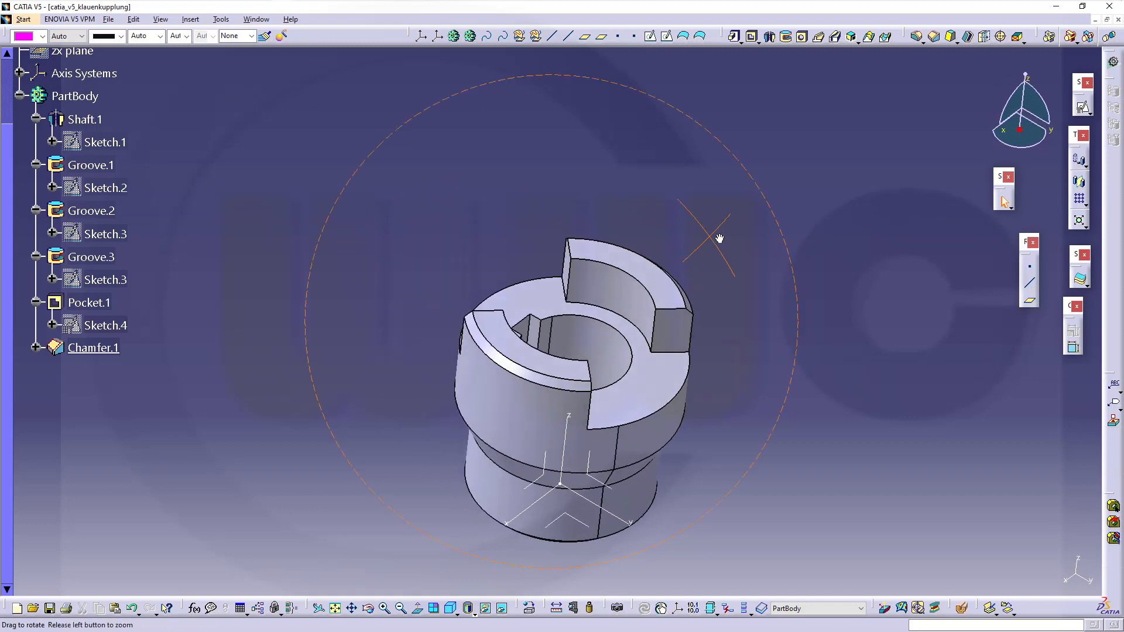
{"action": "left_click_drag", "start_coordinate": [717, 238], "coordinate": [413, 233]}
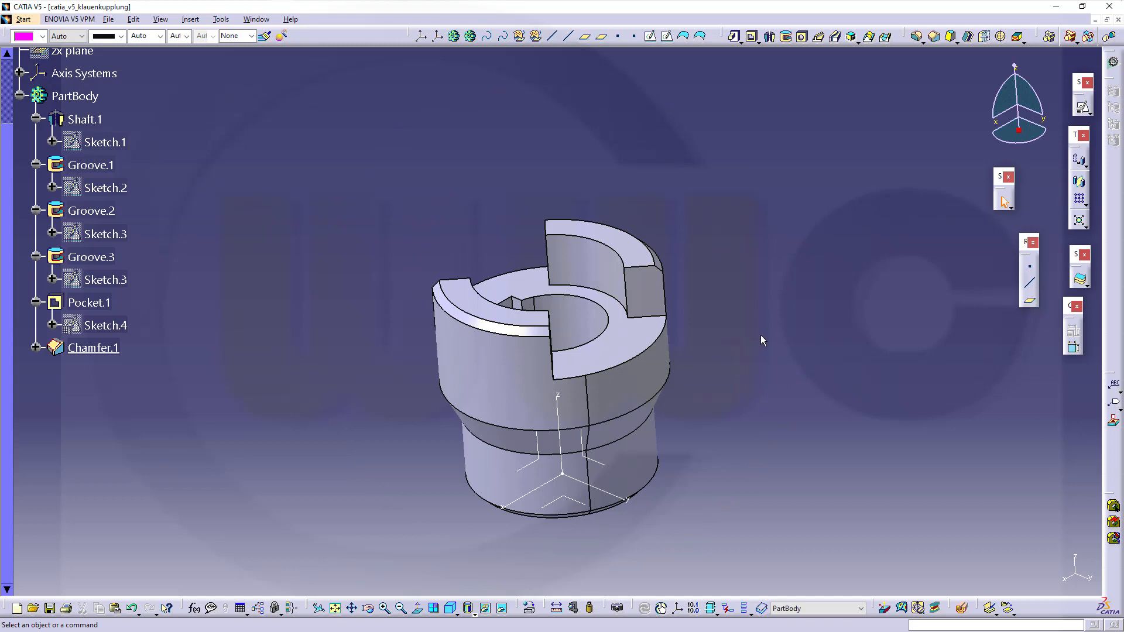
{"action": "mouse_move", "coordinate": [767, 418]}
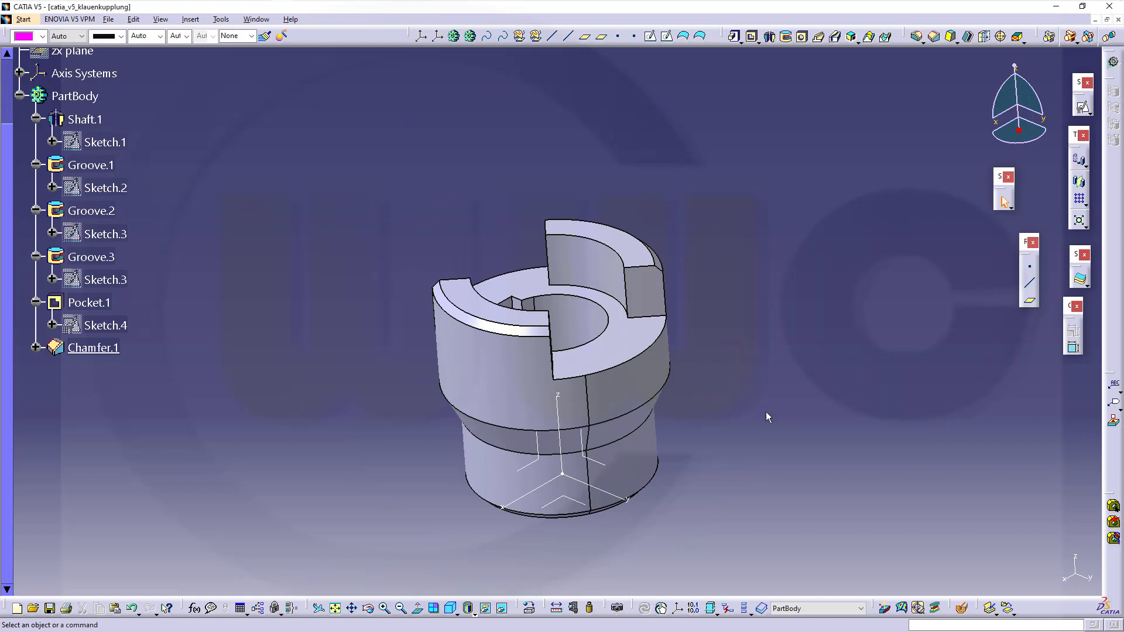
{"action": "mouse_move", "coordinate": [774, 463]}
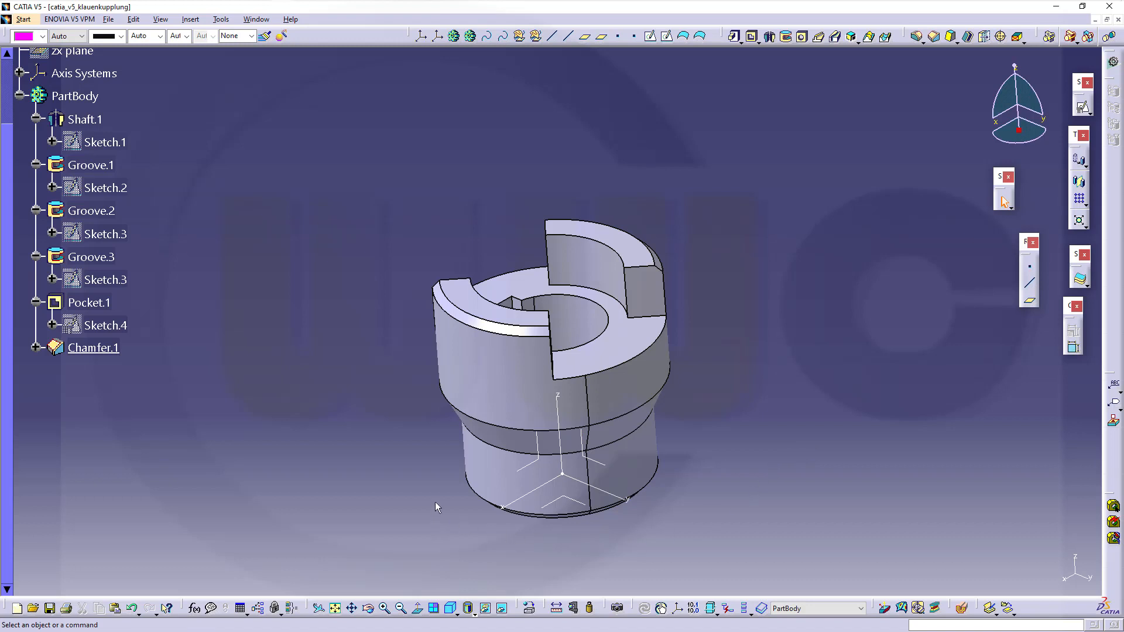
{"action": "mouse_move", "coordinate": [497, 463]}
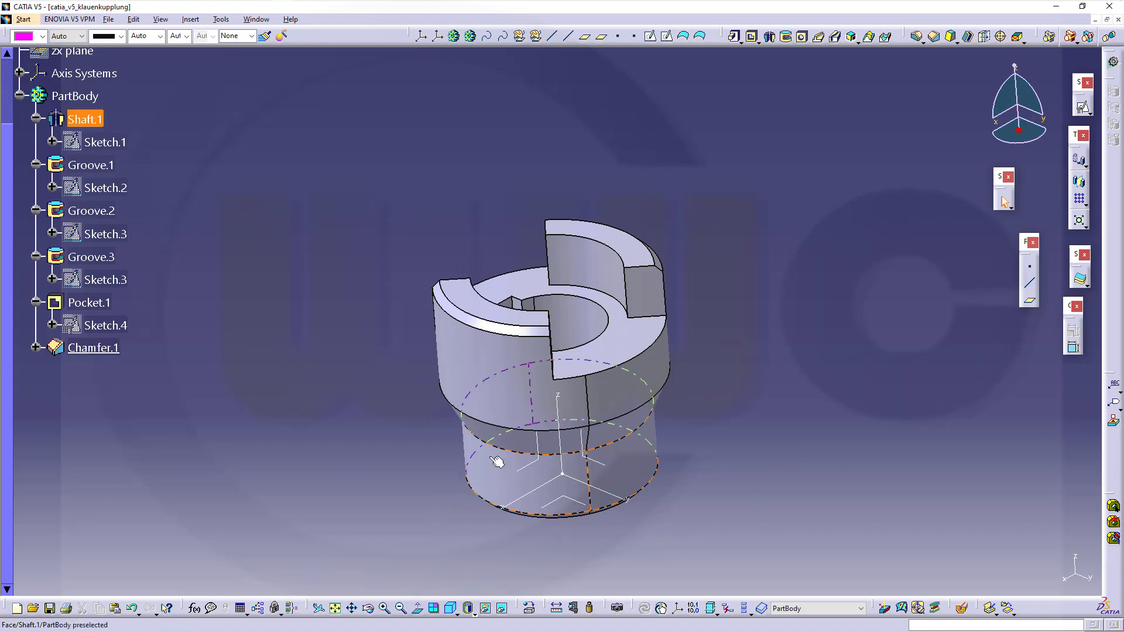
{"action": "left_click", "coordinate": [323, 426]}
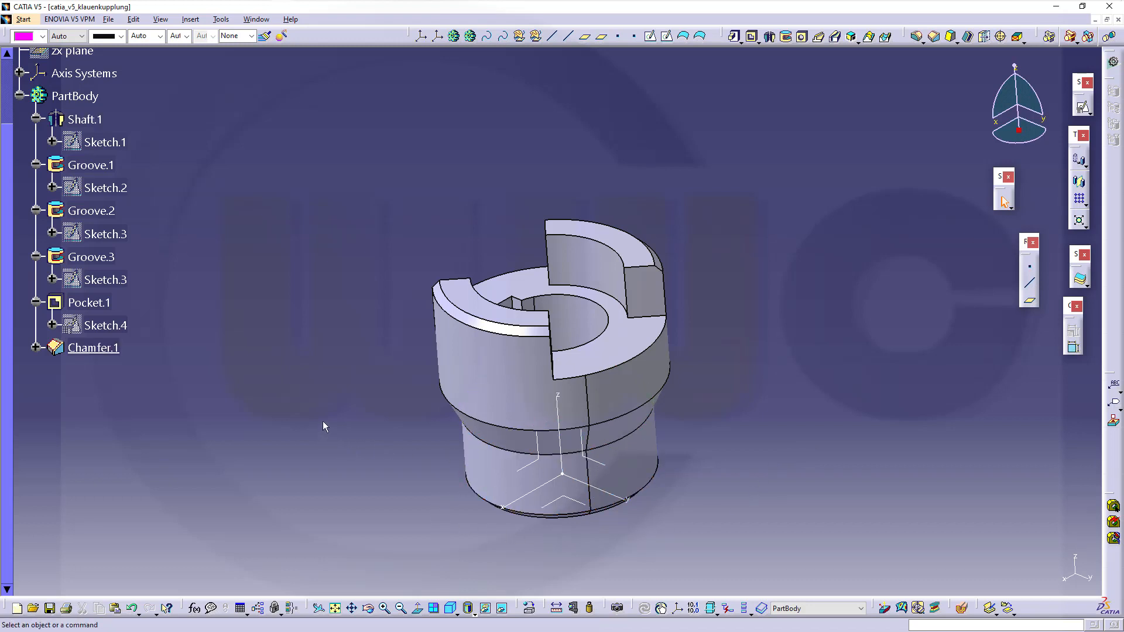
{"action": "mouse_move", "coordinate": [523, 475]}
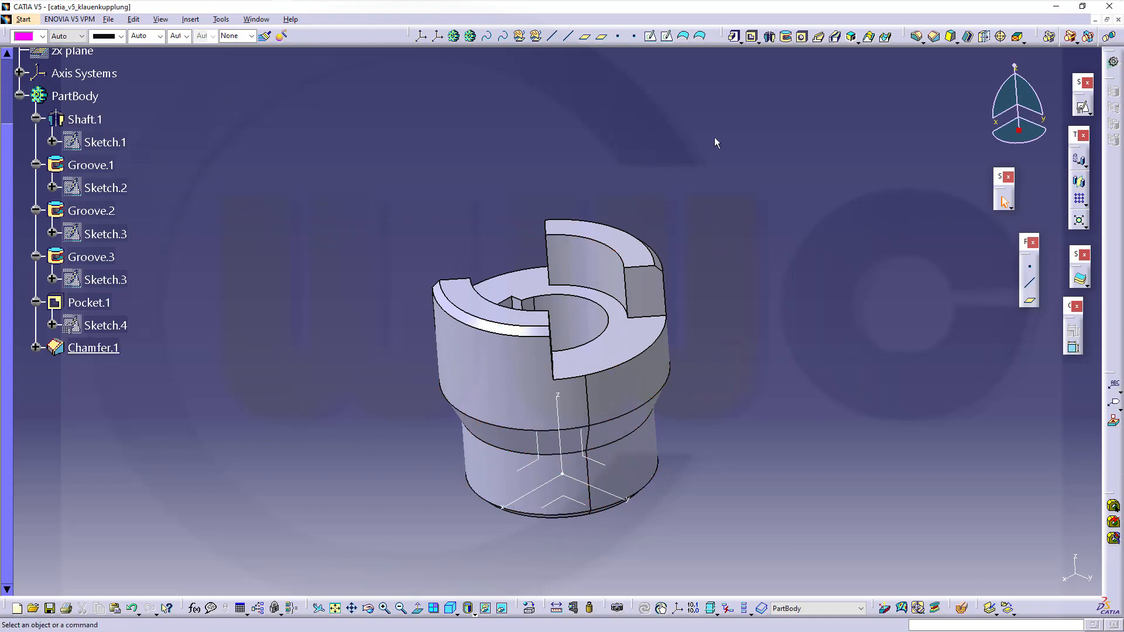
{"action": "mouse_move", "coordinate": [428, 192]}
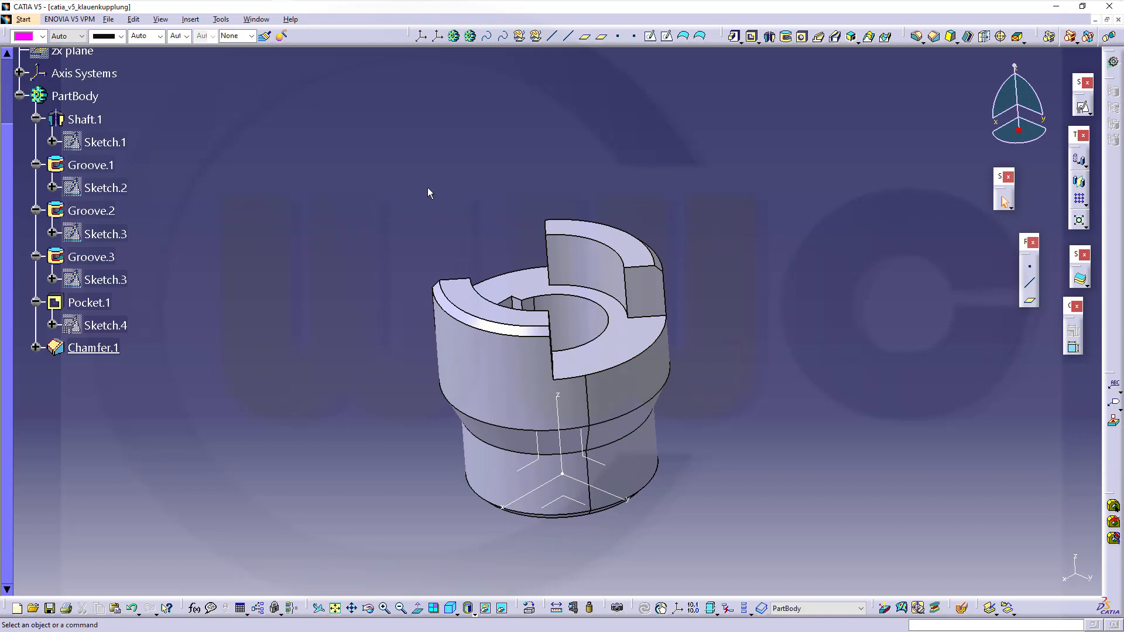
{"action": "mouse_move", "coordinate": [355, 215]}
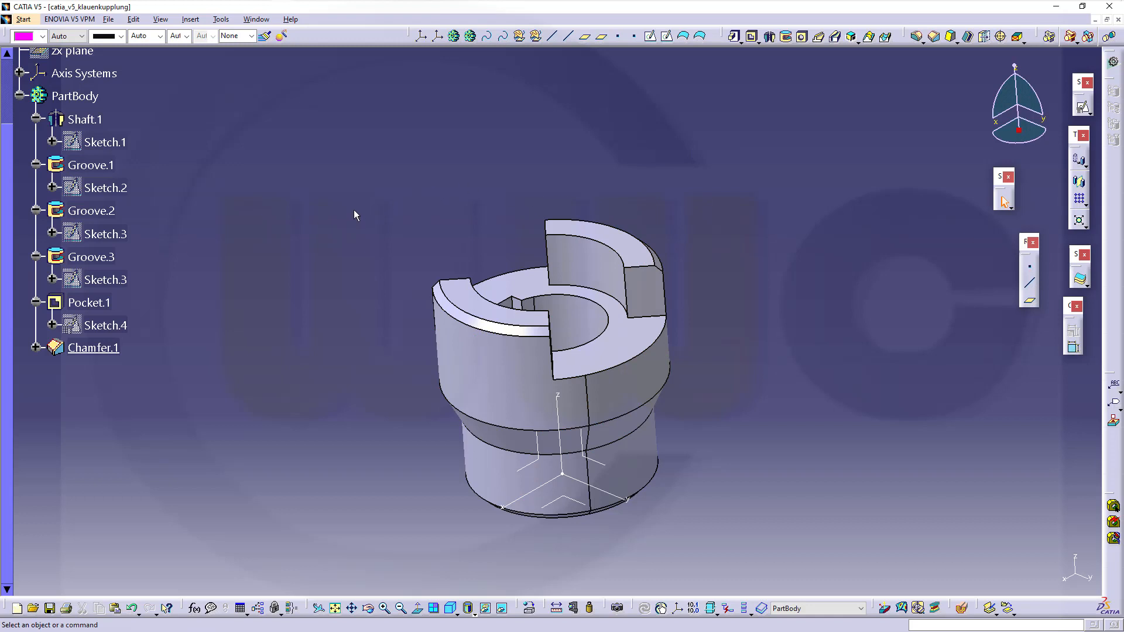
{"action": "mouse_move", "coordinate": [358, 207]}
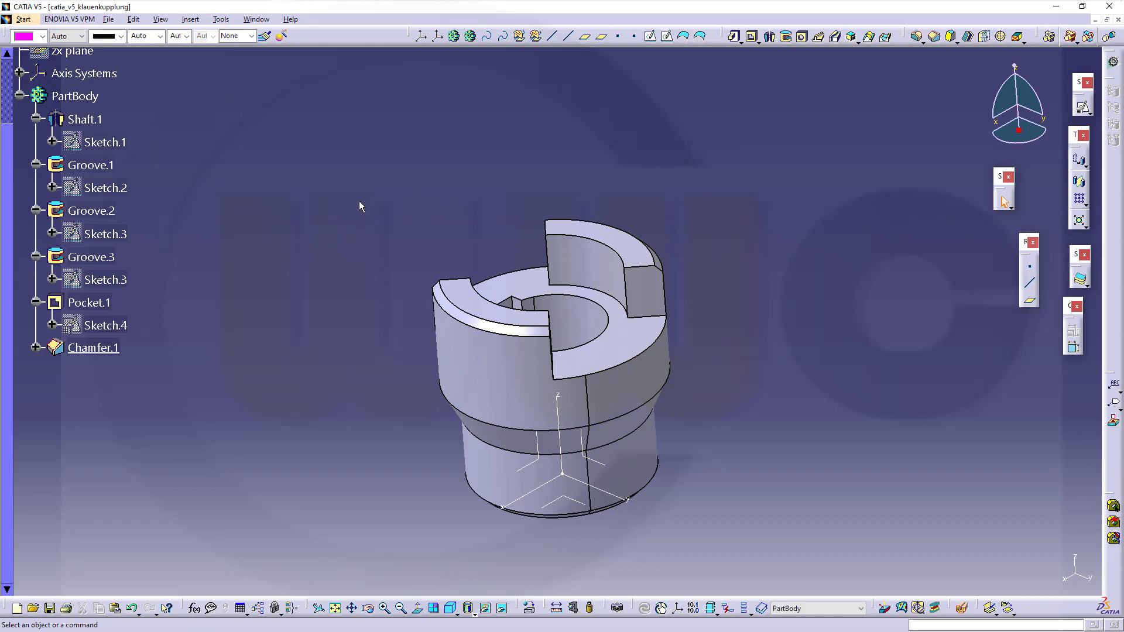
{"action": "mouse_move", "coordinate": [679, 127]}
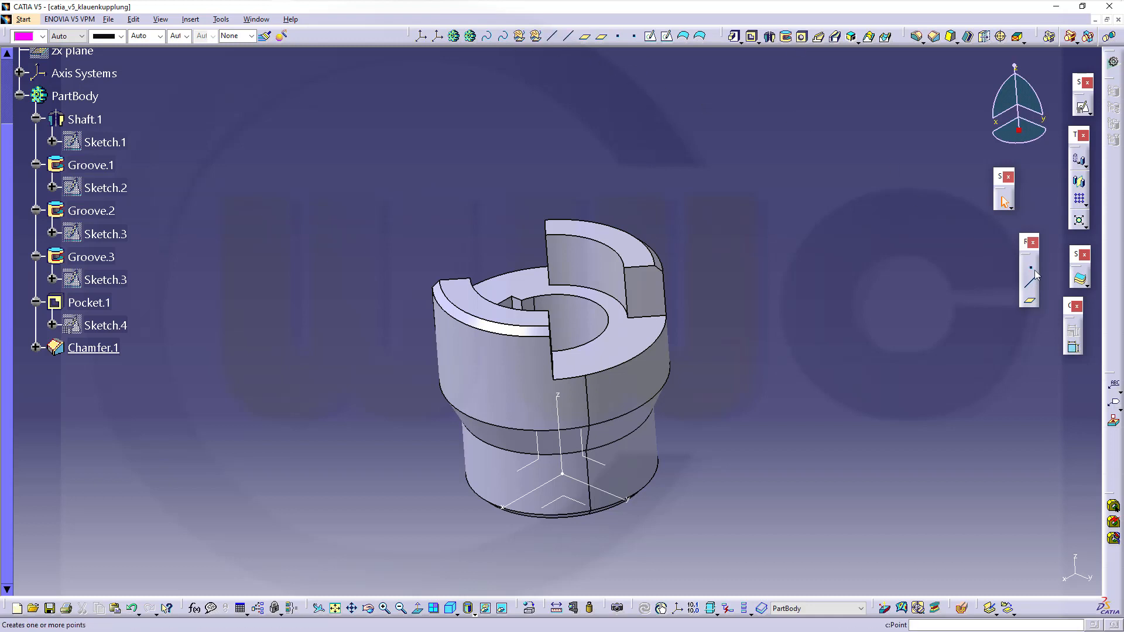
Step: Create Point.1 by coordinates at Y 25 mm and Z 12 mm
{"action": "left_click", "coordinate": [1028, 271]}
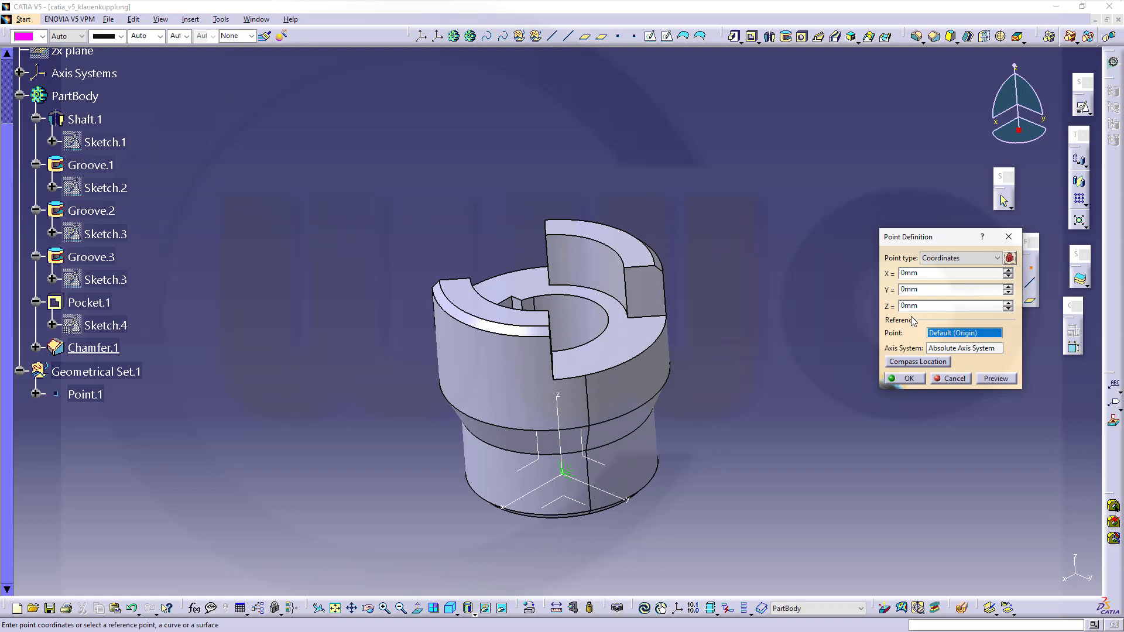
{"action": "mouse_move", "coordinate": [837, 322]}
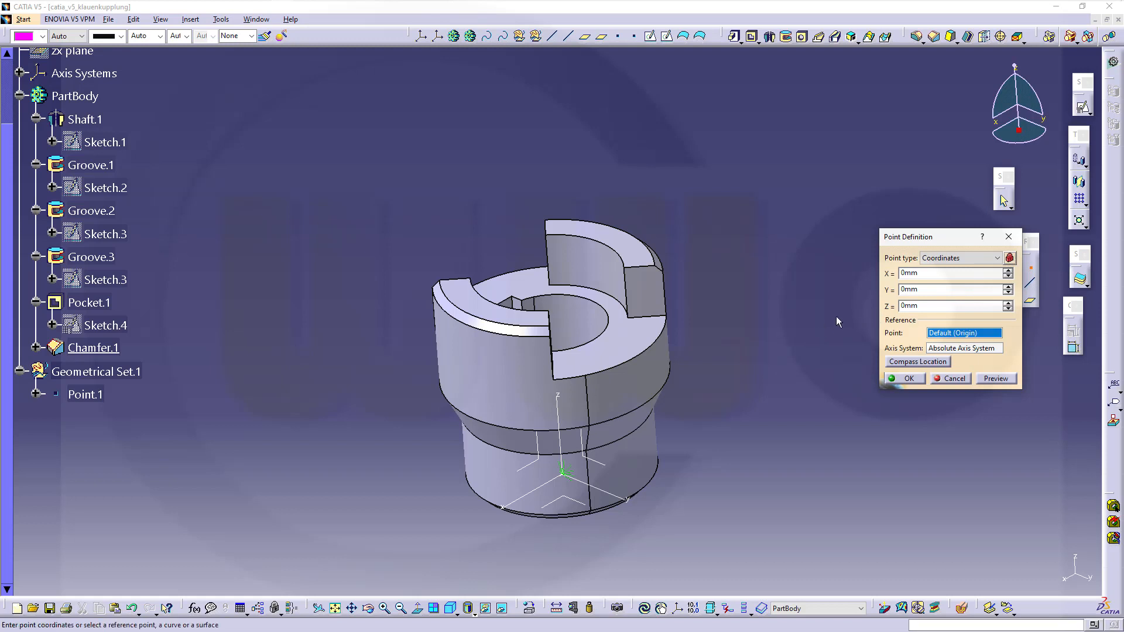
{"action": "left_click", "coordinate": [953, 273]}
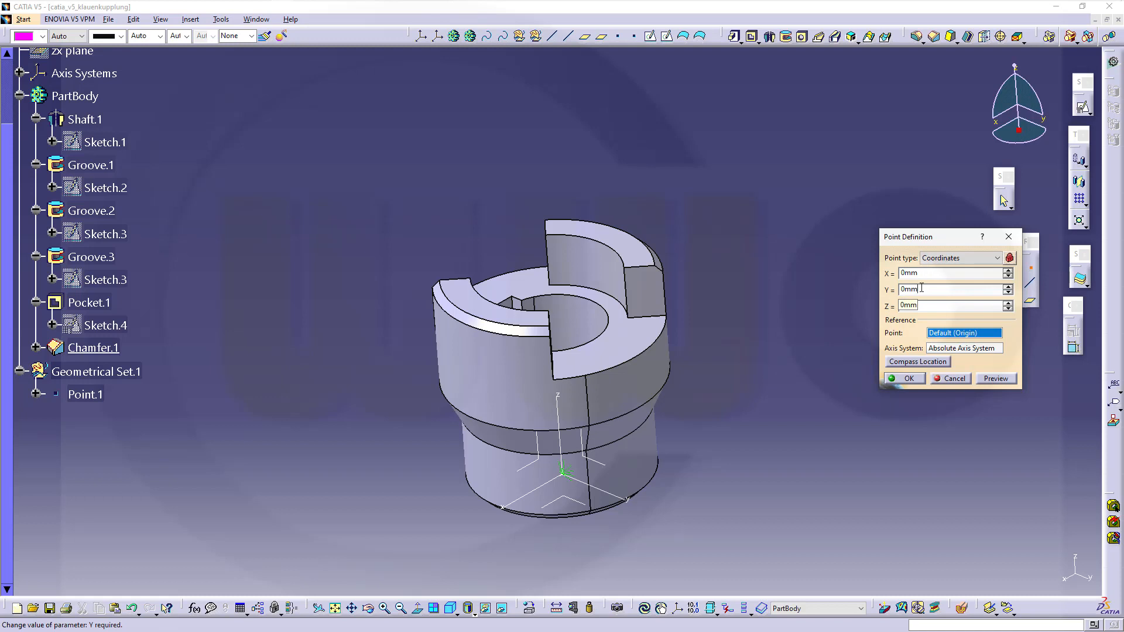
{"action": "type", "text": "25"}
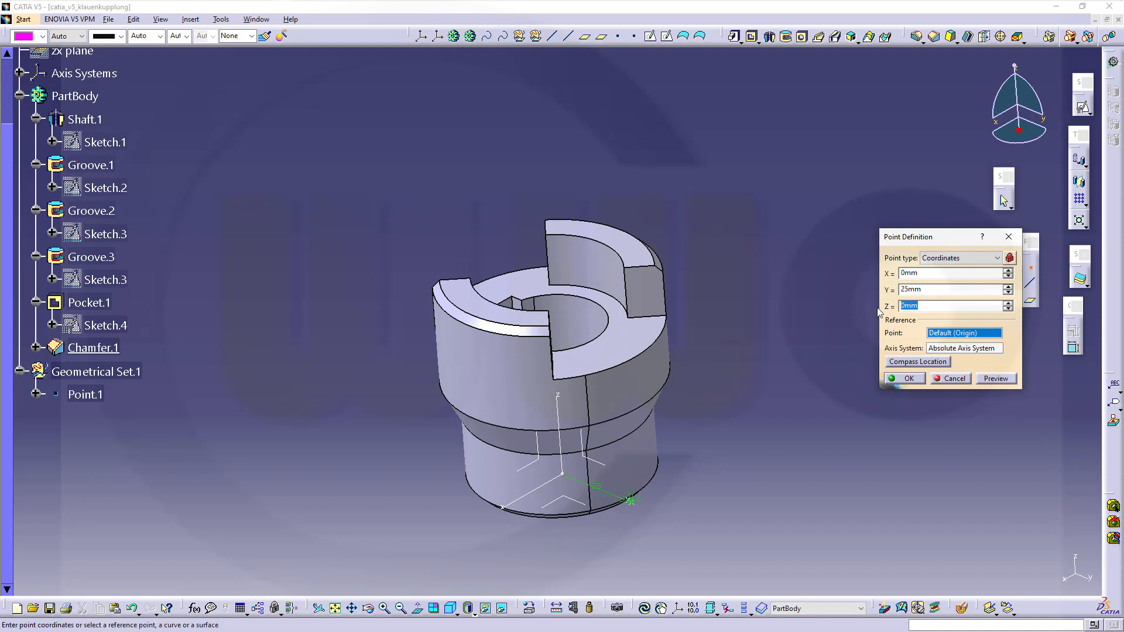
{"action": "type", "text": "12"}
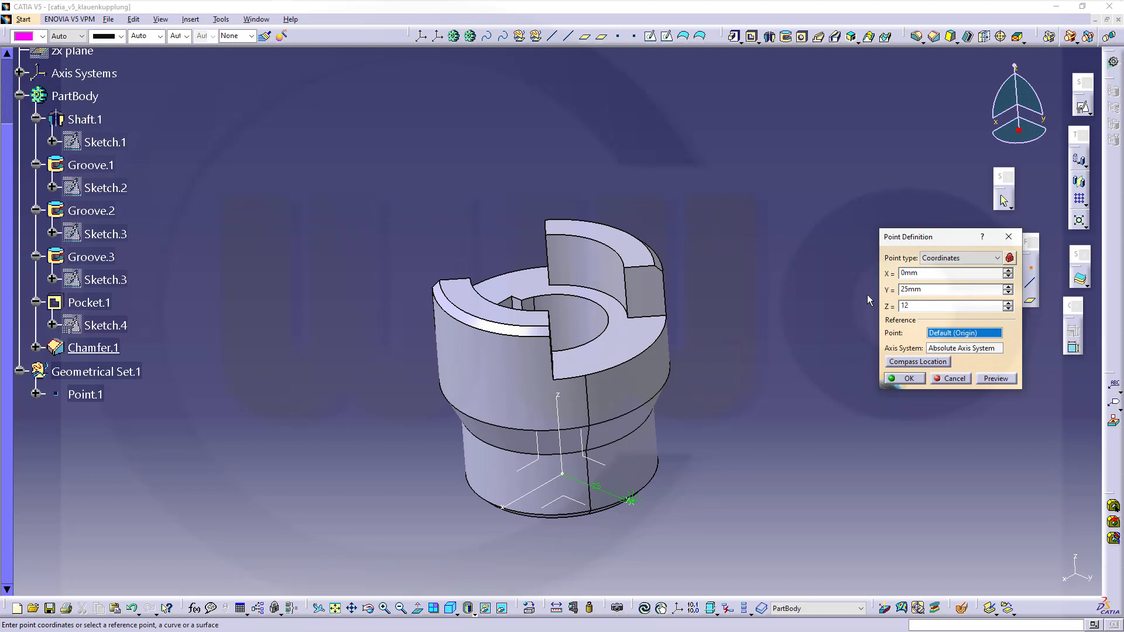
{"action": "mouse_move", "coordinate": [914, 347]}
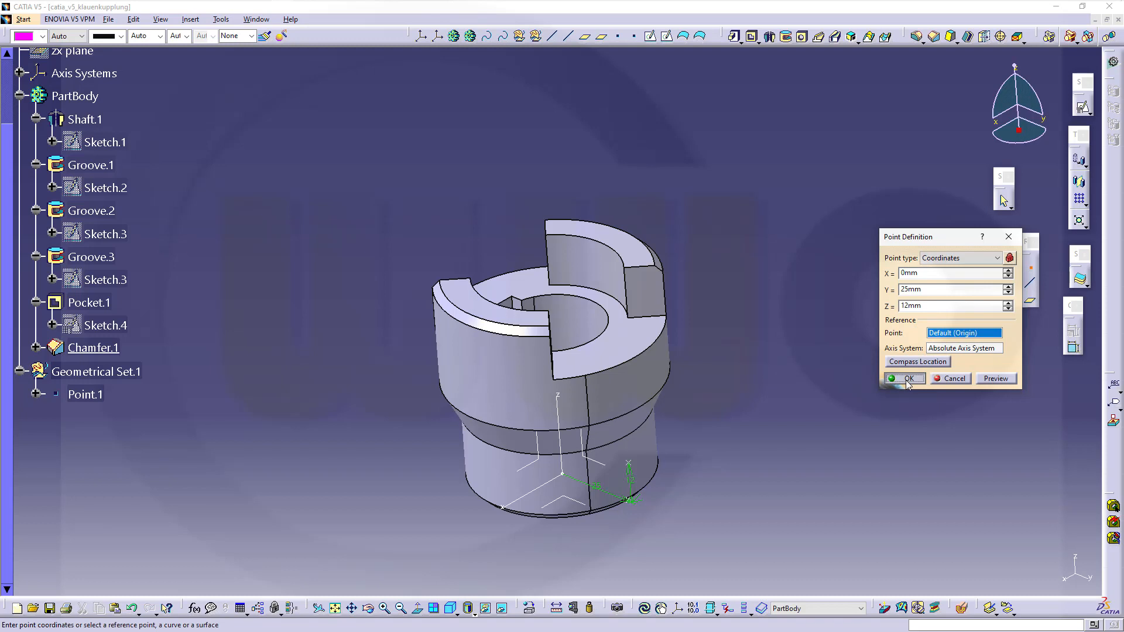
{"action": "left_click", "coordinate": [905, 379]}
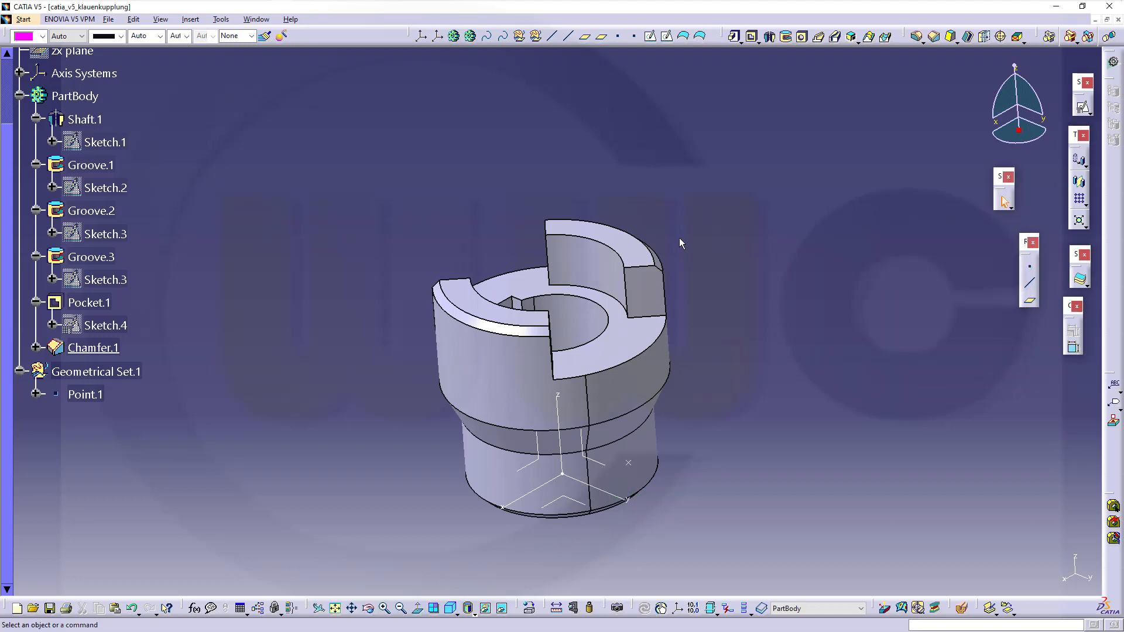
Step: Start Hole.1 at Point.1 on the shaft's lower cylindrical face
{"action": "left_click_drag", "start_coordinate": [680, 243], "coordinate": [373, 198]}
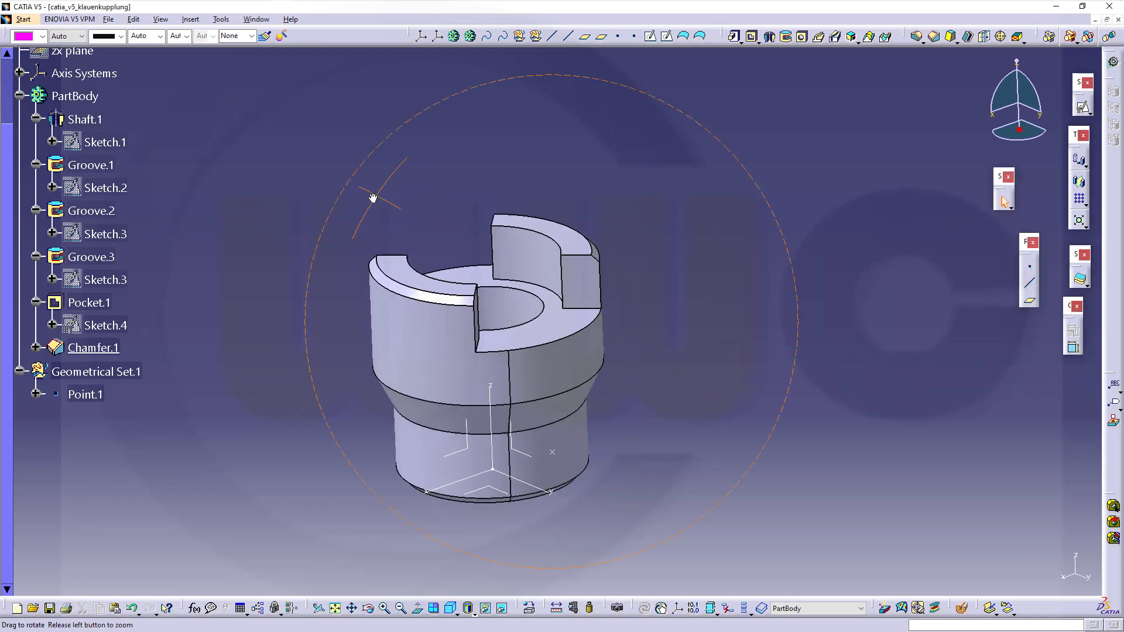
{"action": "left_click_drag", "start_coordinate": [373, 197], "coordinate": [584, 428]}
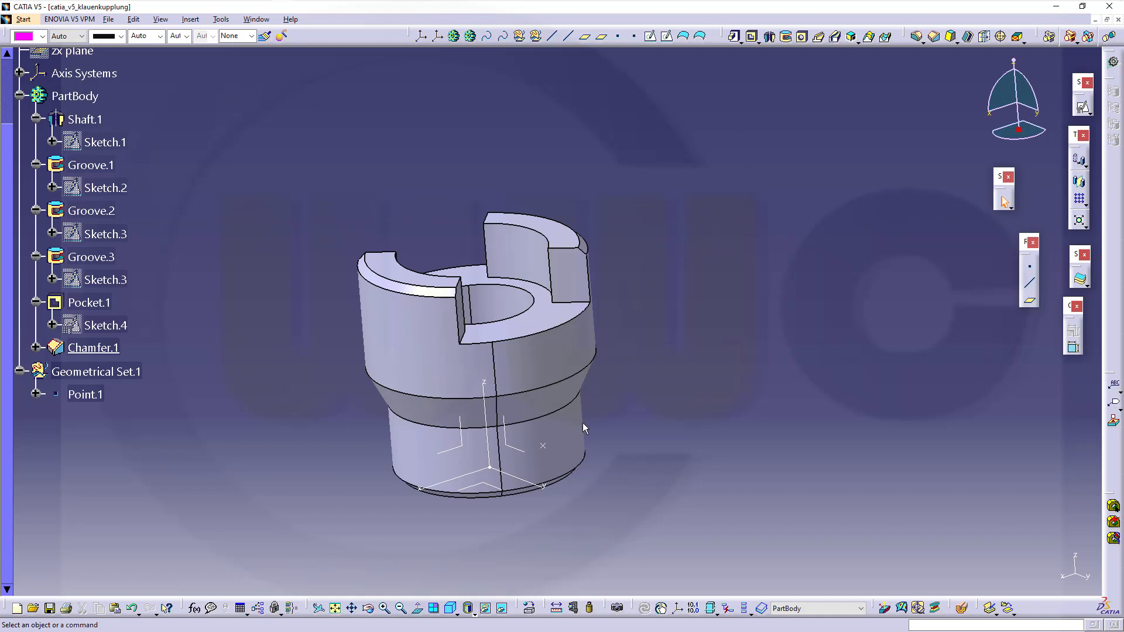
{"action": "left_click", "coordinate": [84, 394]}
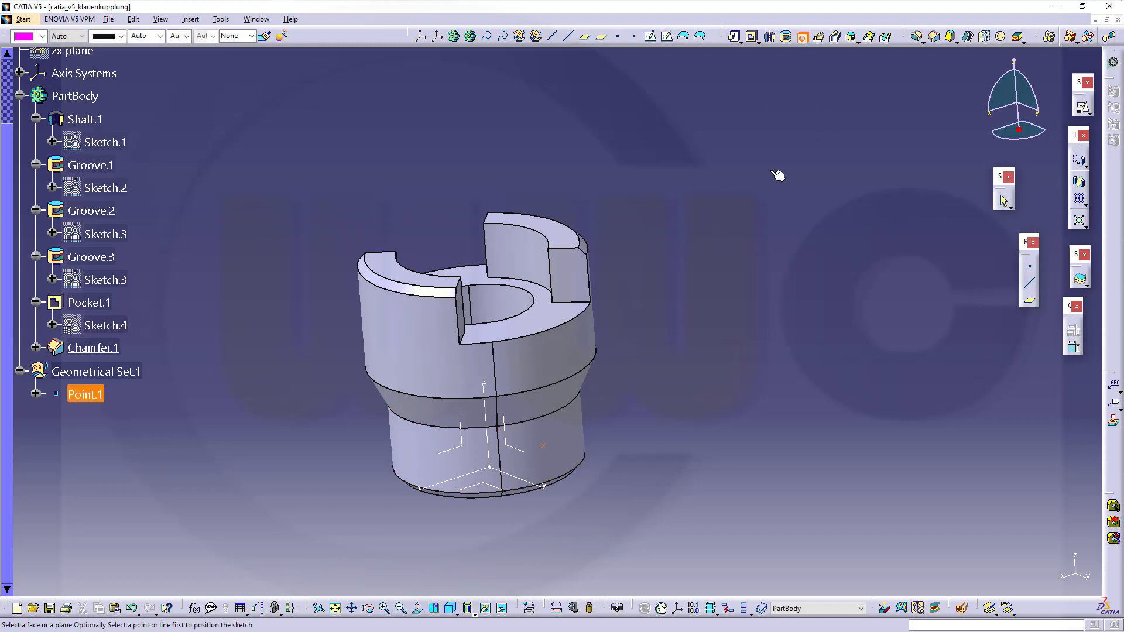
{"action": "mouse_move", "coordinate": [694, 339]}
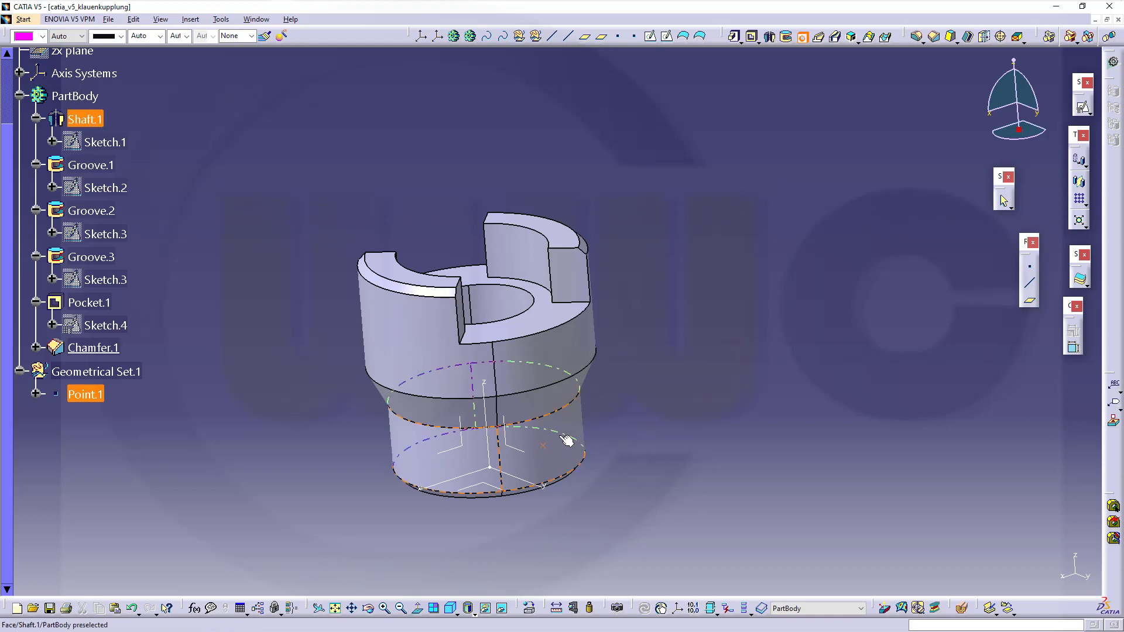
{"action": "left_click", "coordinate": [555, 441]}
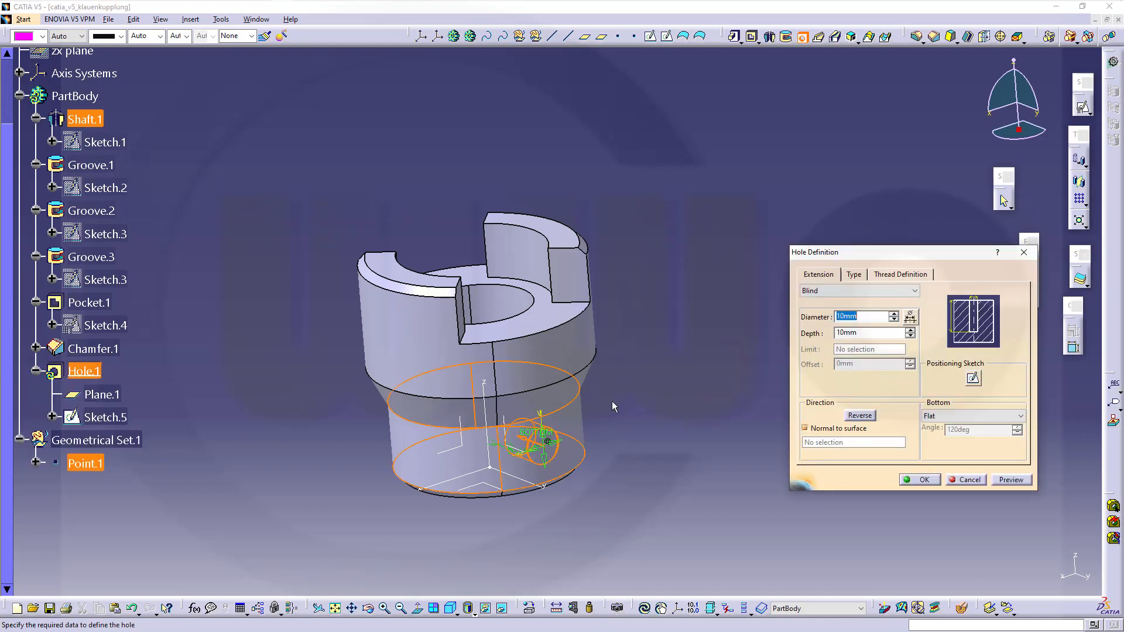
{"action": "mouse_move", "coordinate": [631, 430]}
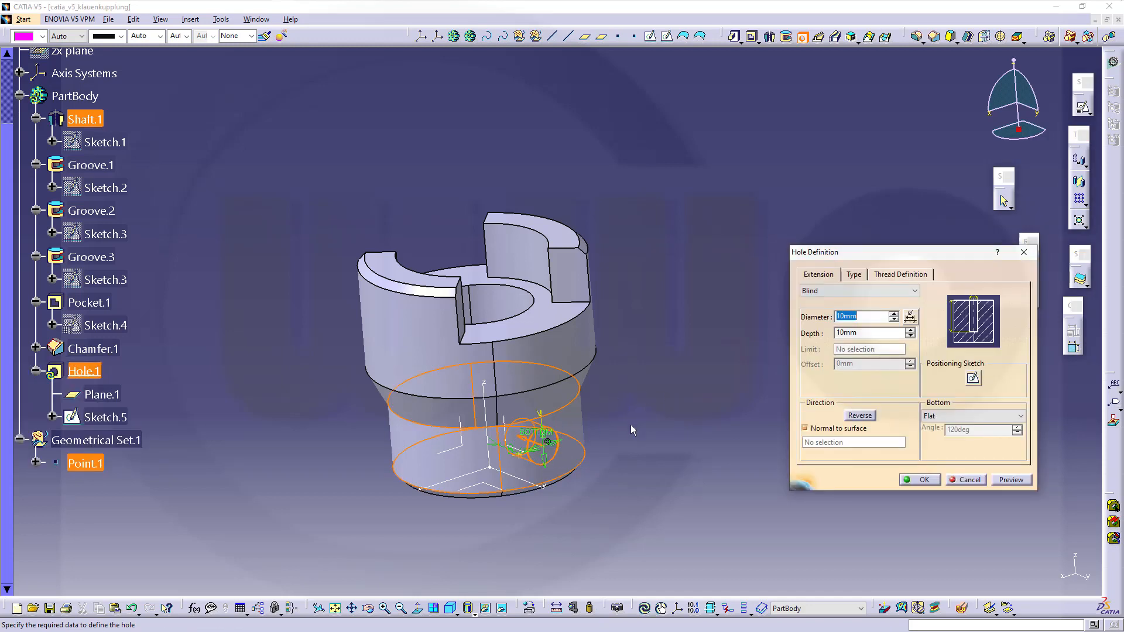
{"action": "mouse_move", "coordinate": [921, 389]}
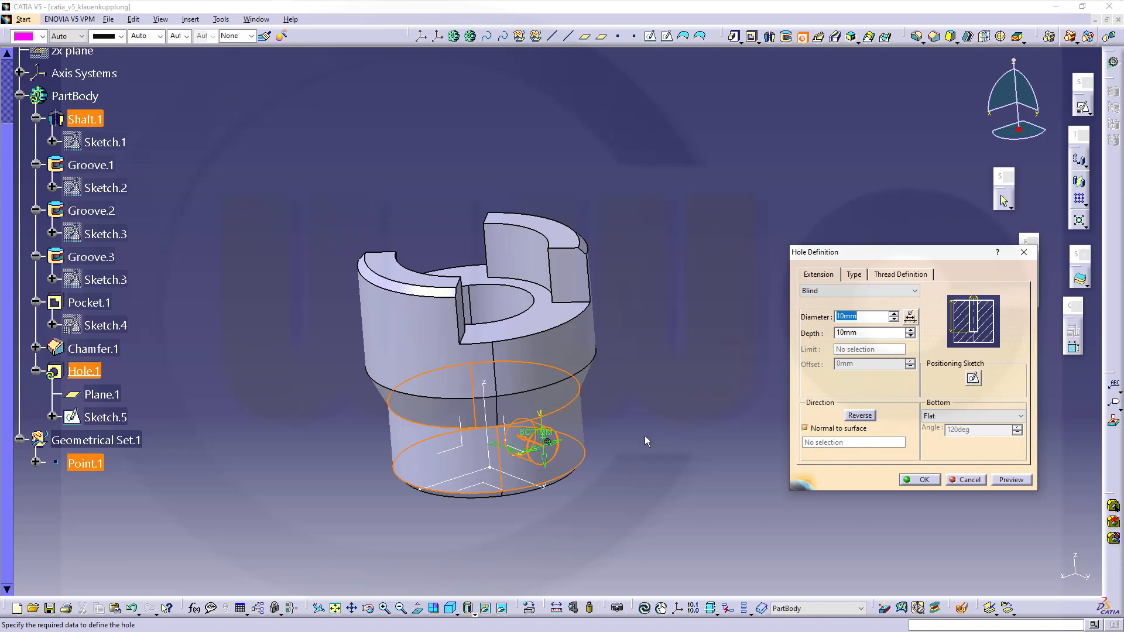
Step: Set Hole.1 to 8 mm diameter, Up To Next, and confirm it
{"action": "left_click", "coordinate": [867, 316]}
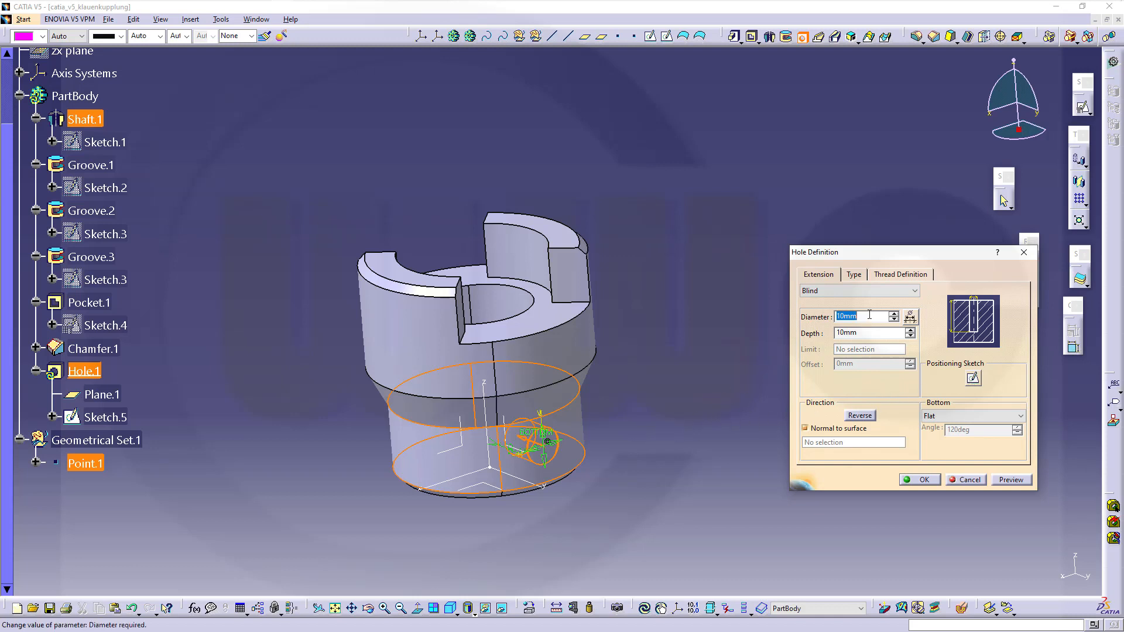
{"action": "type", "text": "8"}
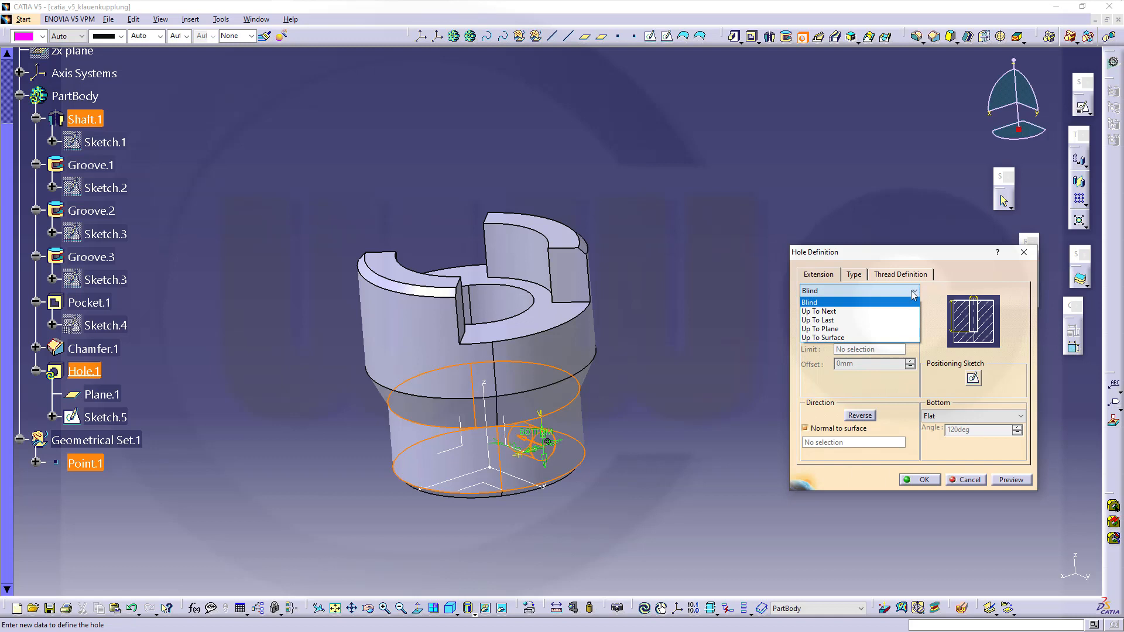
{"action": "left_click", "coordinate": [817, 311]}
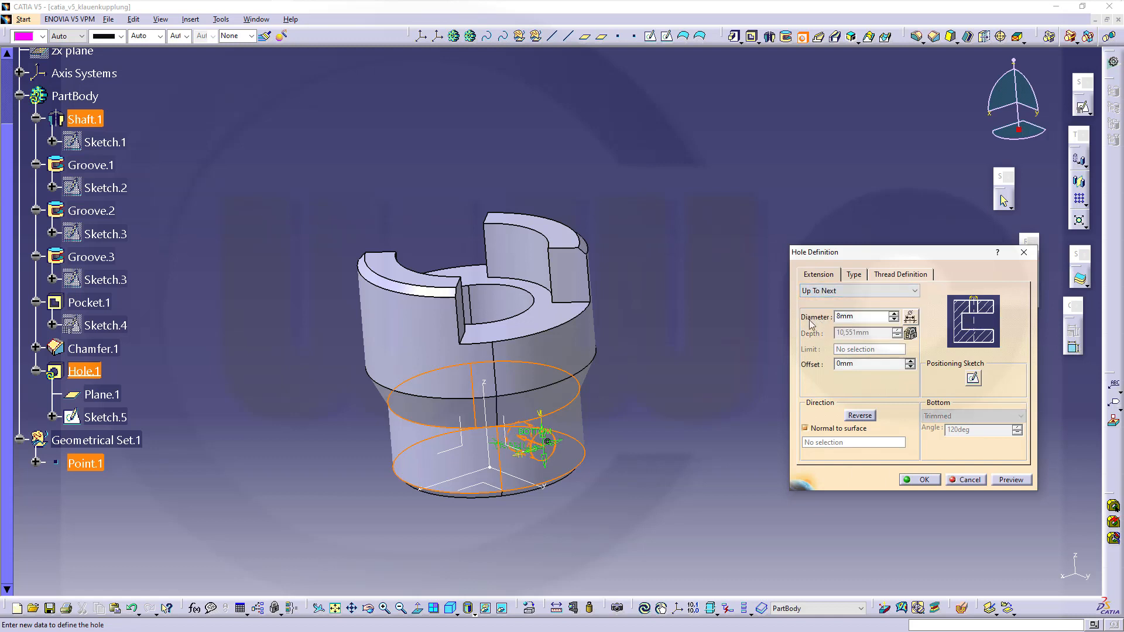
{"action": "left_click", "coordinate": [921, 480]}
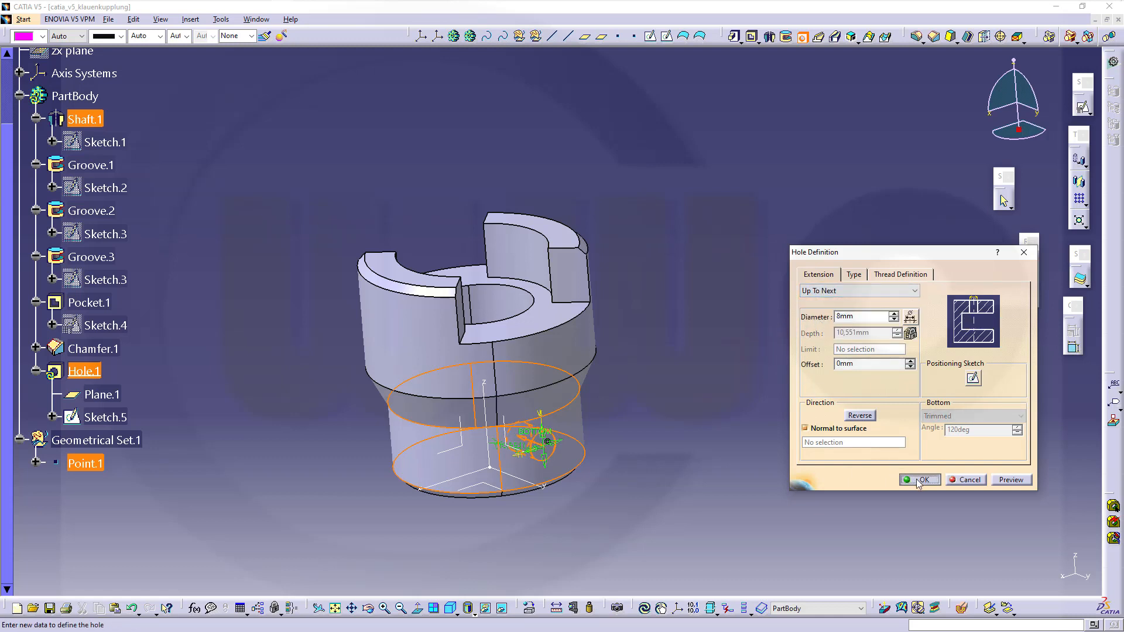
{"action": "left_click", "coordinate": [921, 479]}
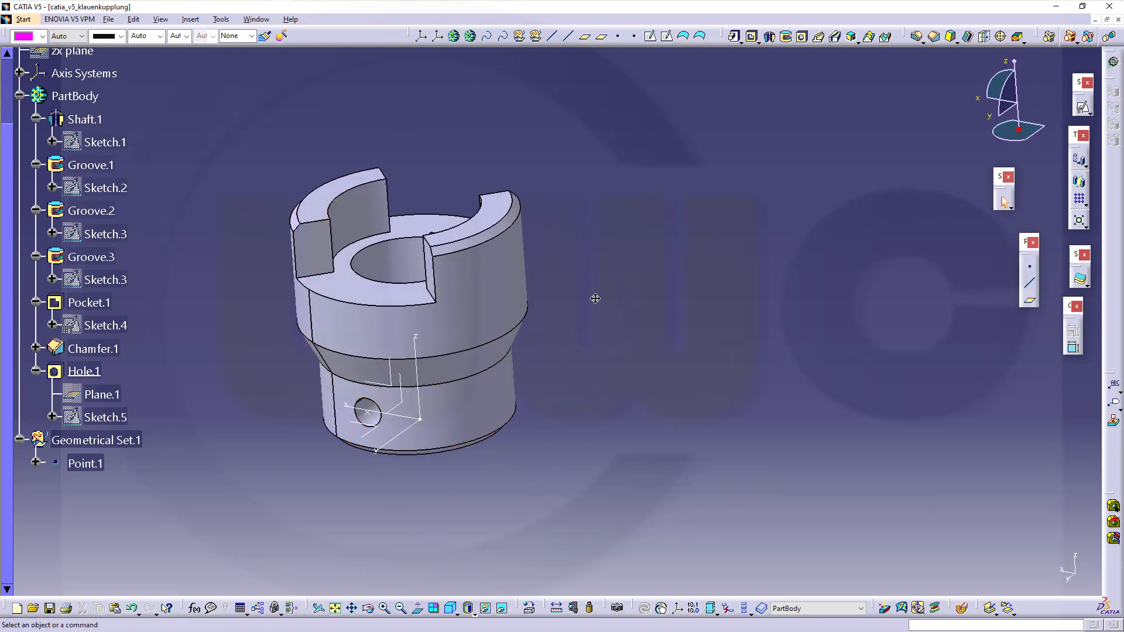
{"action": "left_click_drag", "start_coordinate": [595, 298], "coordinate": [744, 383]}
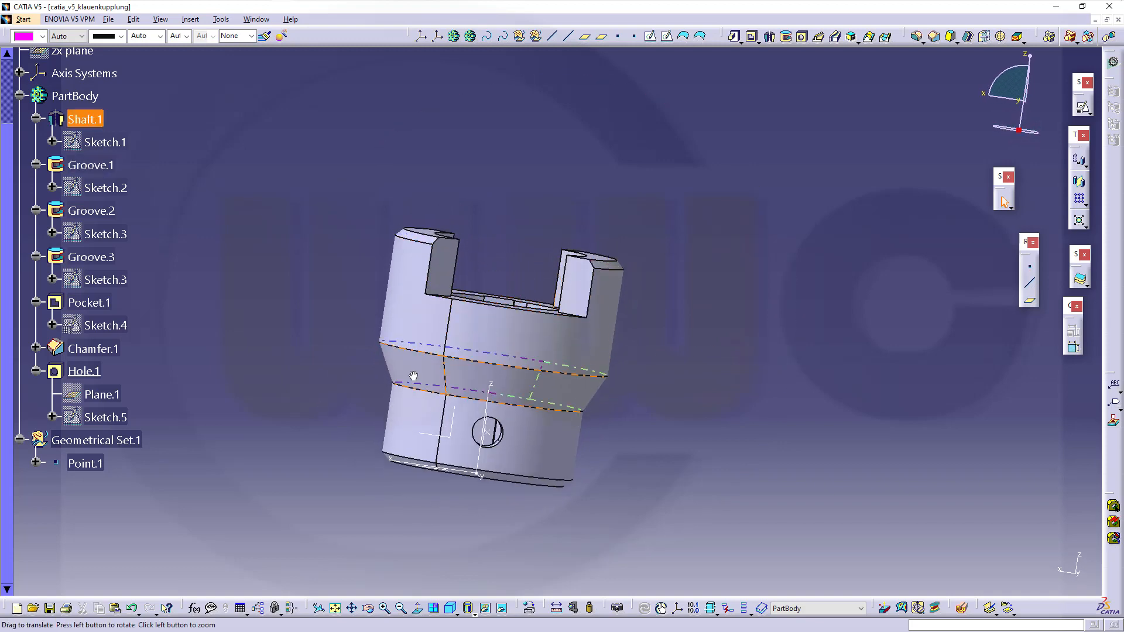
{"action": "left_click_drag", "start_coordinate": [412, 376], "coordinate": [624, 473]}
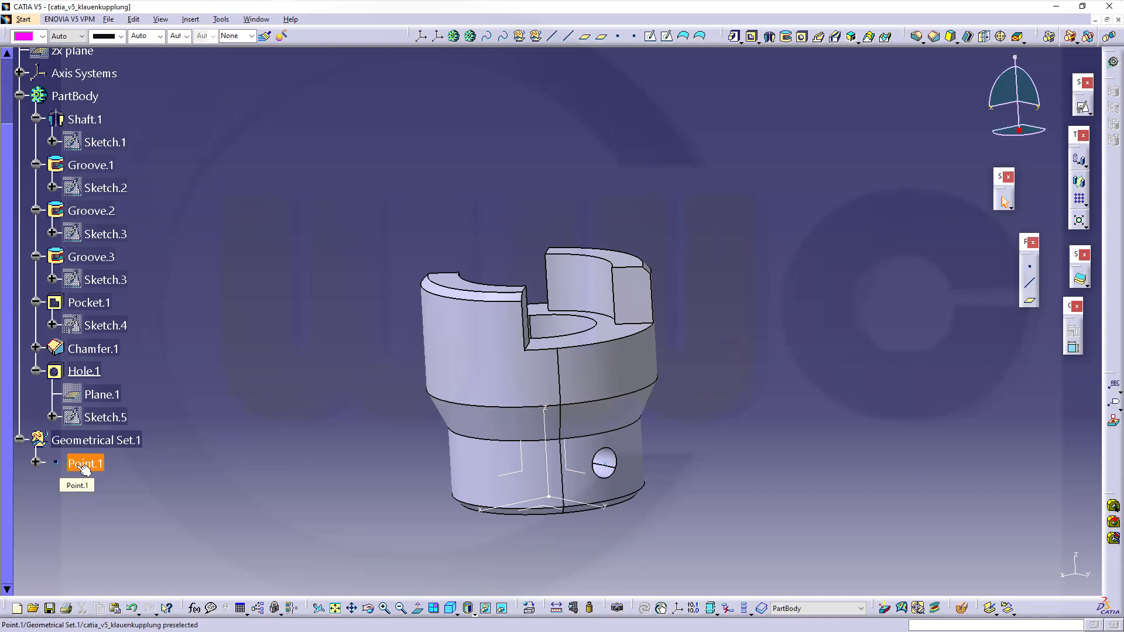
Step: Redefine Point.1 with X 25 mm so Hole.1 moves with it
{"action": "double_click", "coordinate": [84, 462]}
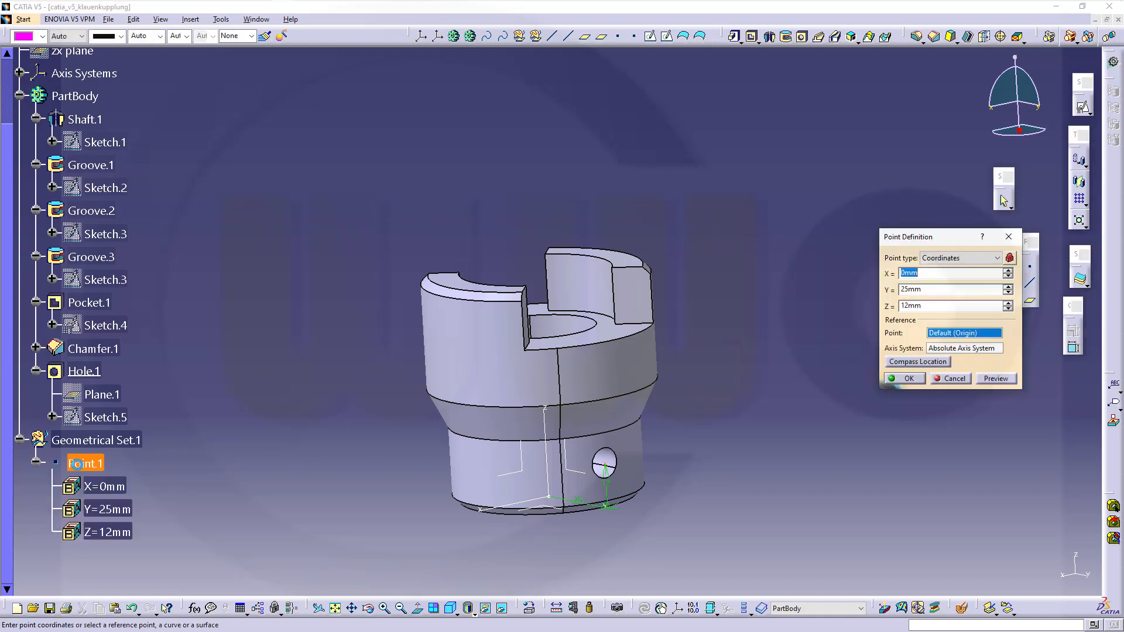
{"action": "mouse_move", "coordinate": [486, 526]}
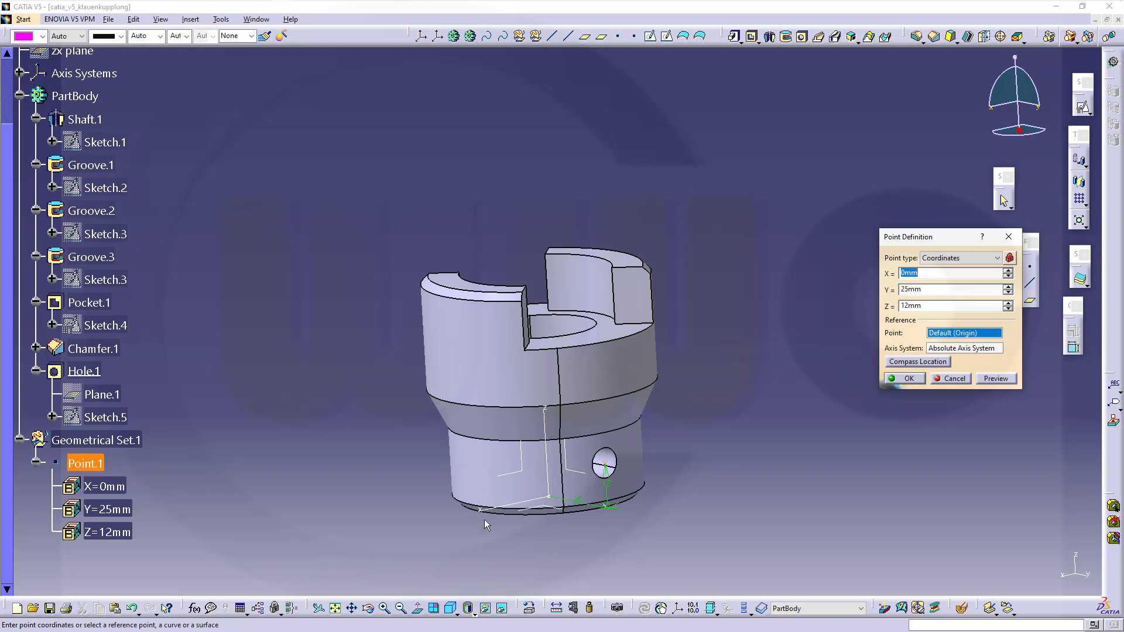
{"action": "left_click", "coordinate": [939, 274]}
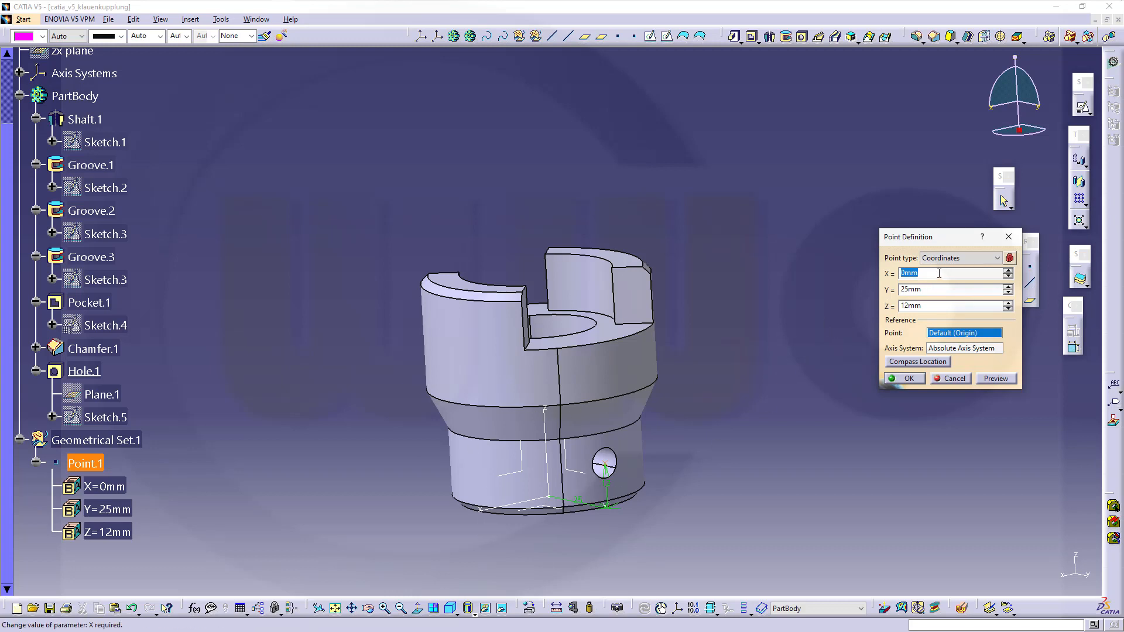
{"action": "type", "text": "25"}
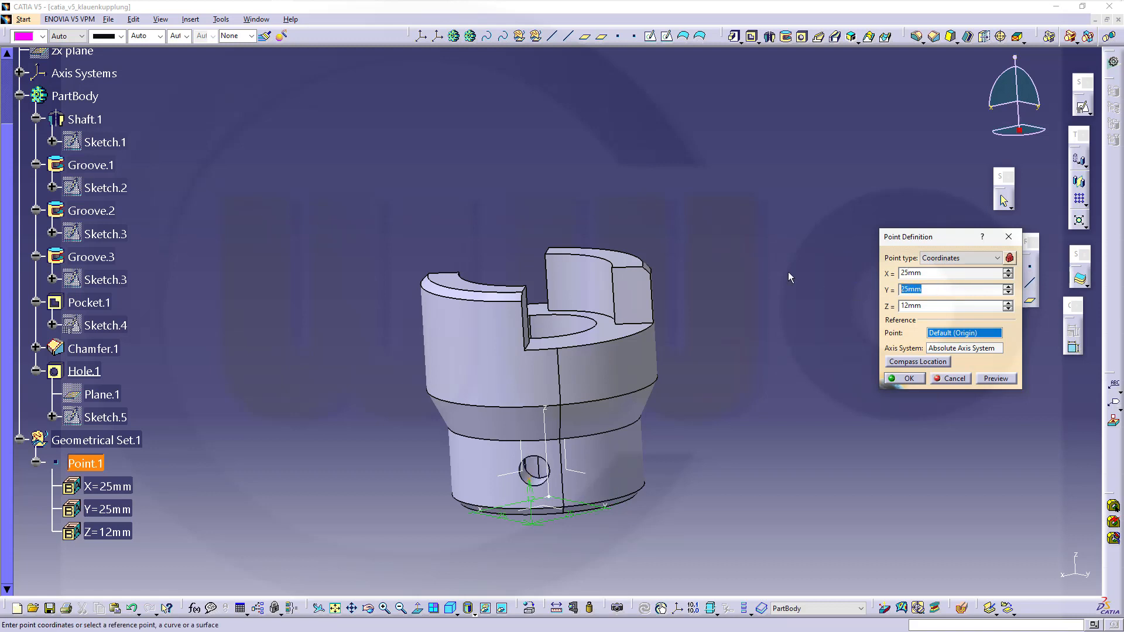
{"action": "left_click", "coordinate": [903, 378]}
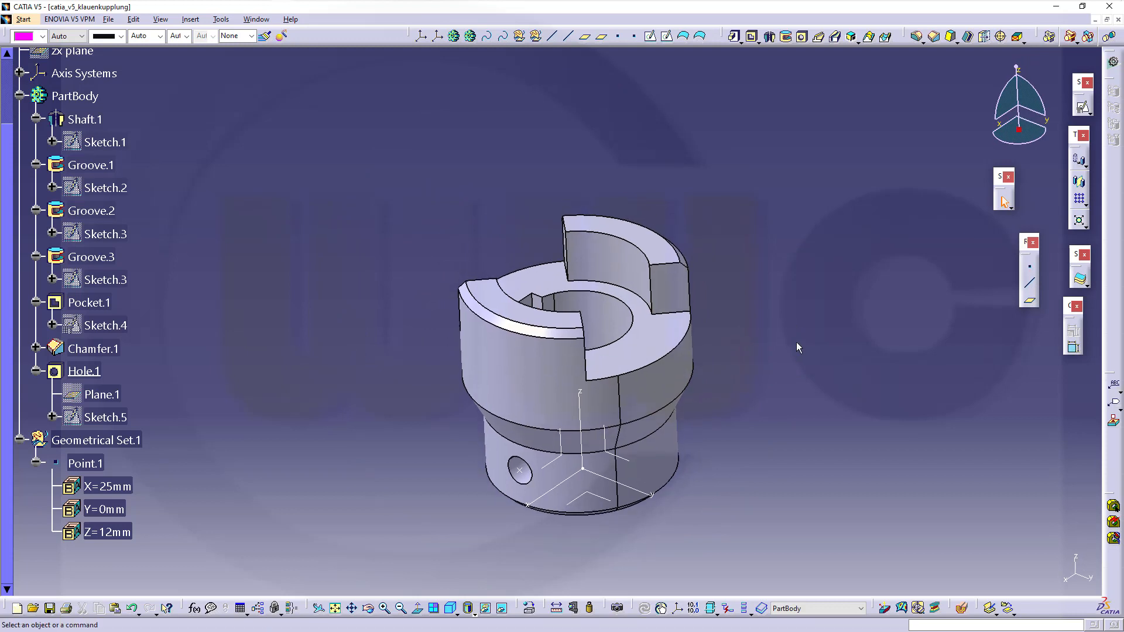
{"action": "mouse_move", "coordinate": [802, 328]}
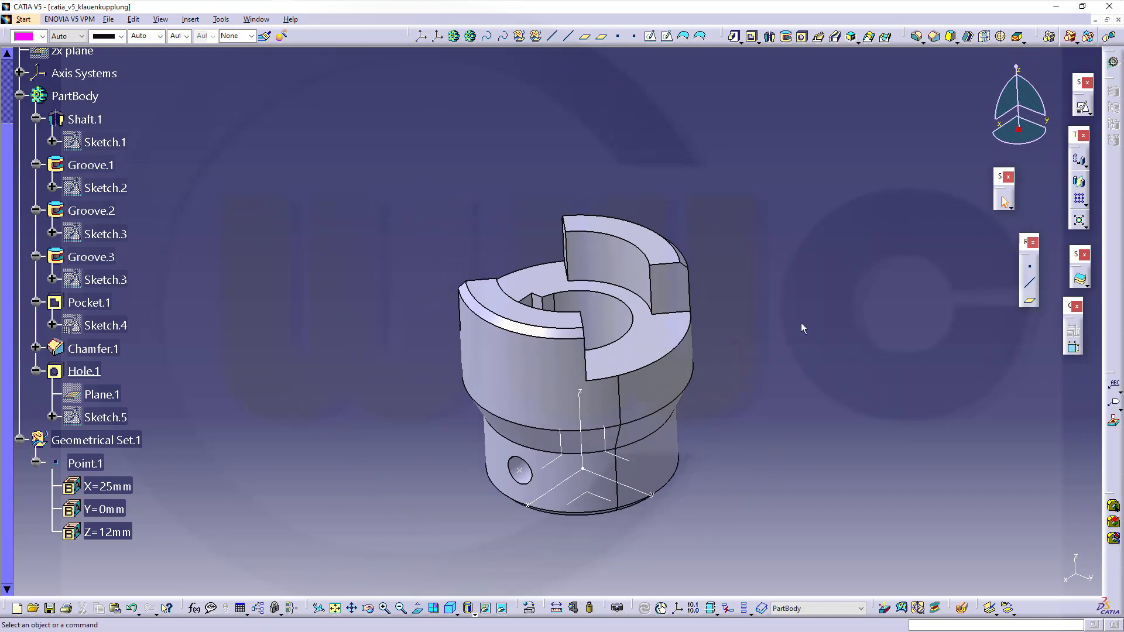